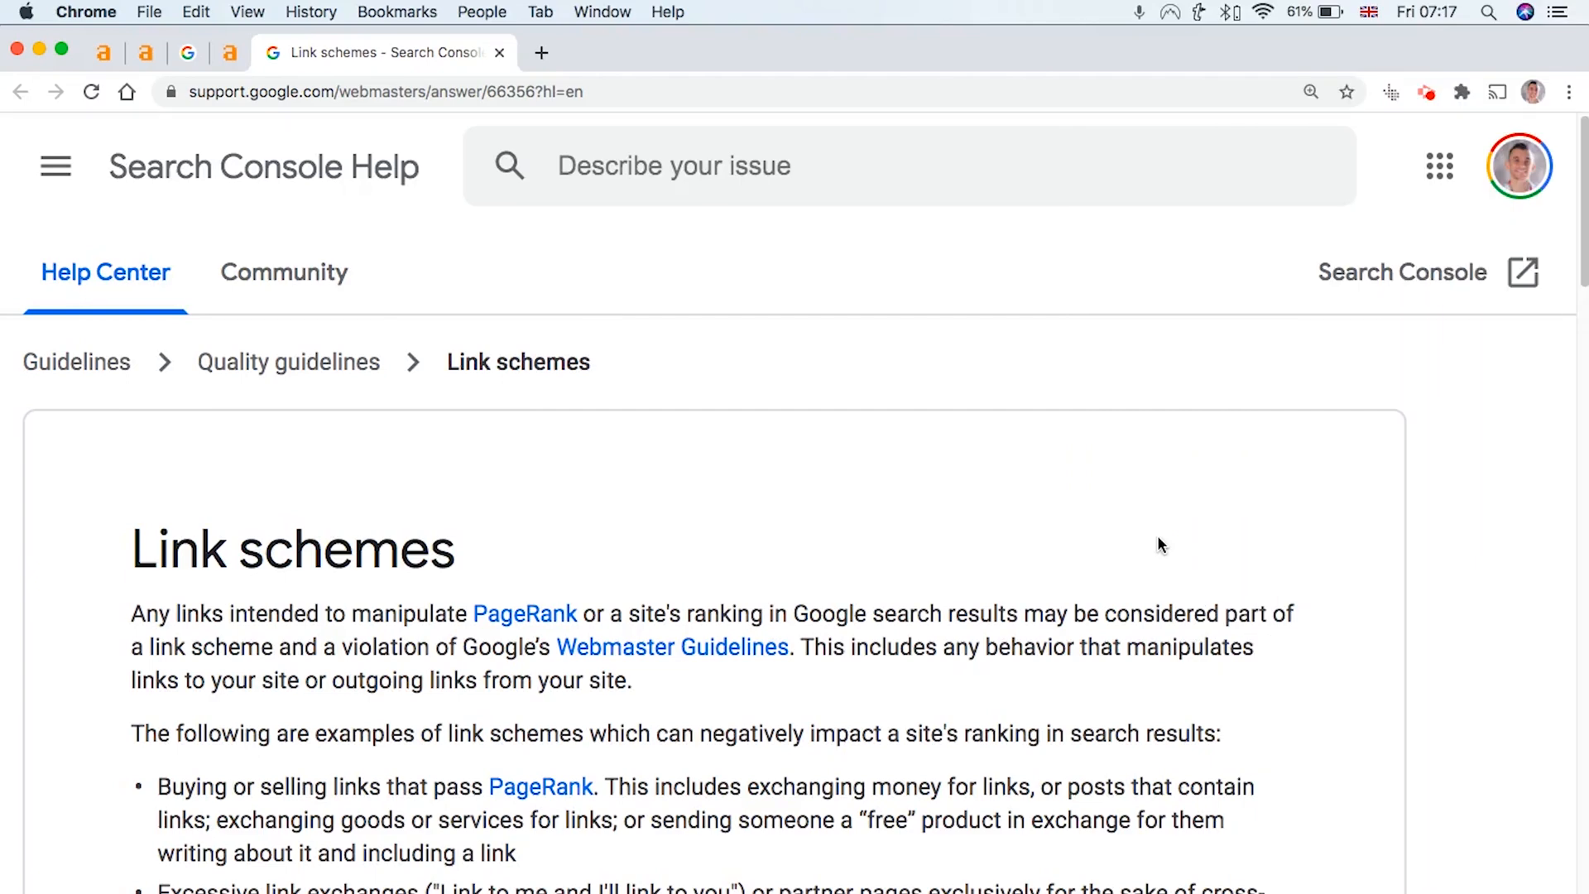
{"action": "mouse_move", "coordinate": [1115, 611]}
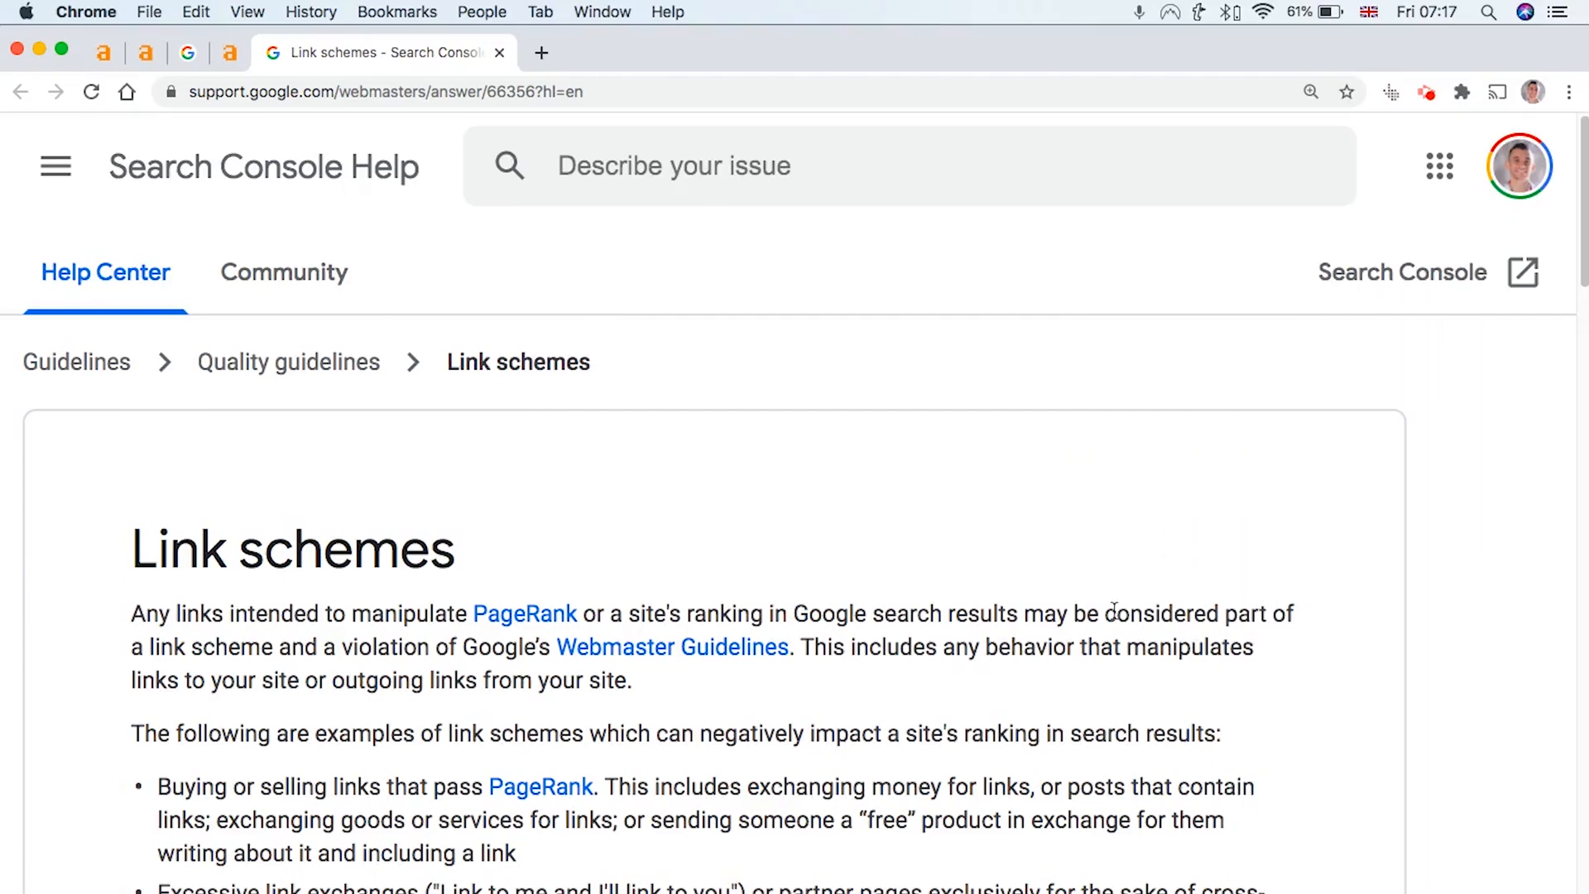
Step: Search the Link schemes page for 'anchor text' and scroll through the unnatural-links examples
{"action": "scroll", "scroll_direction": "down", "scroll_amount": 3}
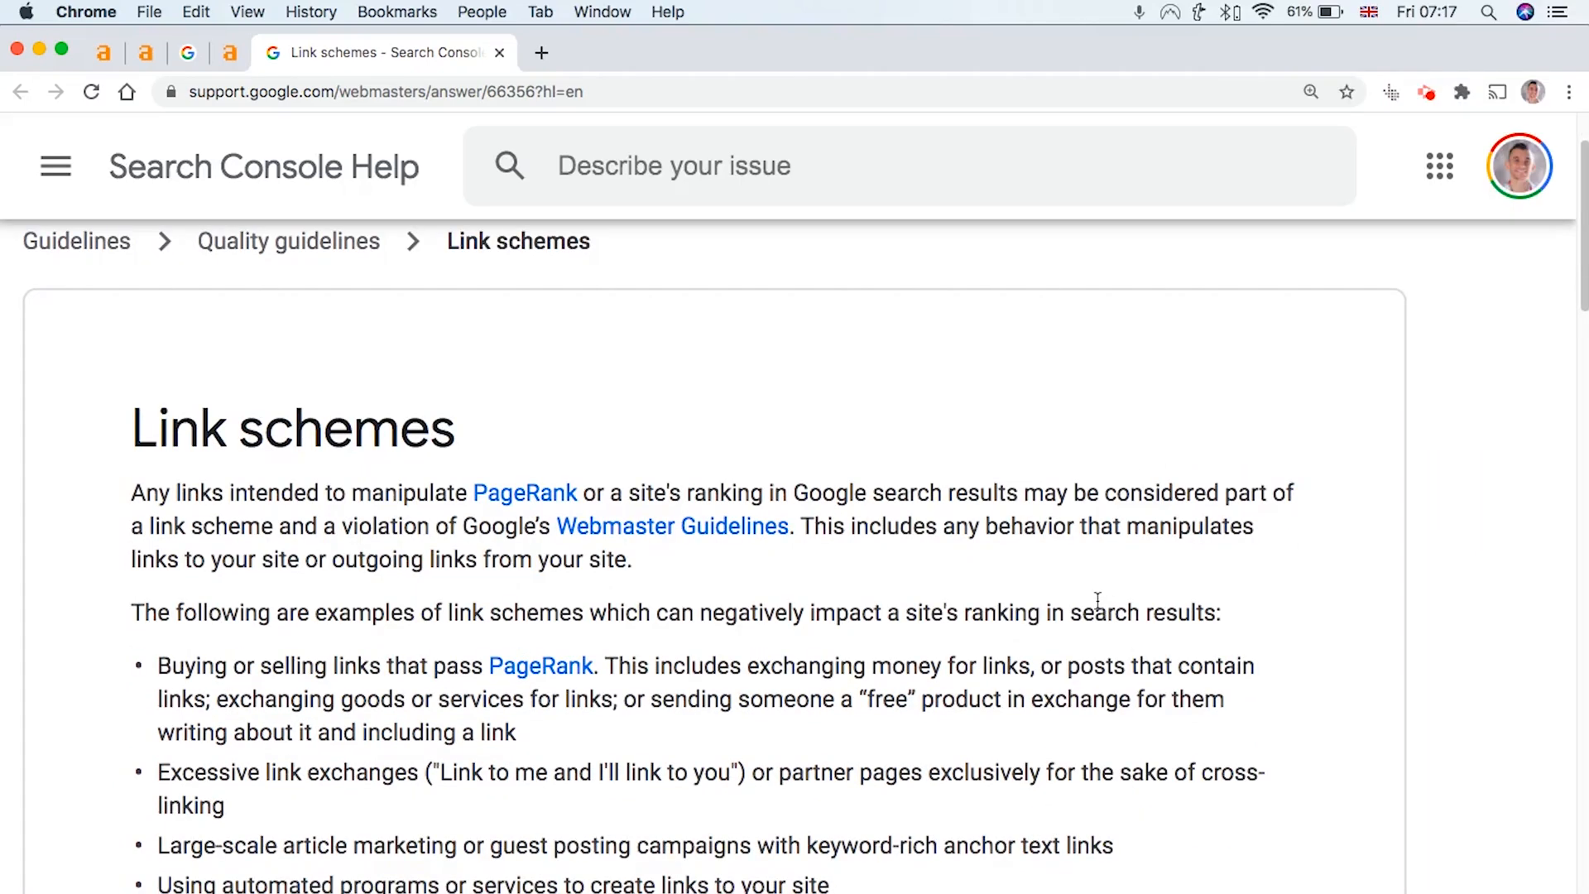
{"action": "mouse_move", "coordinate": [1061, 626]}
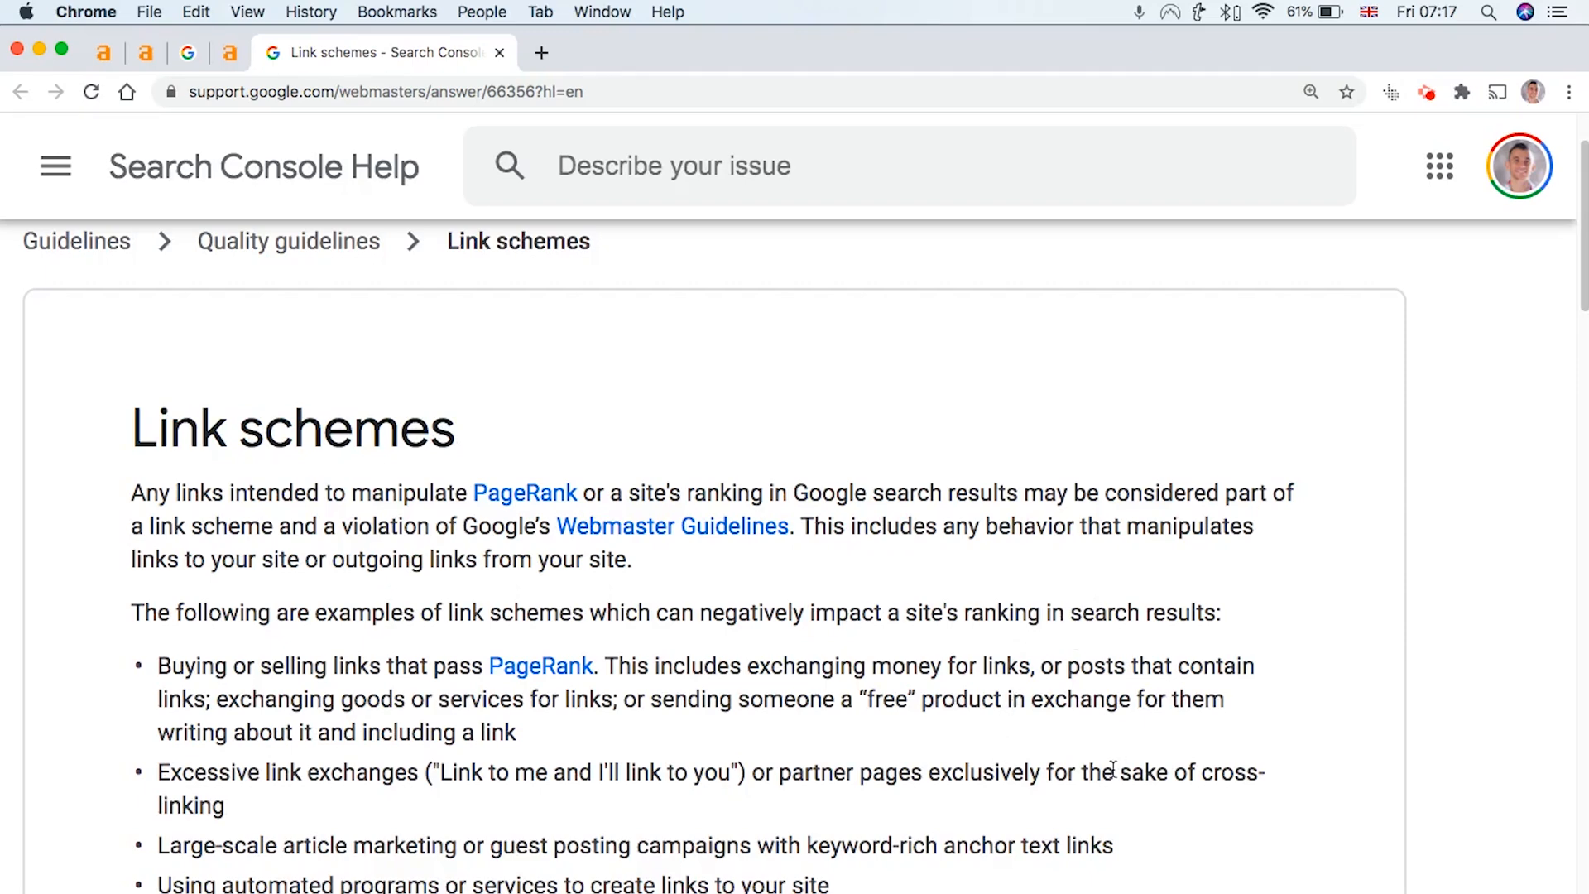
{"action": "scroll", "scroll_direction": "down", "scroll_amount": 3}
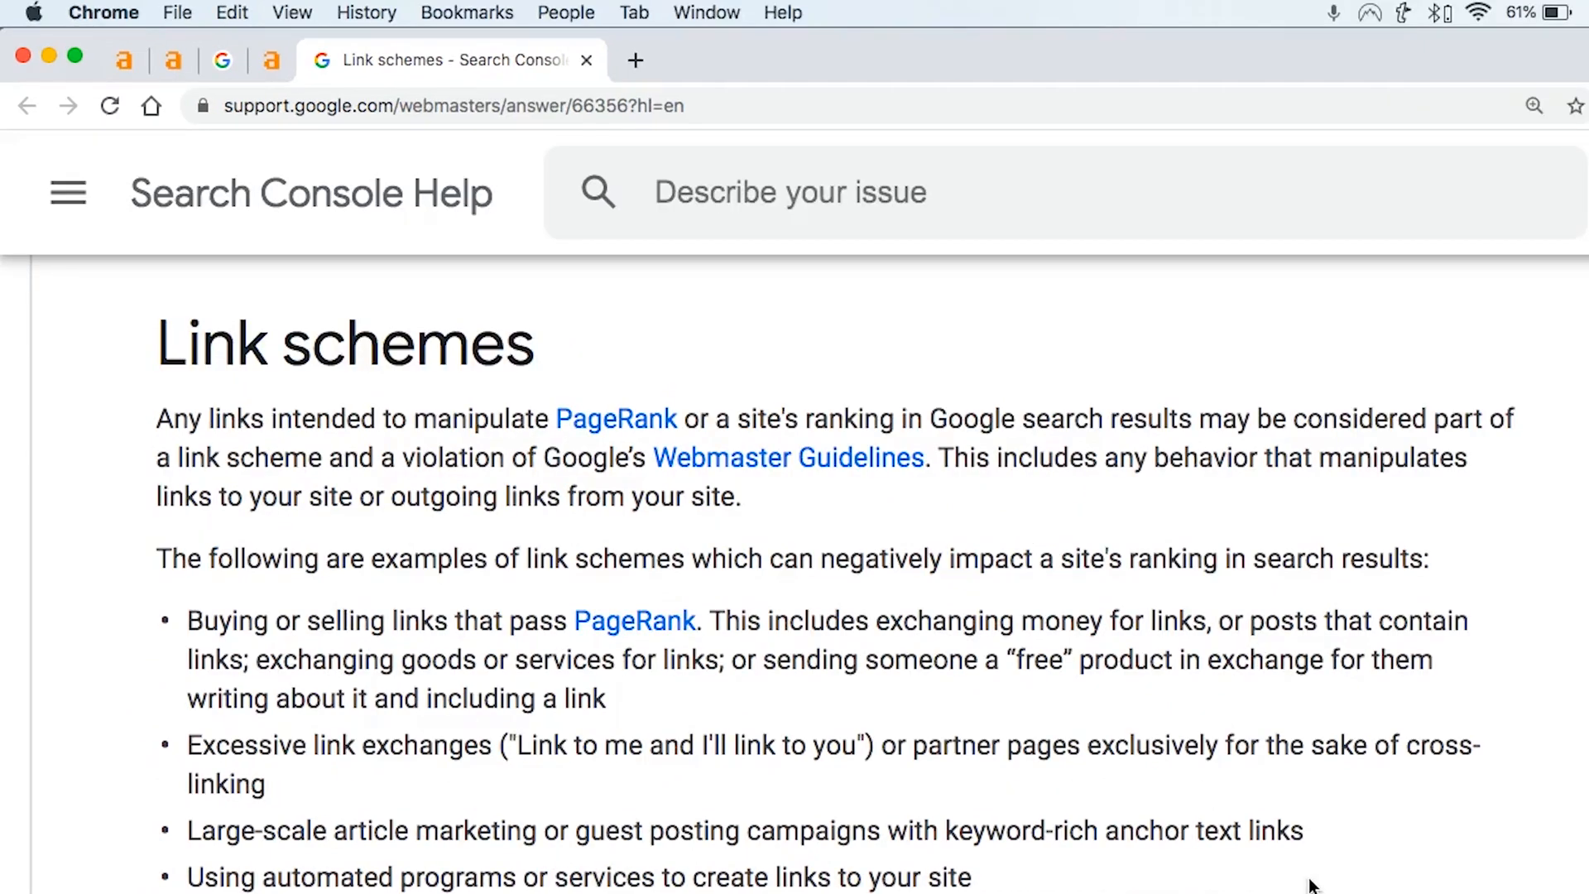
{"action": "mouse_move", "coordinate": [434, 399]}
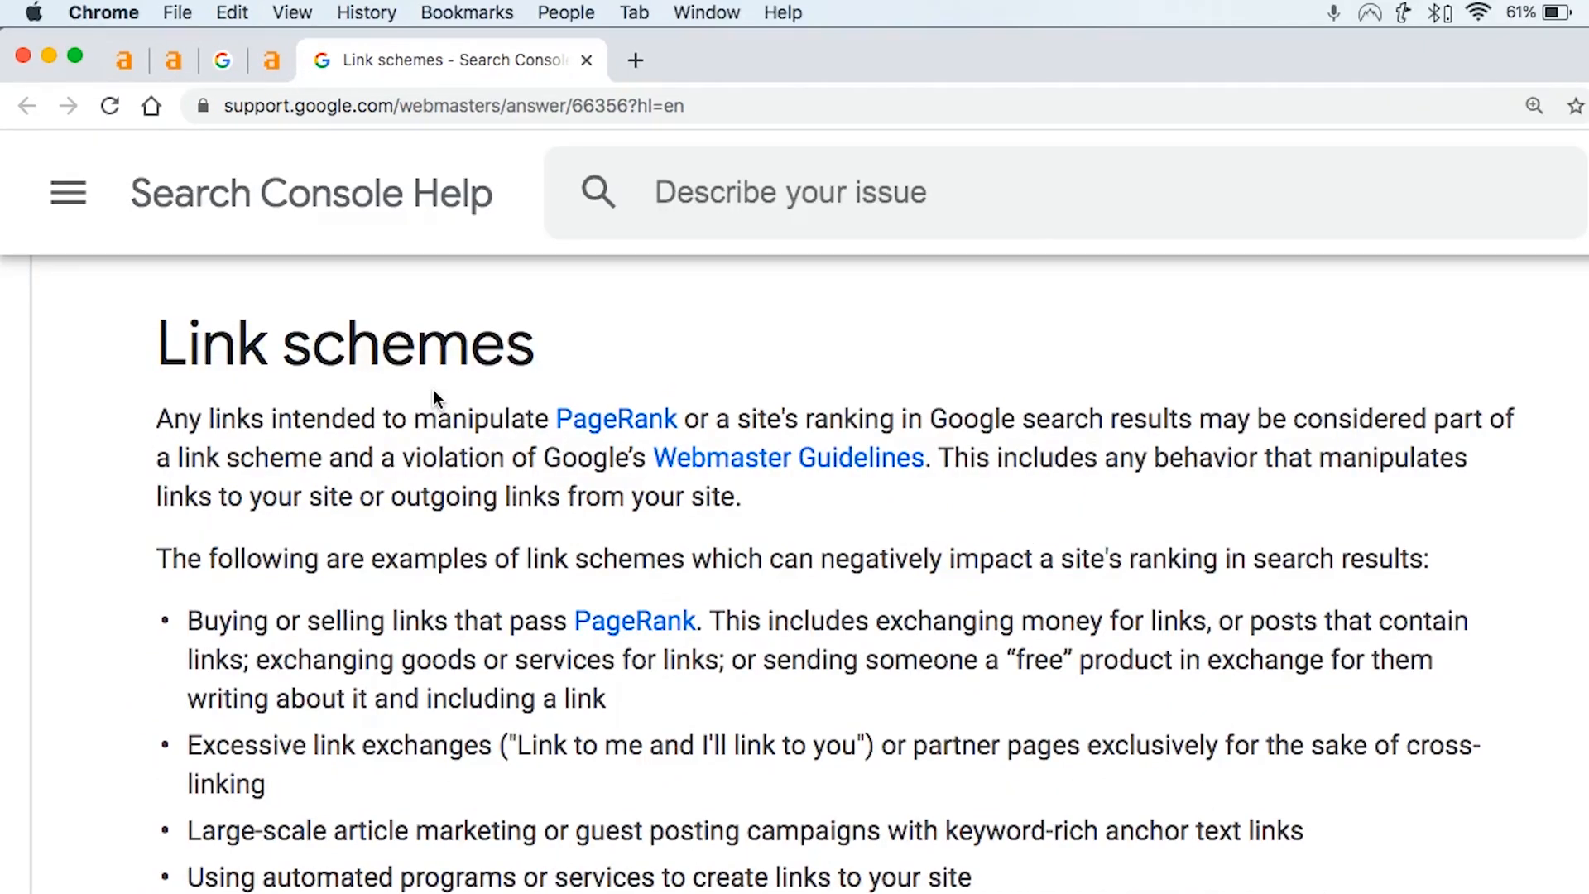
{"action": "type", "text": "anchor text"}
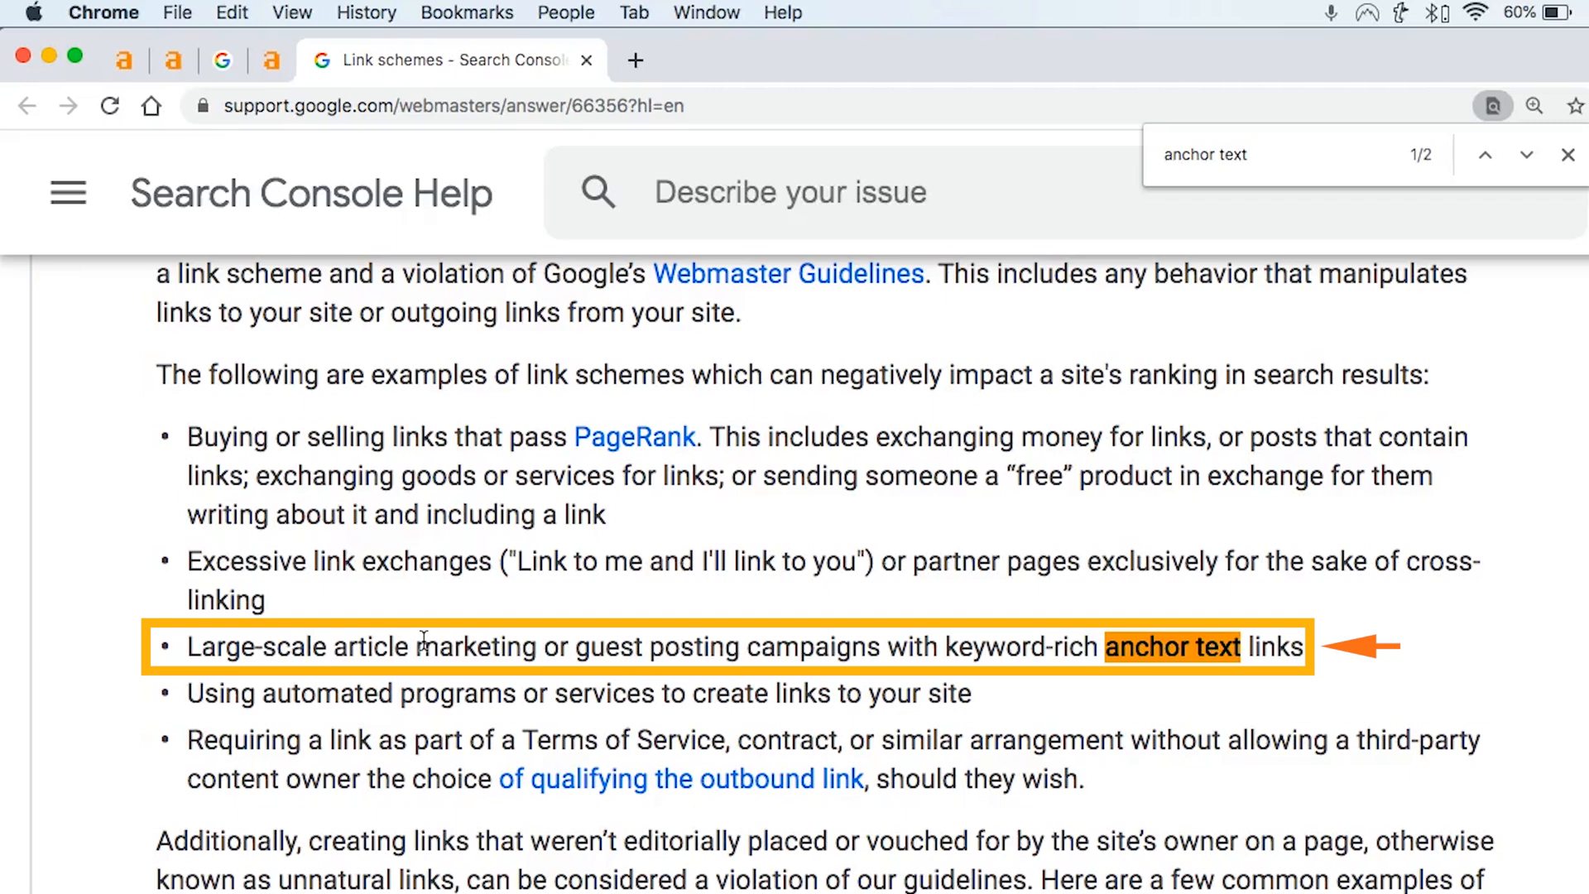
{"action": "mouse_move", "coordinate": [947, 641]}
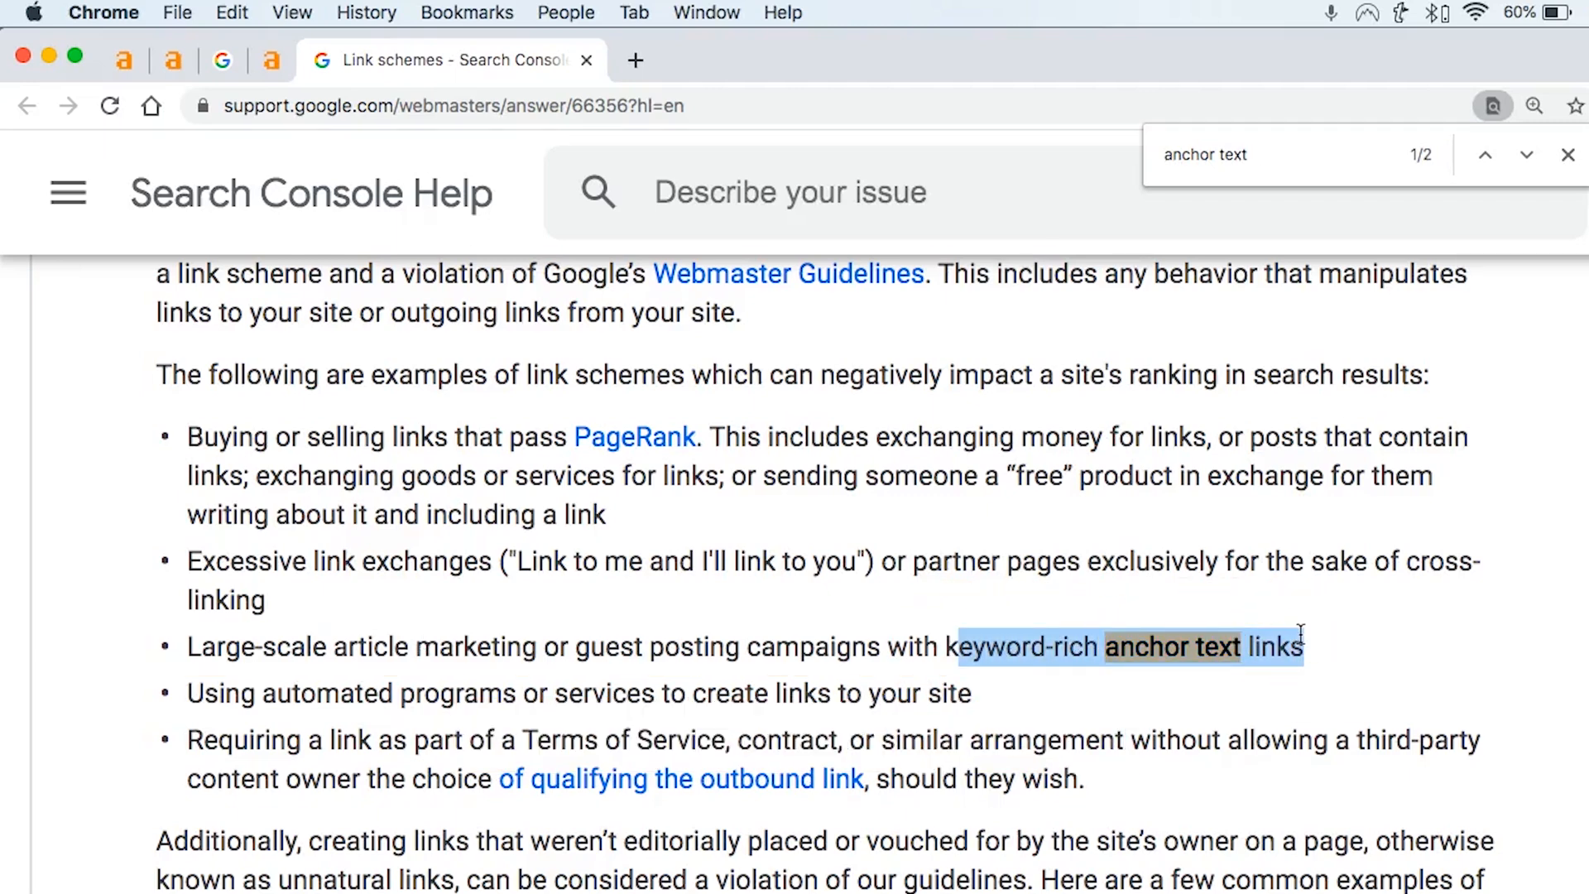
{"action": "scroll", "scroll_direction": "down", "scroll_amount": 3}
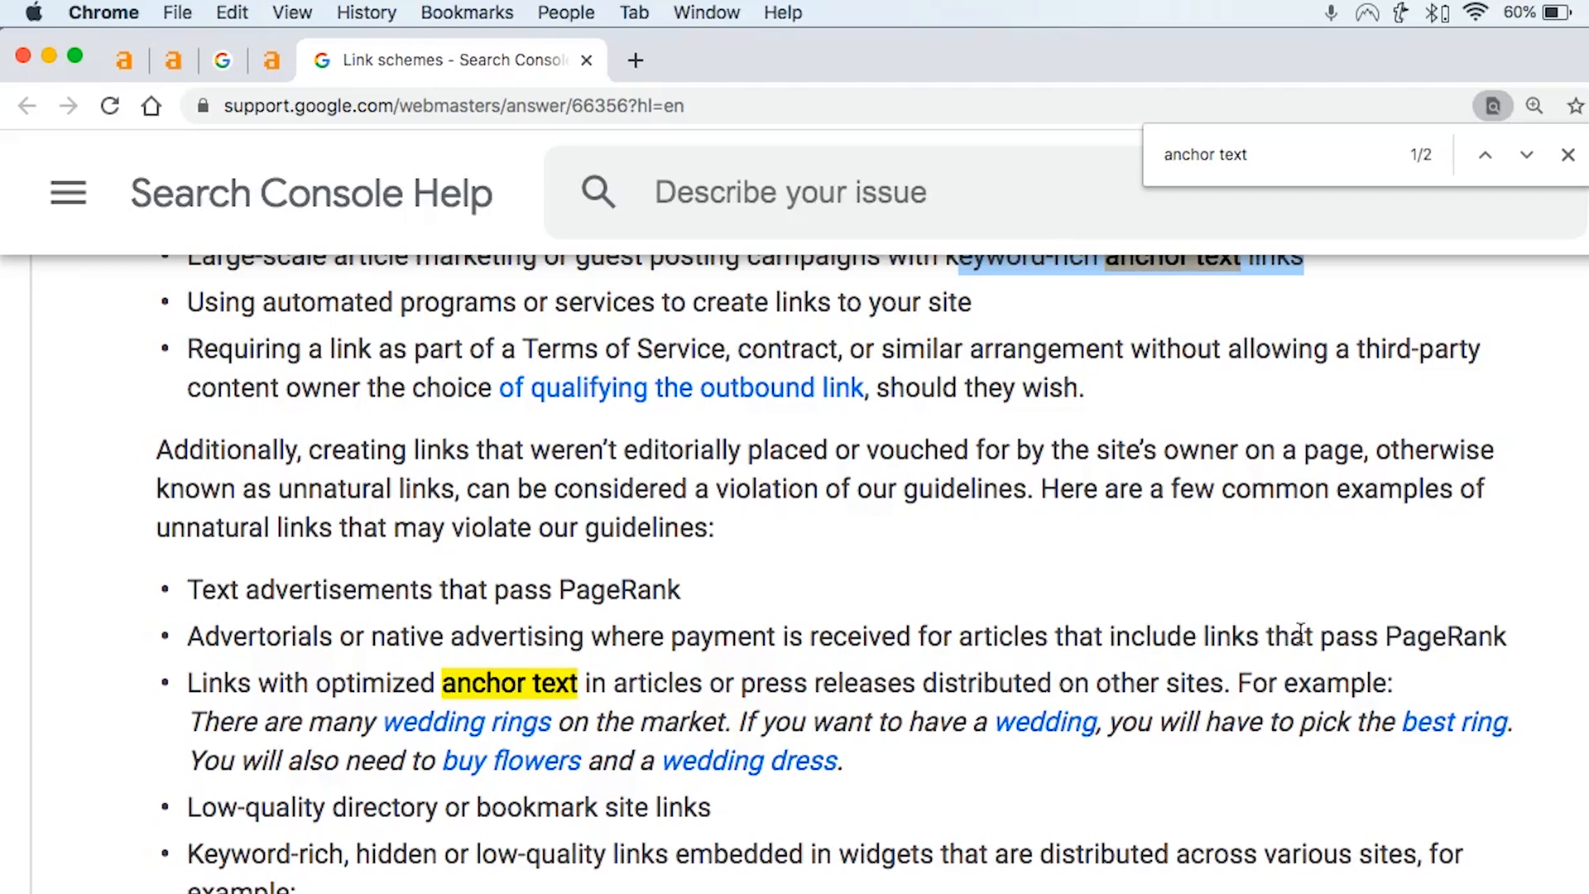
{"action": "mouse_move", "coordinate": [725, 859]}
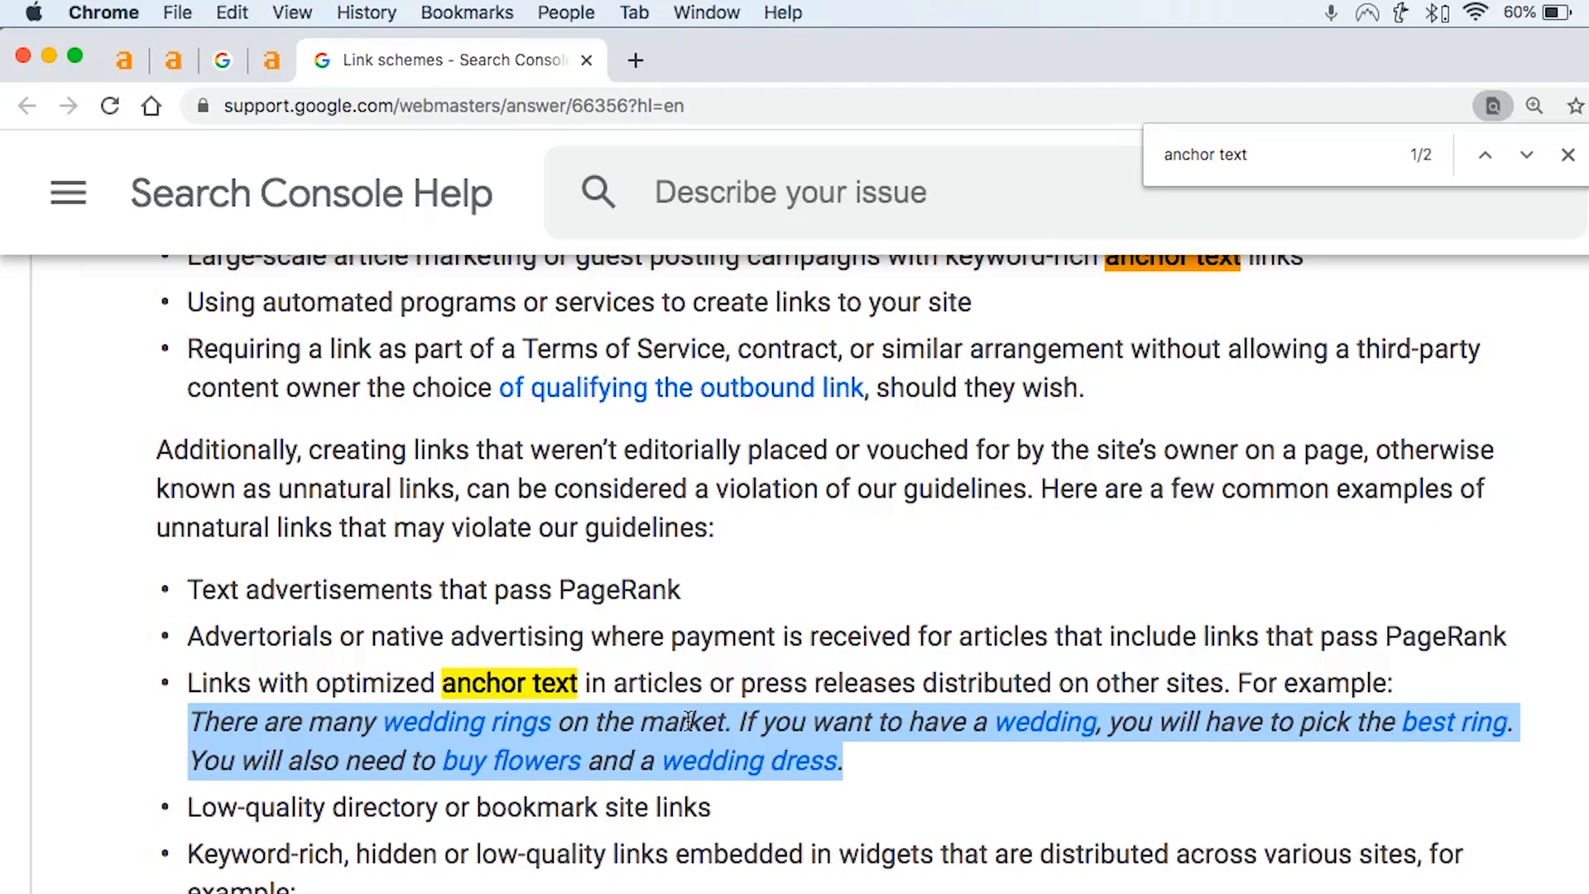
{"action": "scroll", "scroll_direction": "down", "scroll_amount": 3}
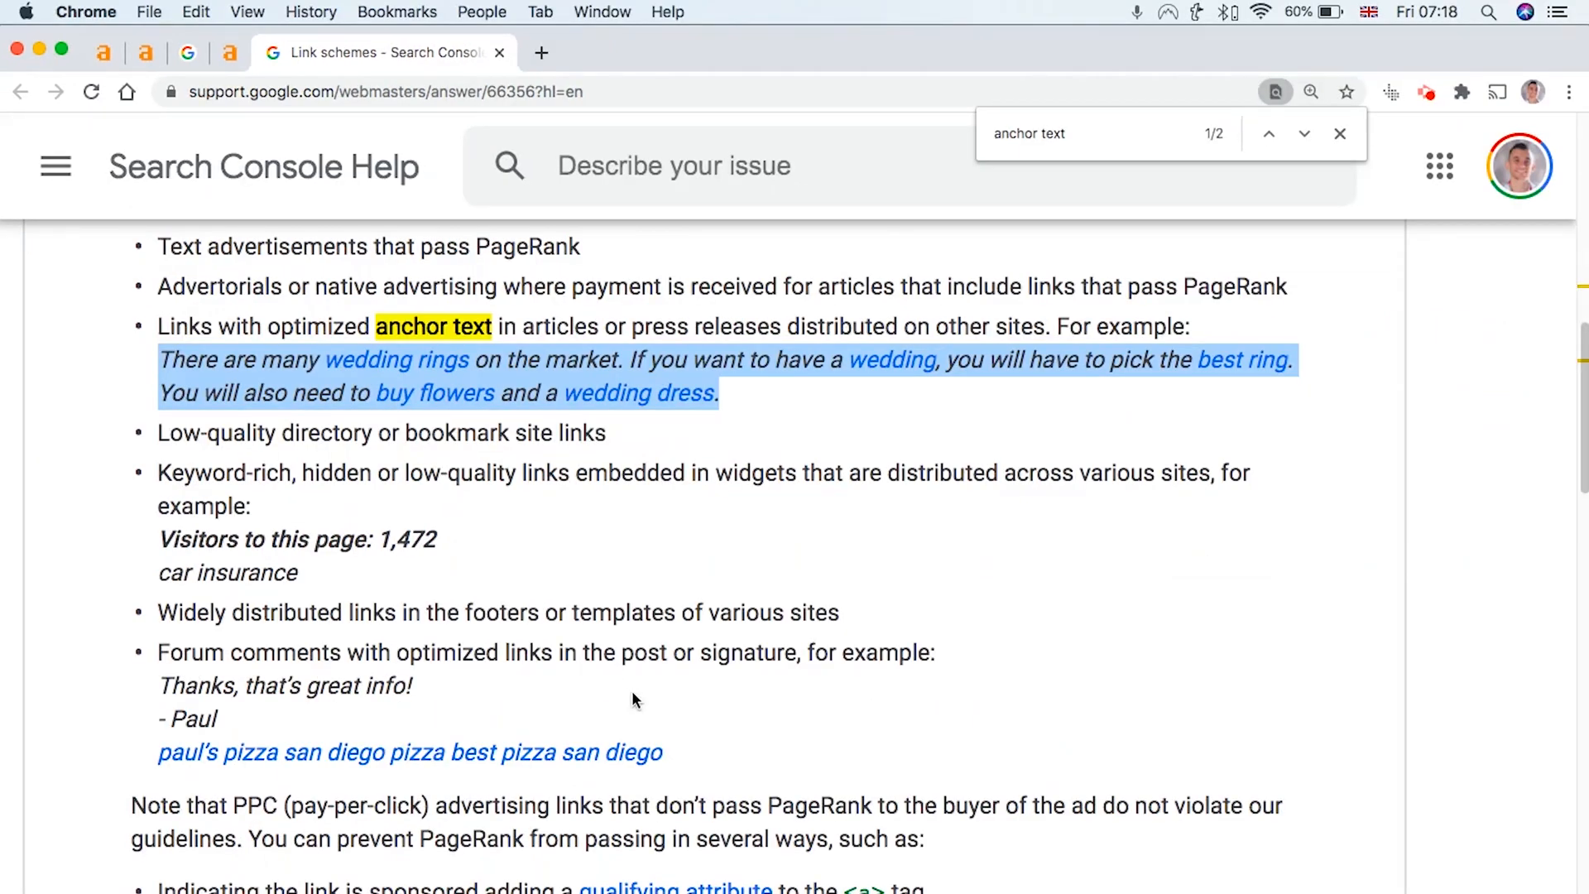
Step: Scroll the help article, then go to the Ahrefs Anchors report with its how-to guide
{"action": "scroll", "scroll_direction": "up", "scroll_amount": 3}
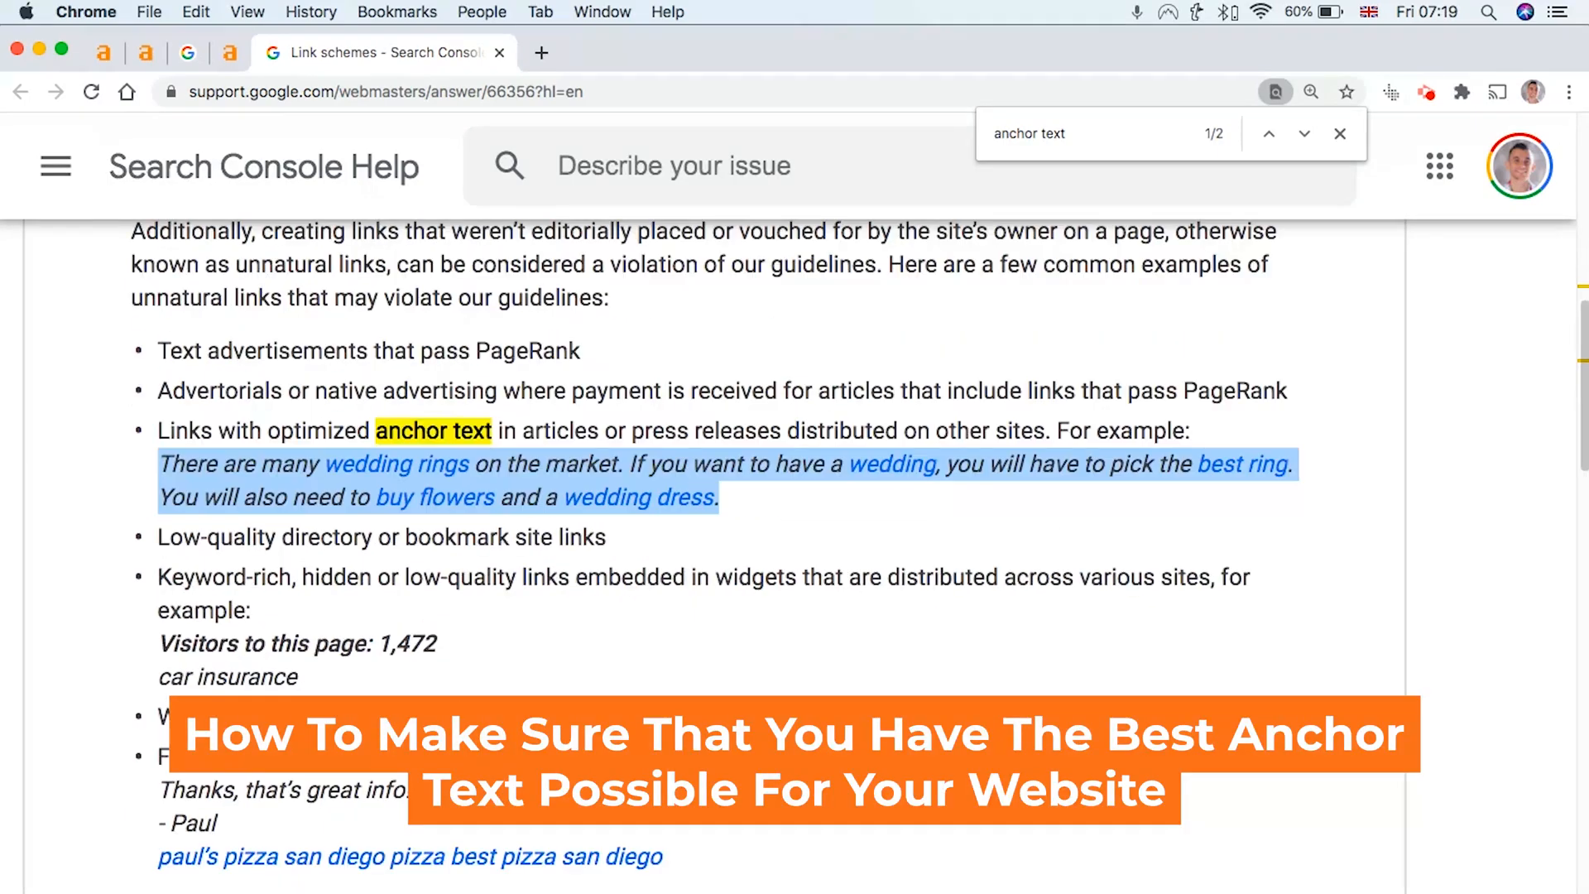
{"action": "scroll", "scroll_direction": "up", "scroll_amount": 3}
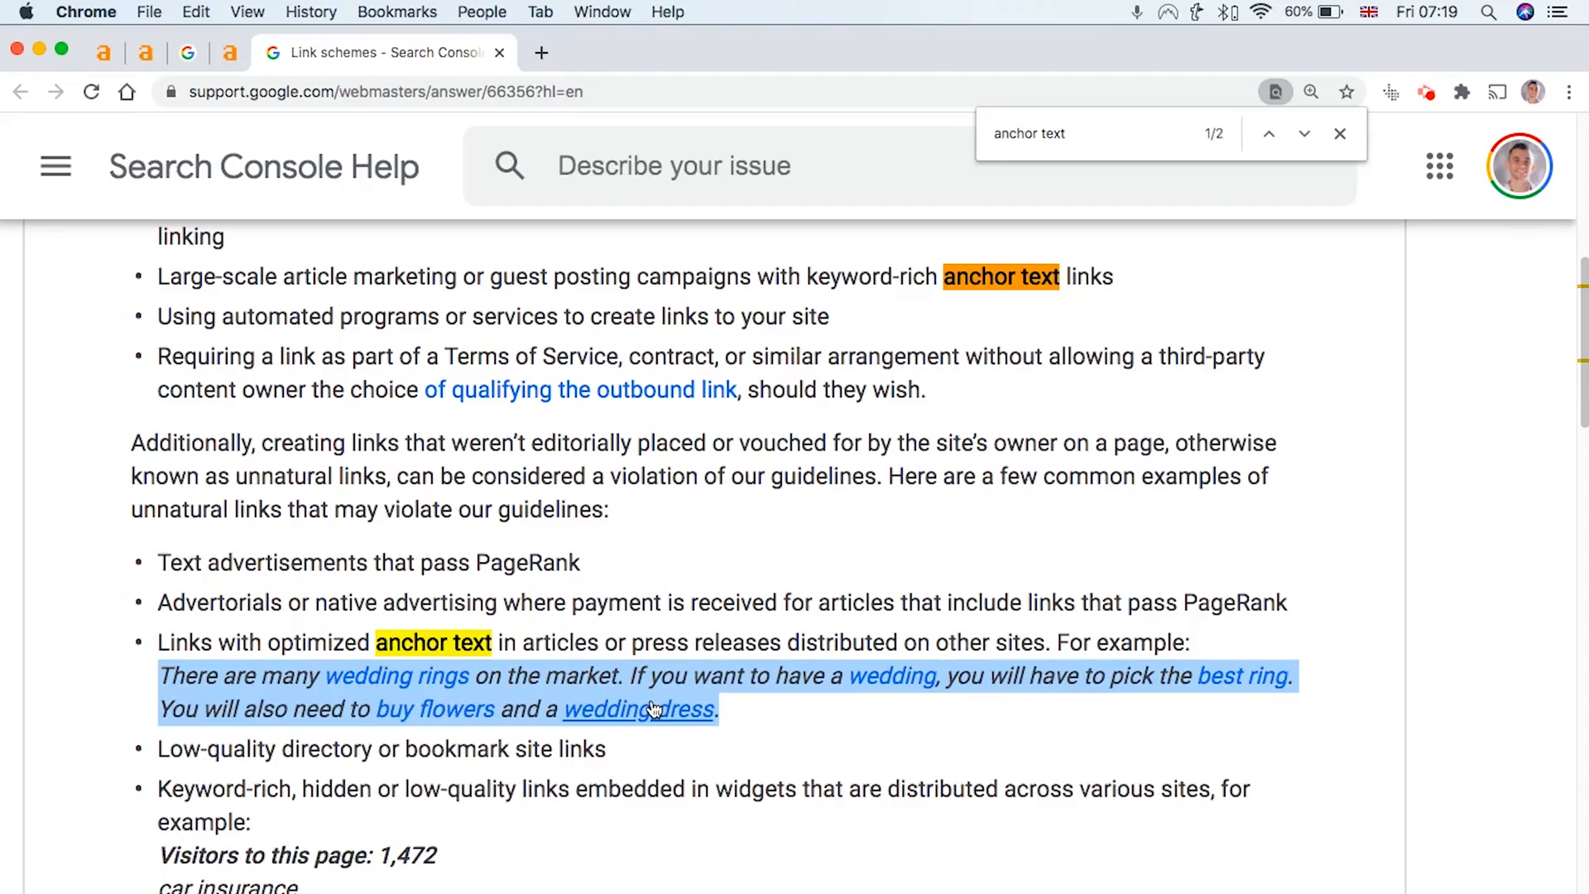
{"action": "scroll", "scroll_direction": "down", "scroll_amount": 3}
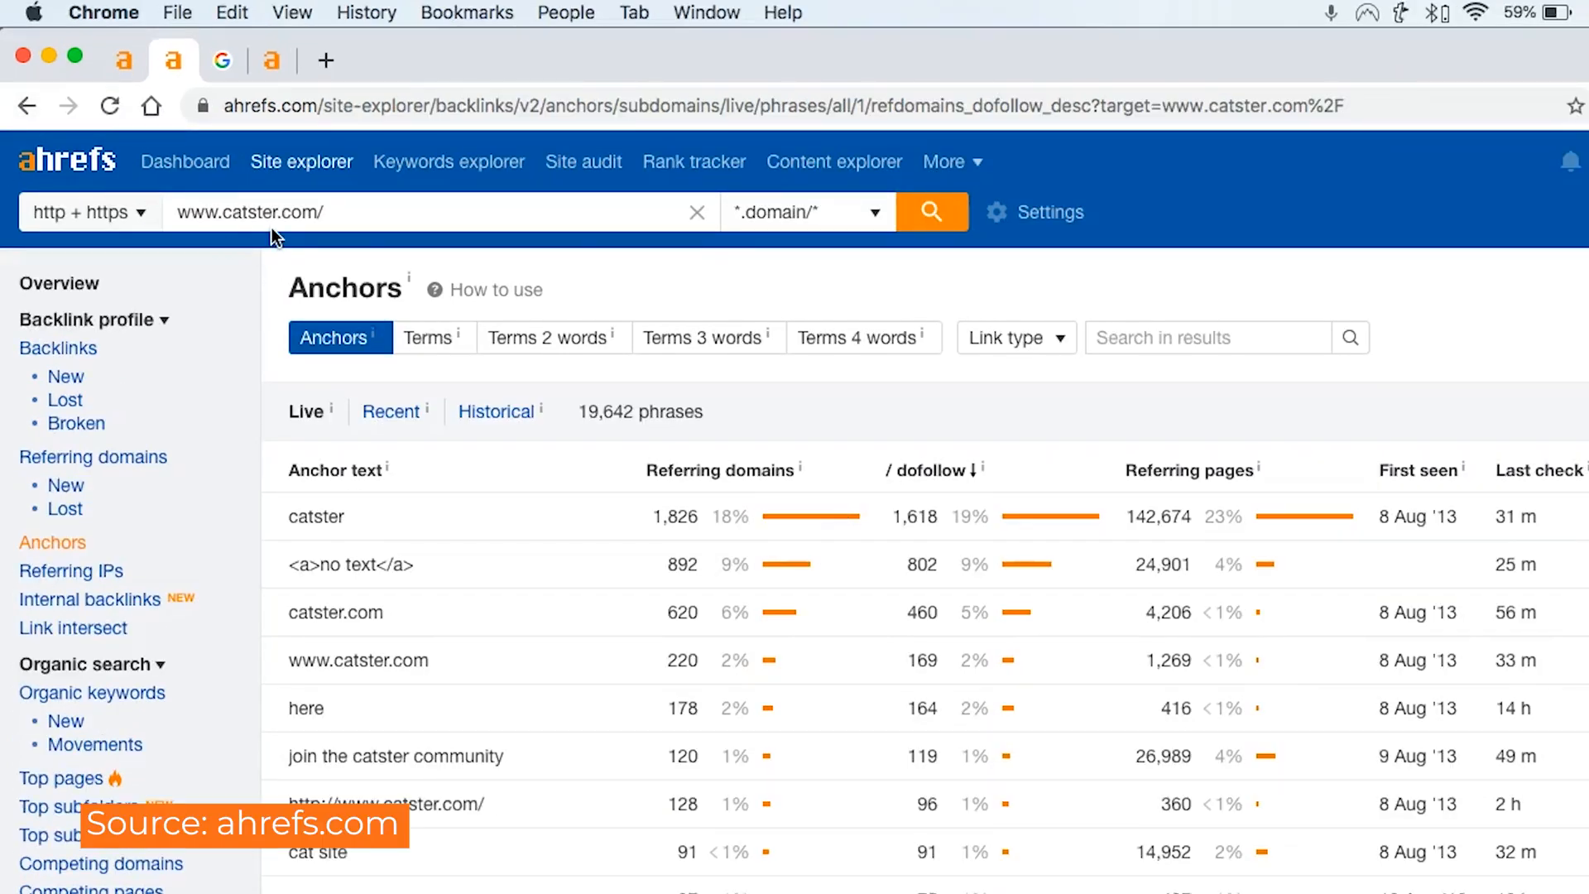
{"action": "mouse_move", "coordinate": [53, 542]}
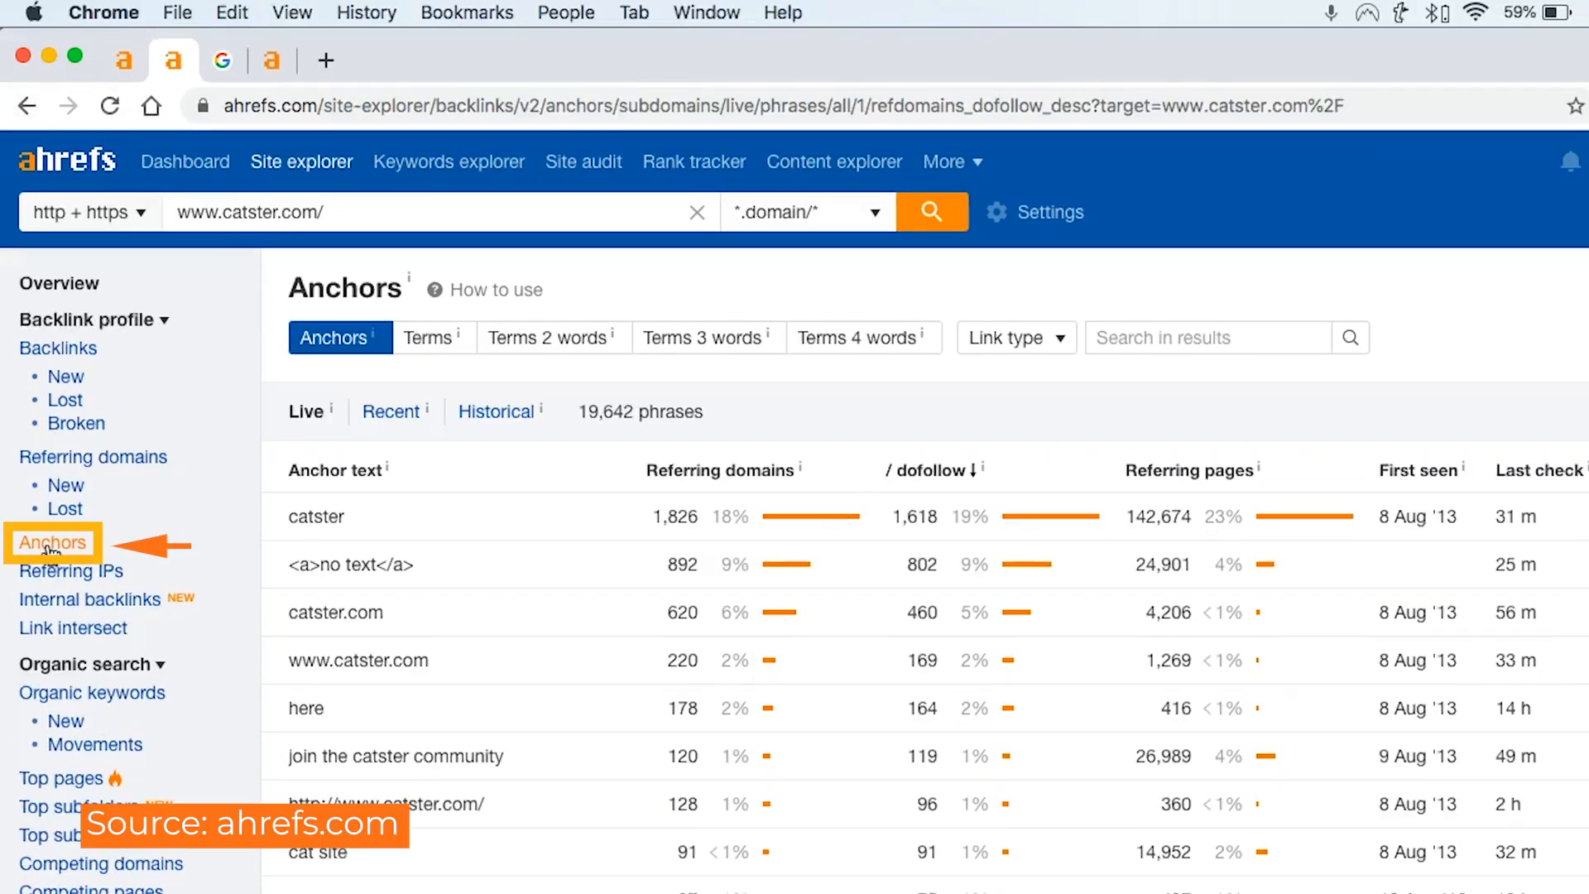
{"action": "left_click", "coordinate": [496, 290]}
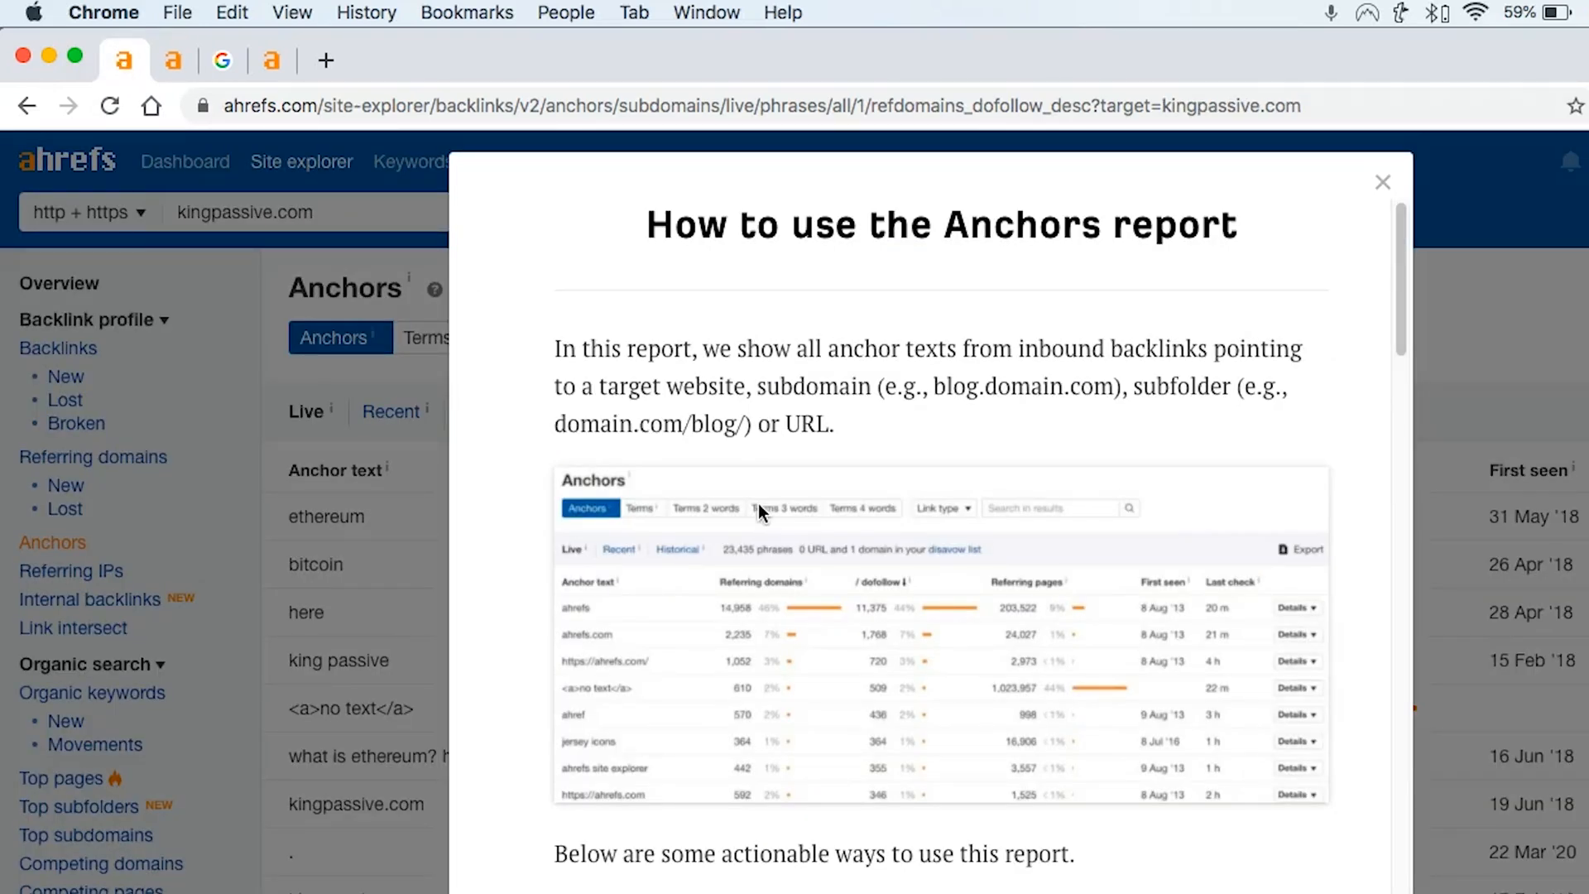
Step: Read the Anchors how-to guide, then dismiss it to show catster.com's 19,642 anchor phrases
{"action": "scroll", "scroll_direction": "down", "scroll_amount": 3}
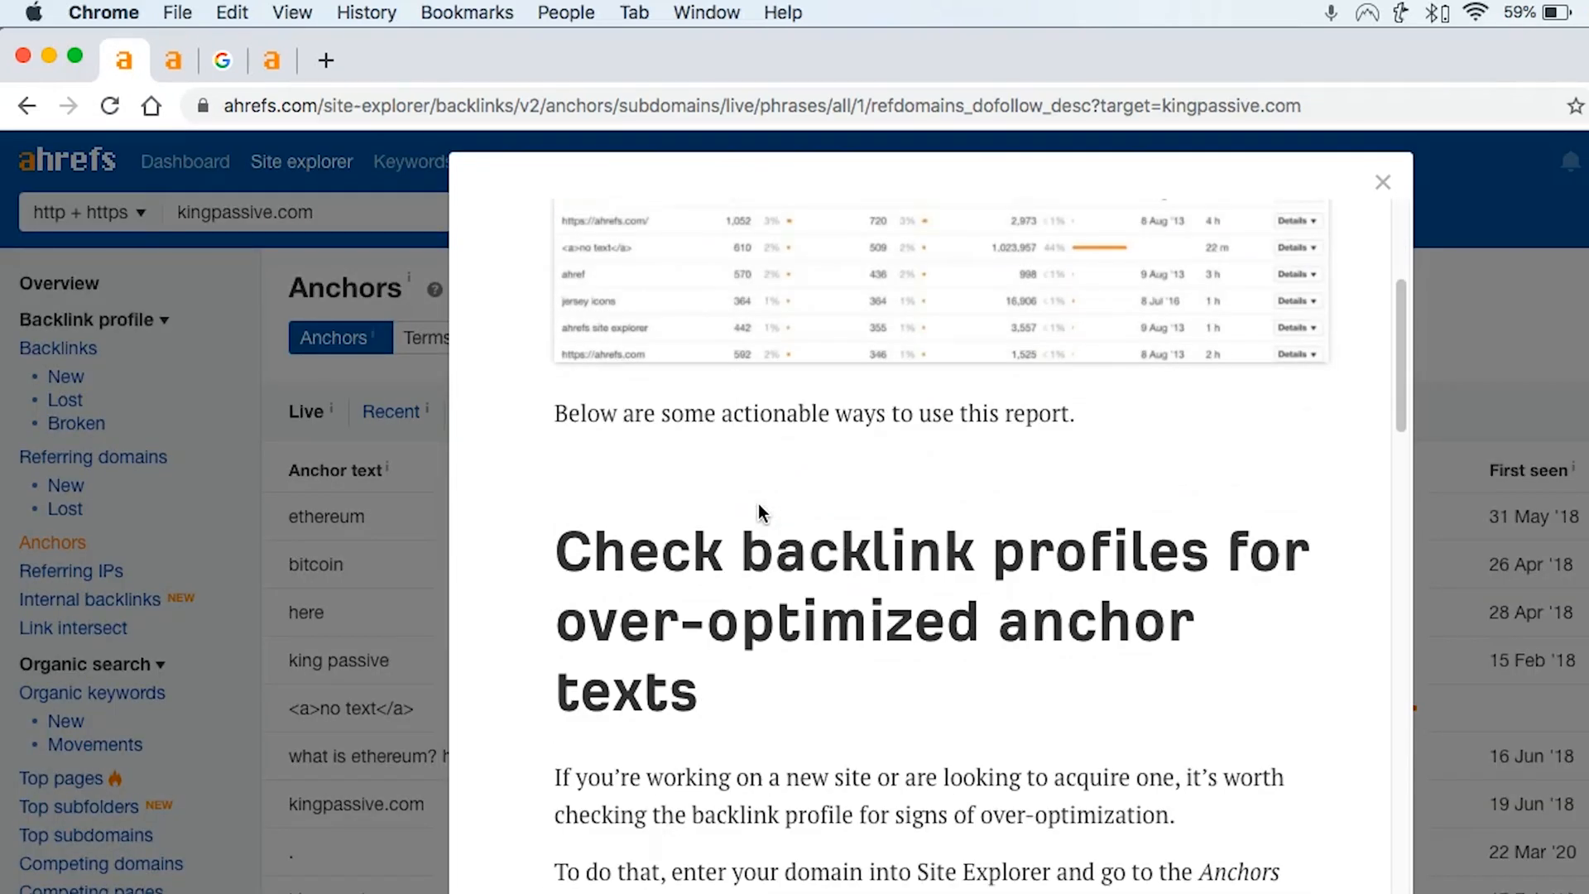
{"action": "scroll", "scroll_direction": "down", "scroll_amount": 3}
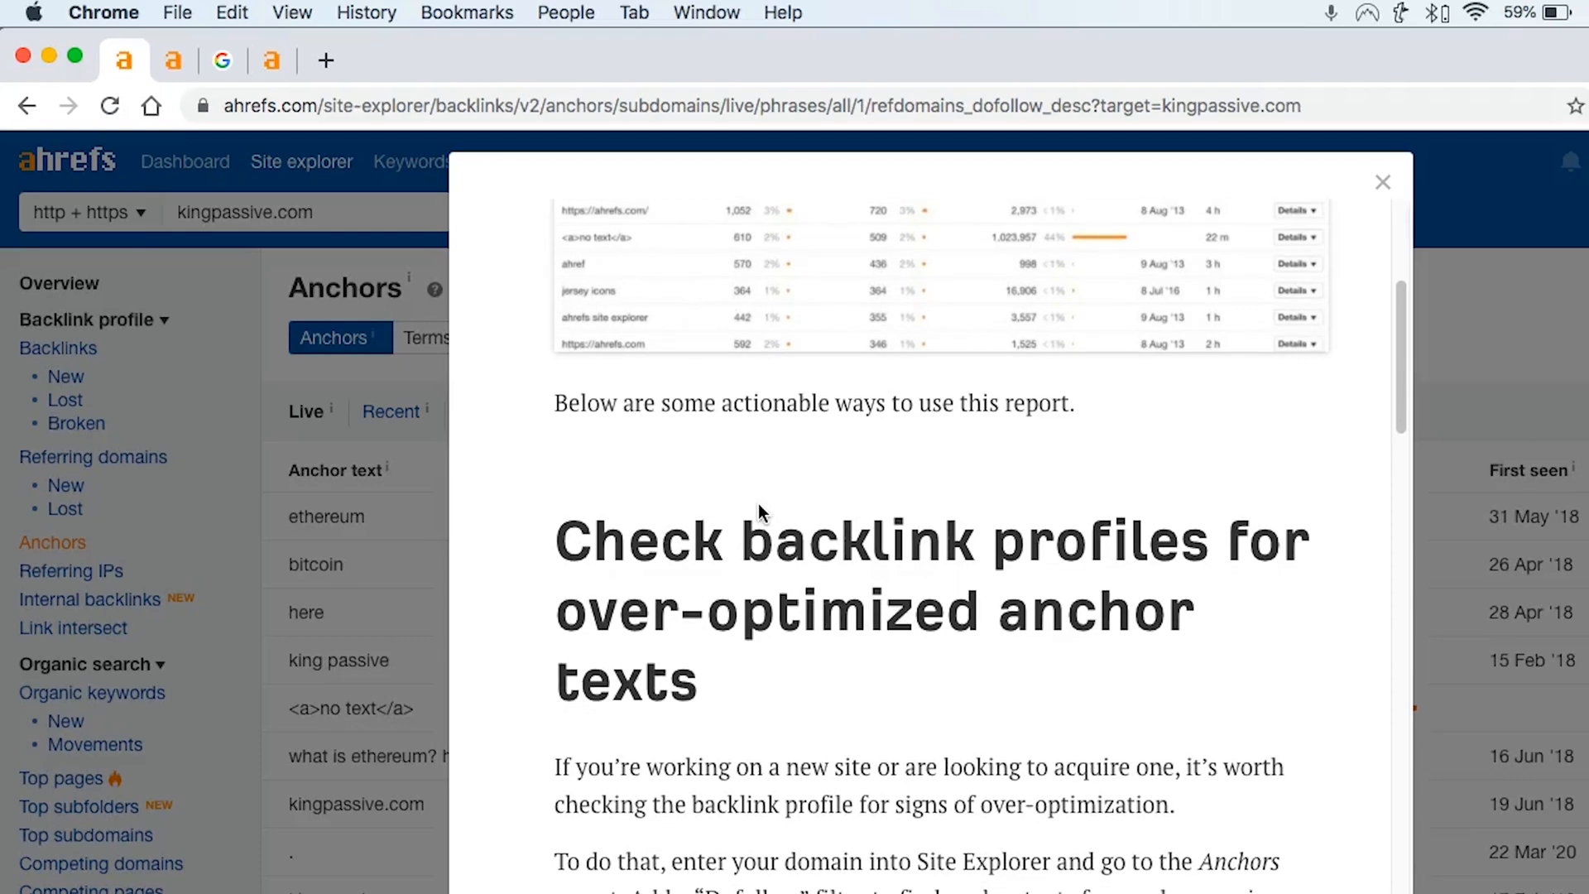
{"action": "scroll", "scroll_direction": "down", "scroll_amount": 3}
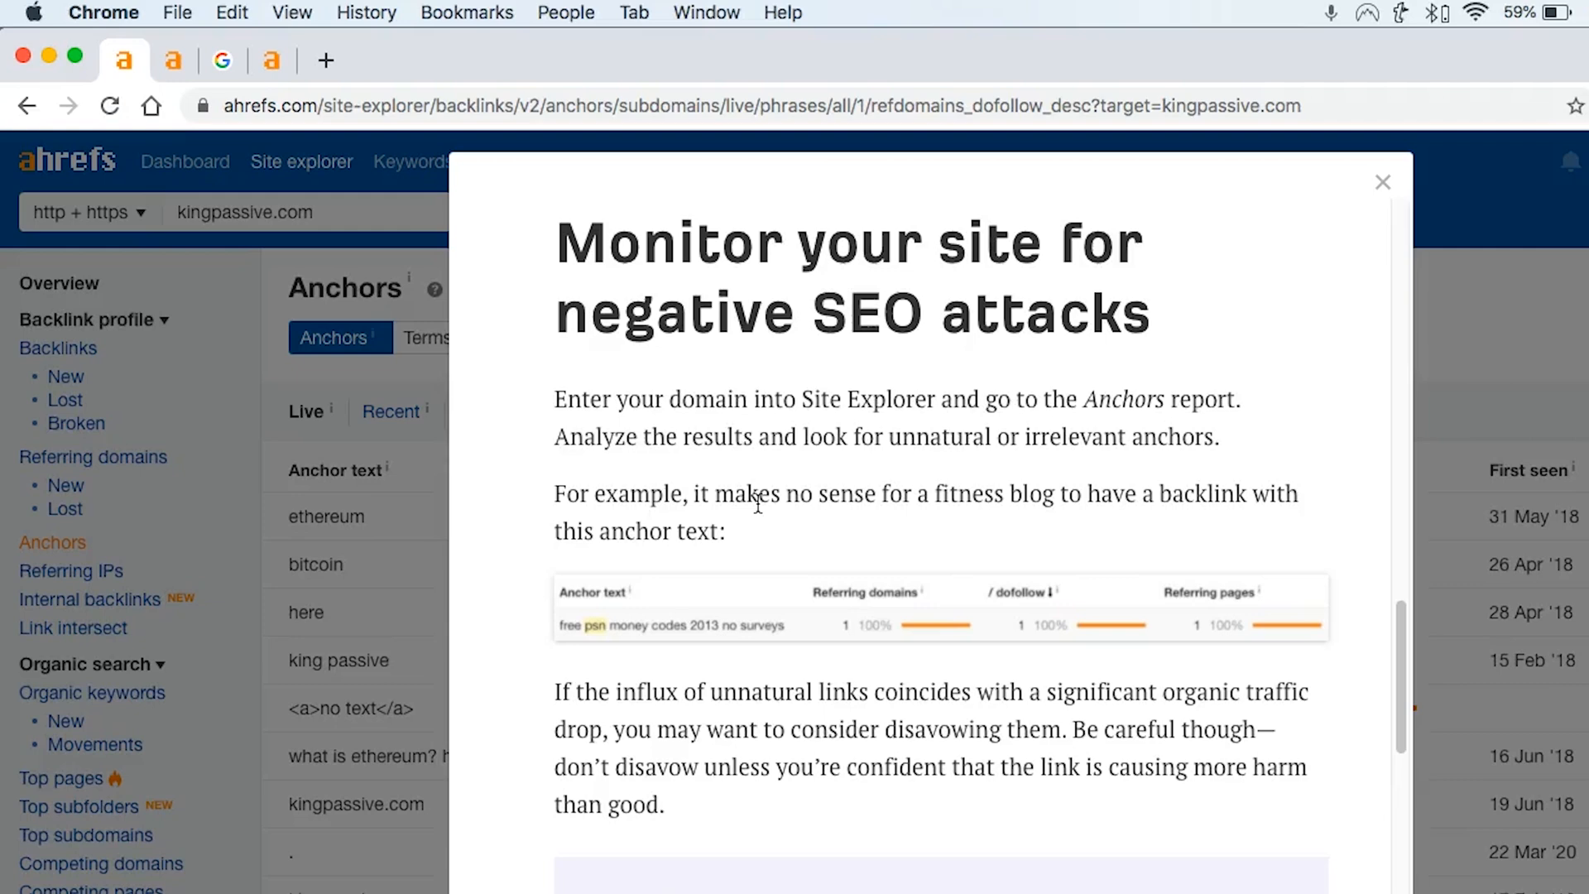
{"action": "scroll", "scroll_direction": "down", "scroll_amount": 3}
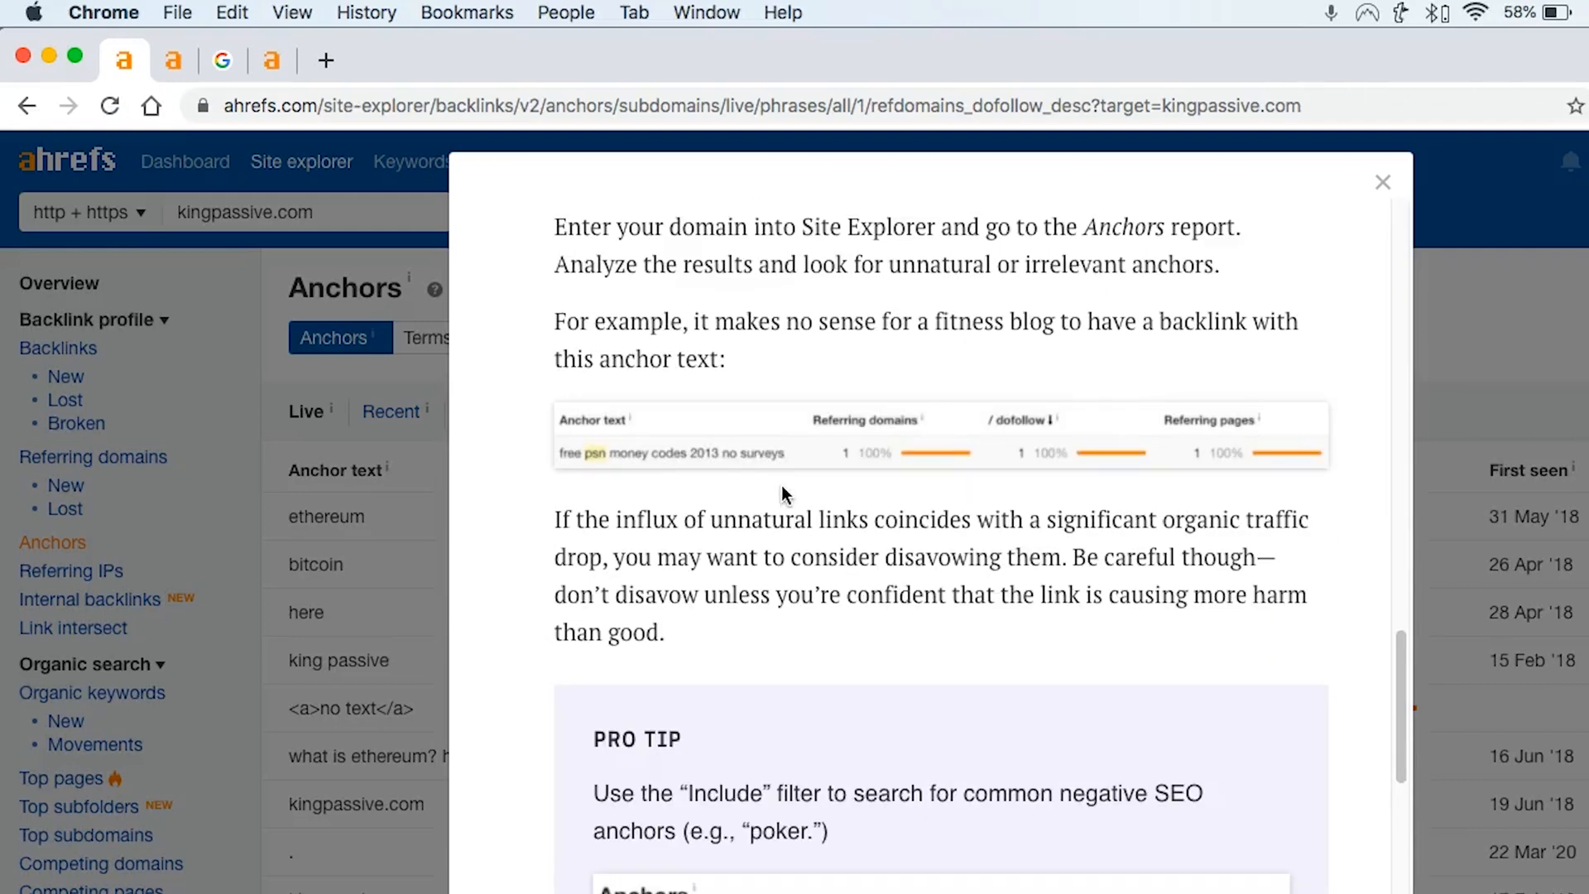
{"action": "mouse_move", "coordinate": [748, 479]}
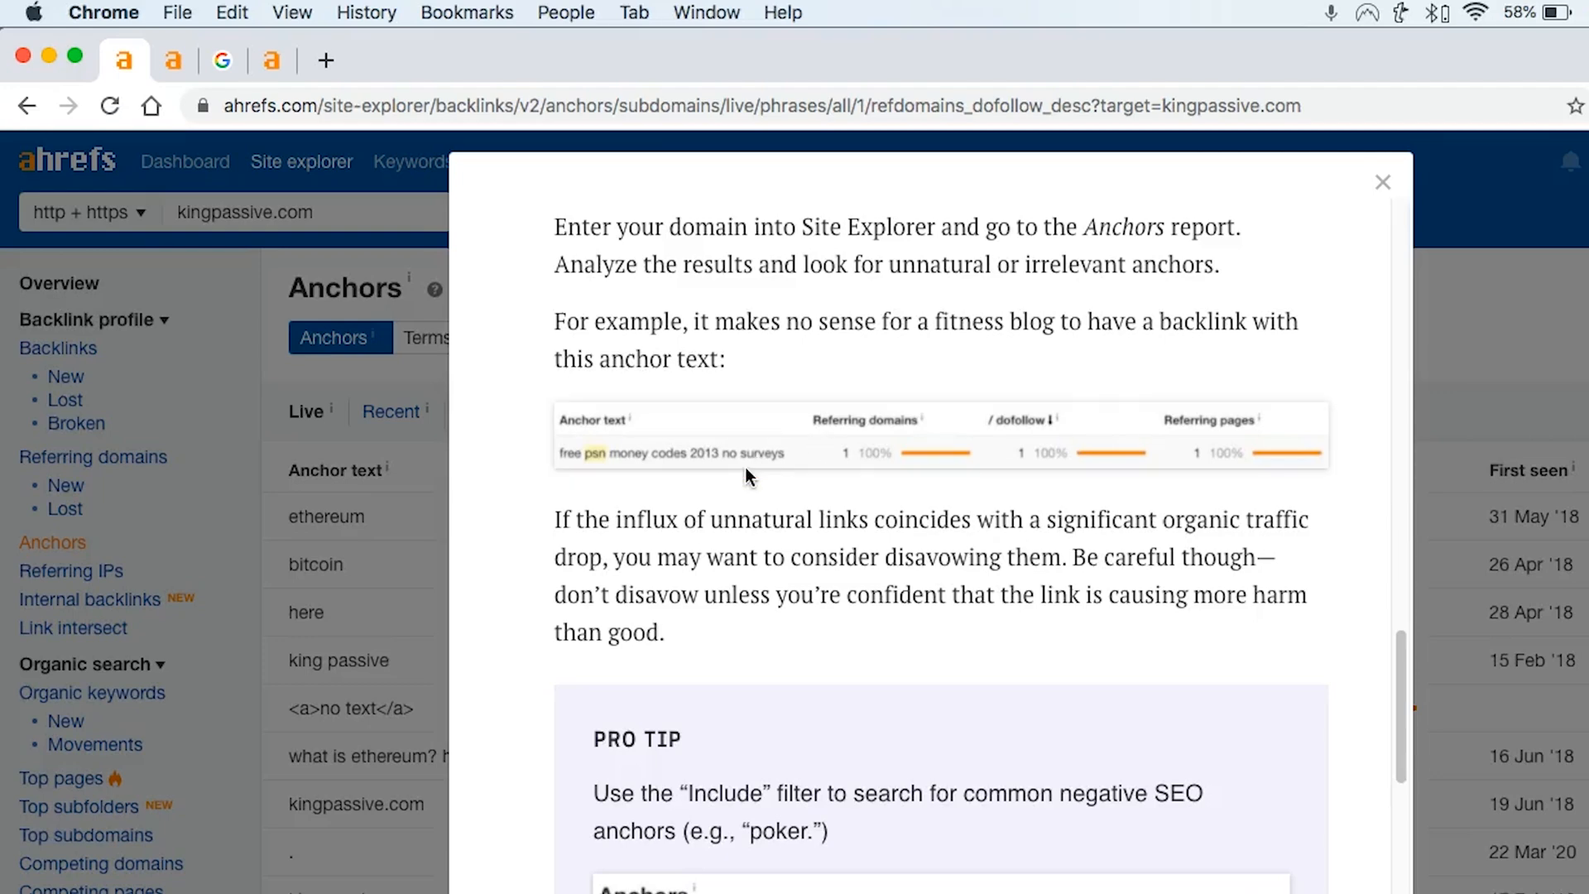
{"action": "scroll", "scroll_direction": "down", "scroll_amount": 3}
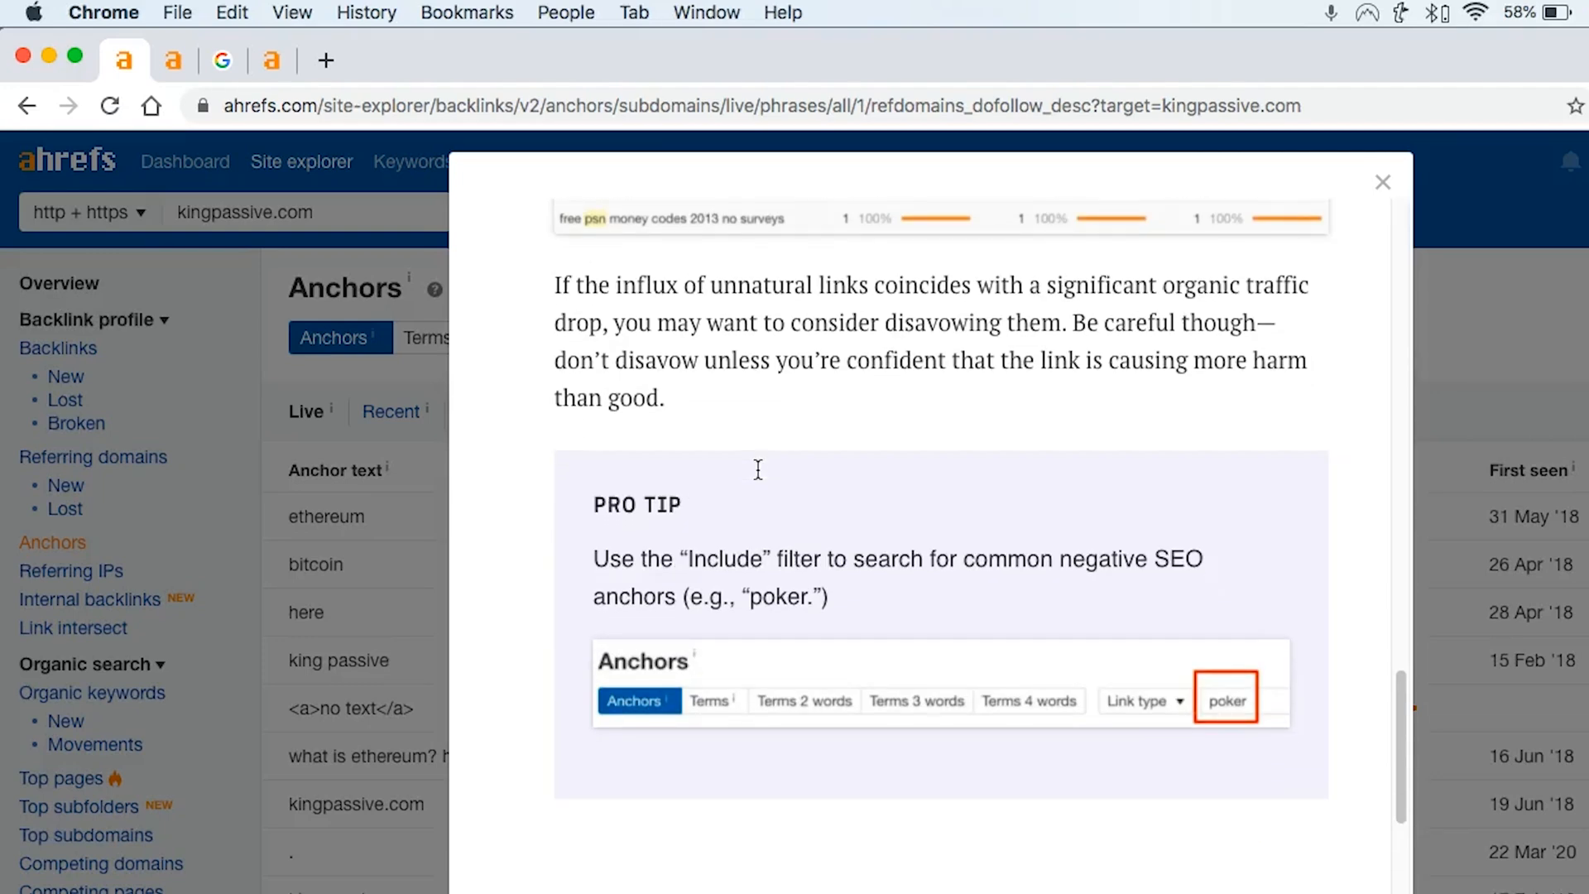
{"action": "scroll", "scroll_direction": "up", "scroll_amount": 3}
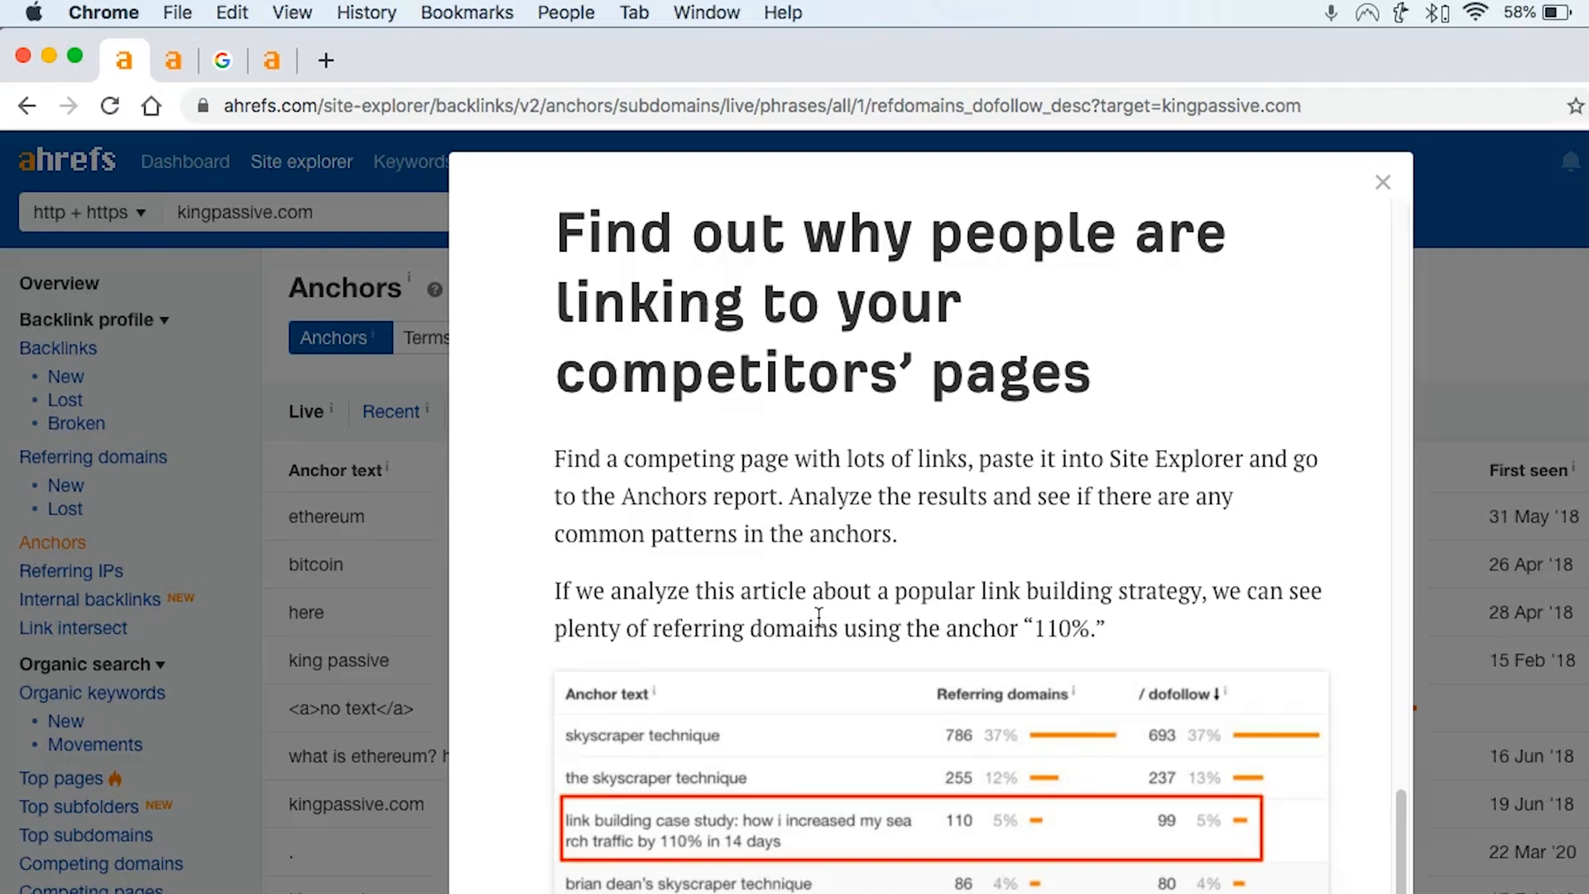
{"action": "scroll", "scroll_direction": "down", "scroll_amount": 3}
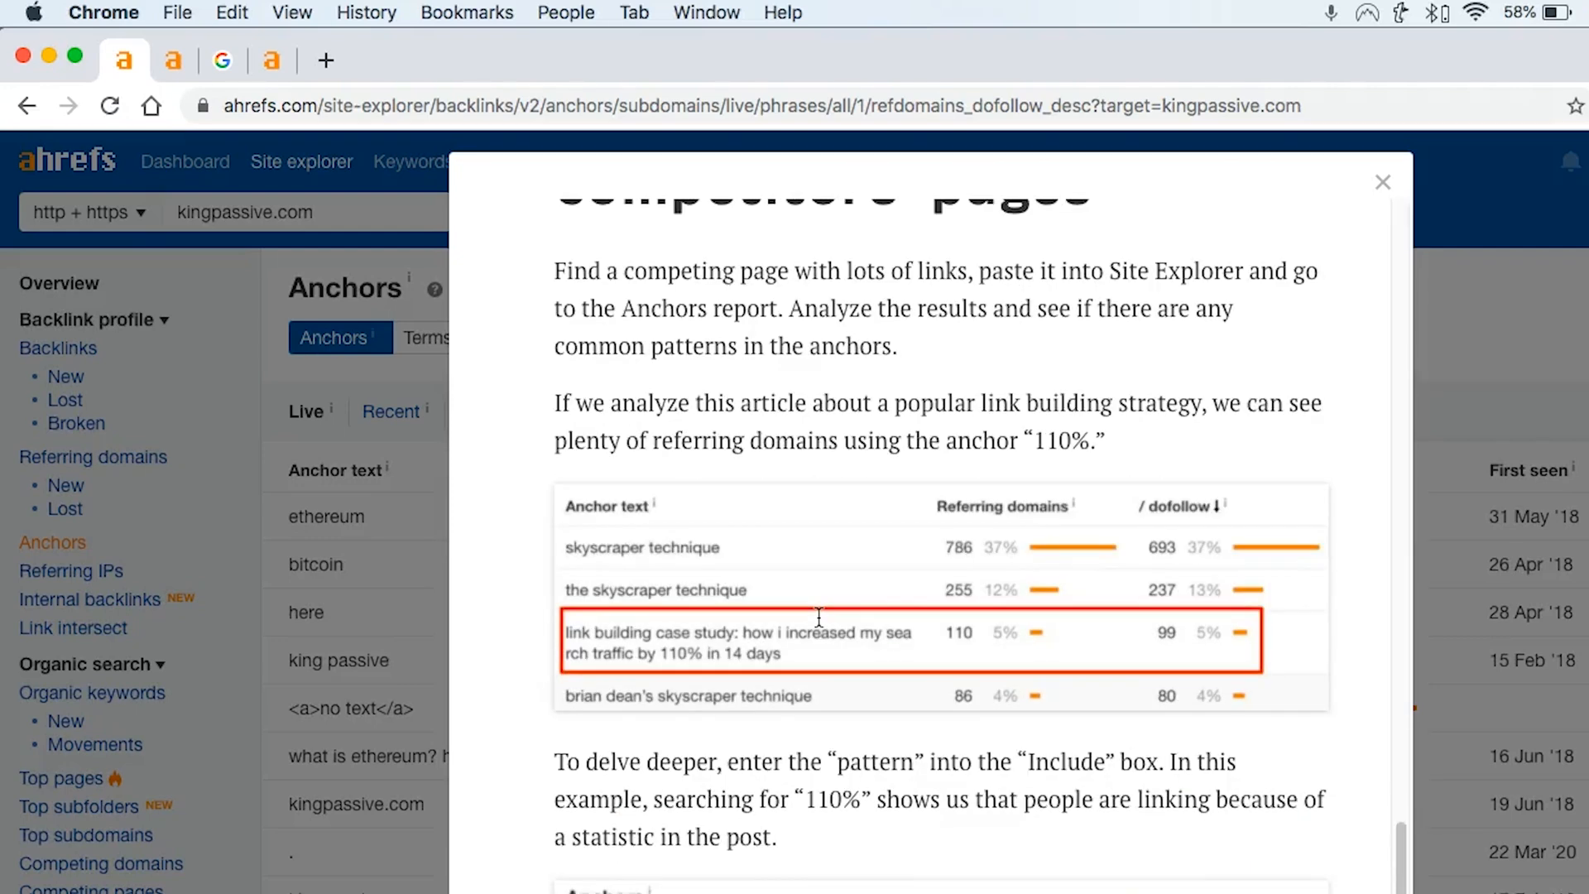
{"action": "mouse_move", "coordinate": [818, 624]}
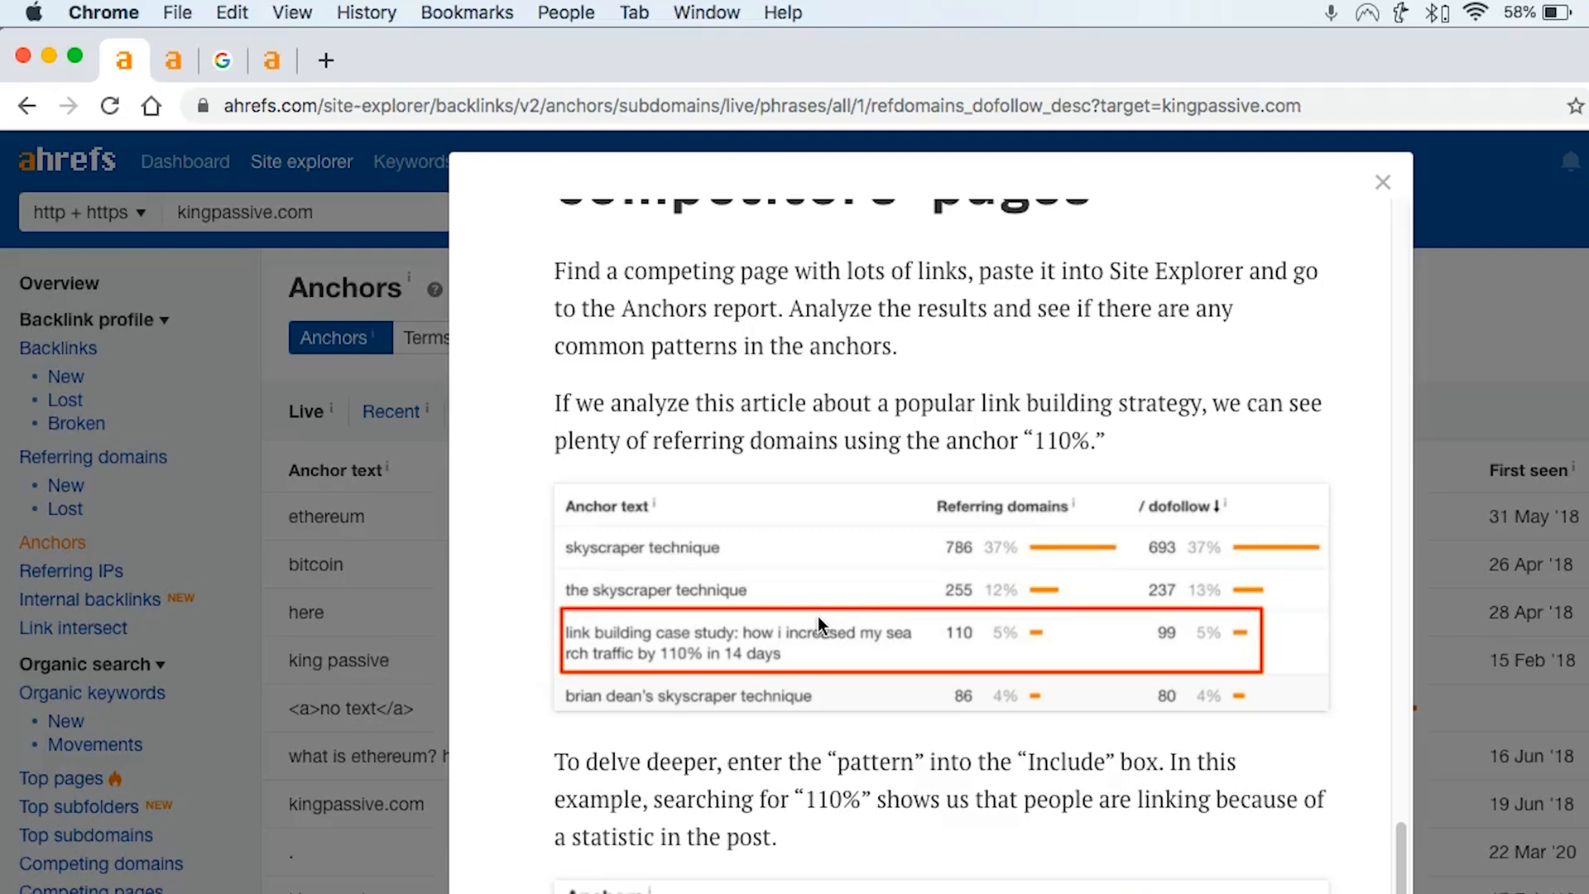
{"action": "scroll", "scroll_direction": "down", "scroll_amount": 3}
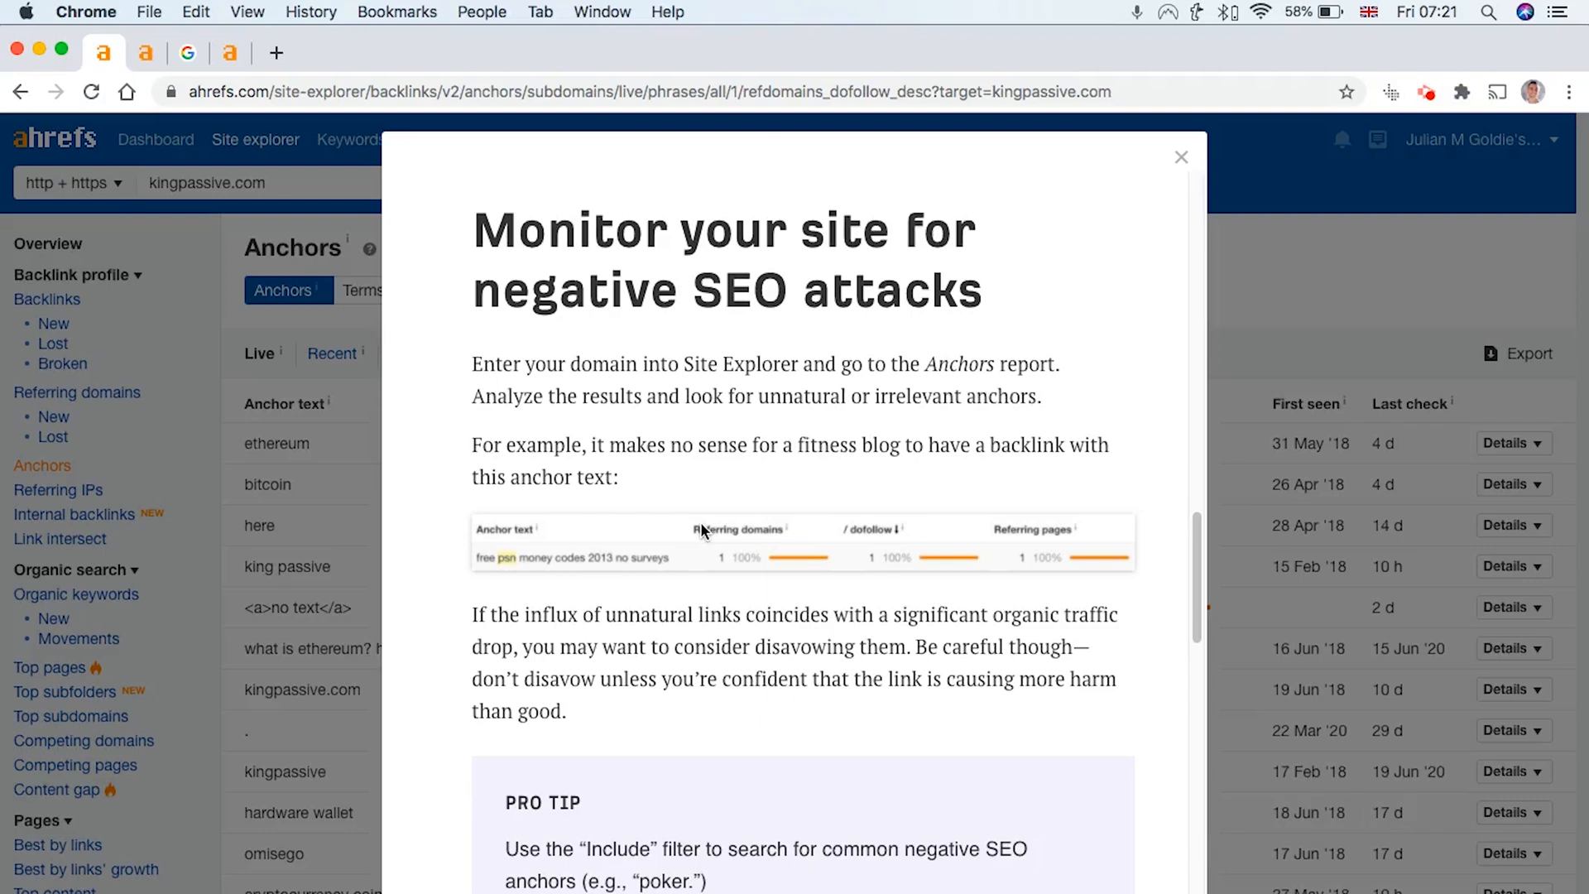
{"action": "scroll", "scroll_direction": "down", "scroll_amount": 3}
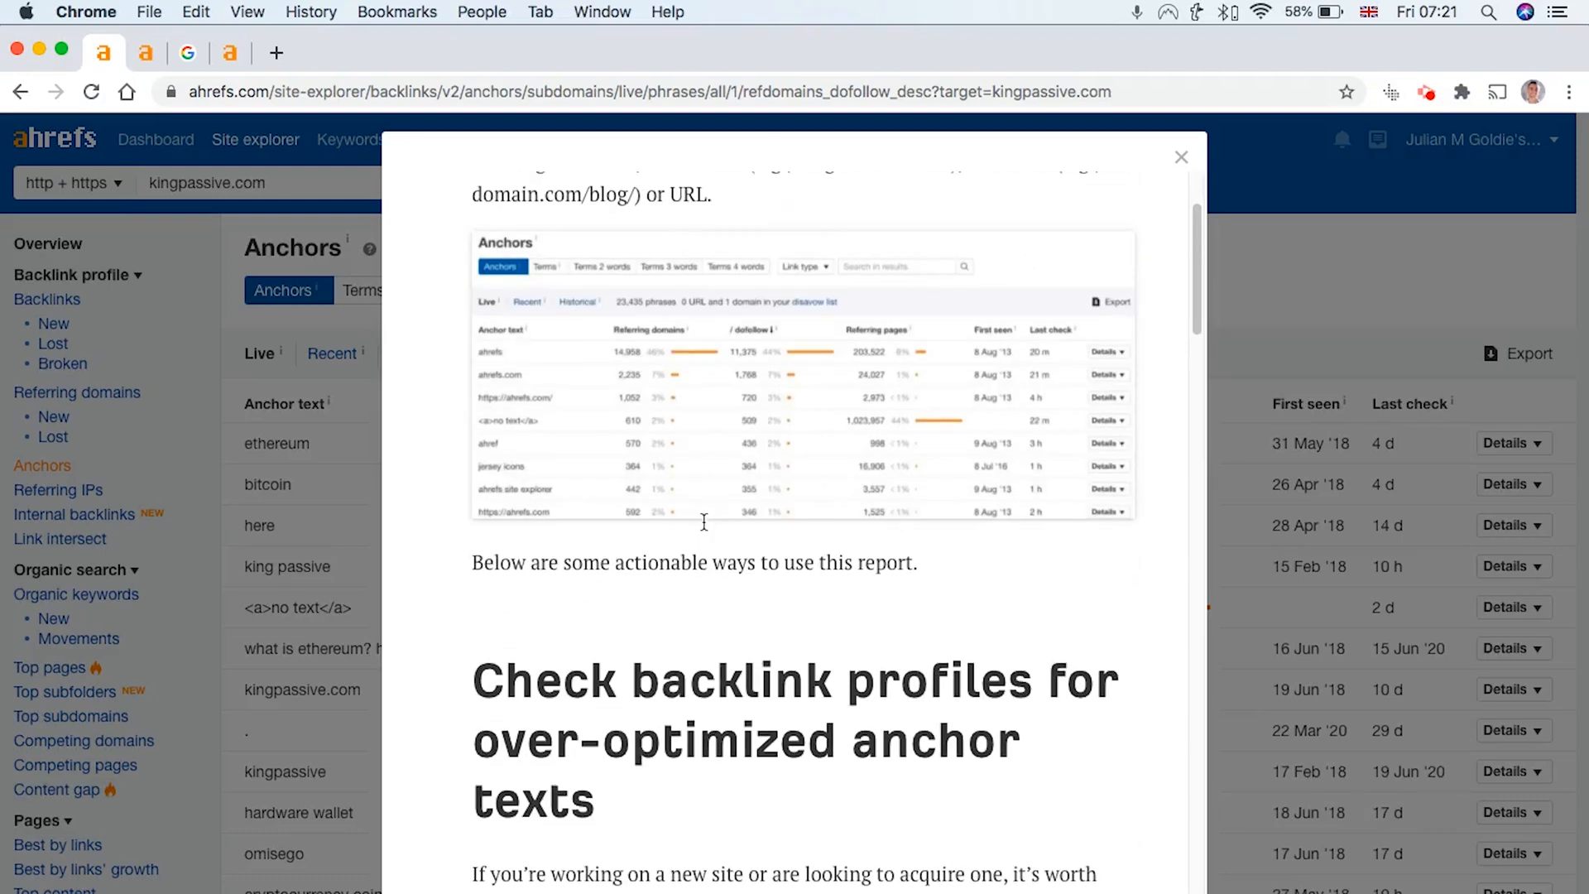
{"action": "scroll", "scroll_direction": "up", "scroll_amount": 3}
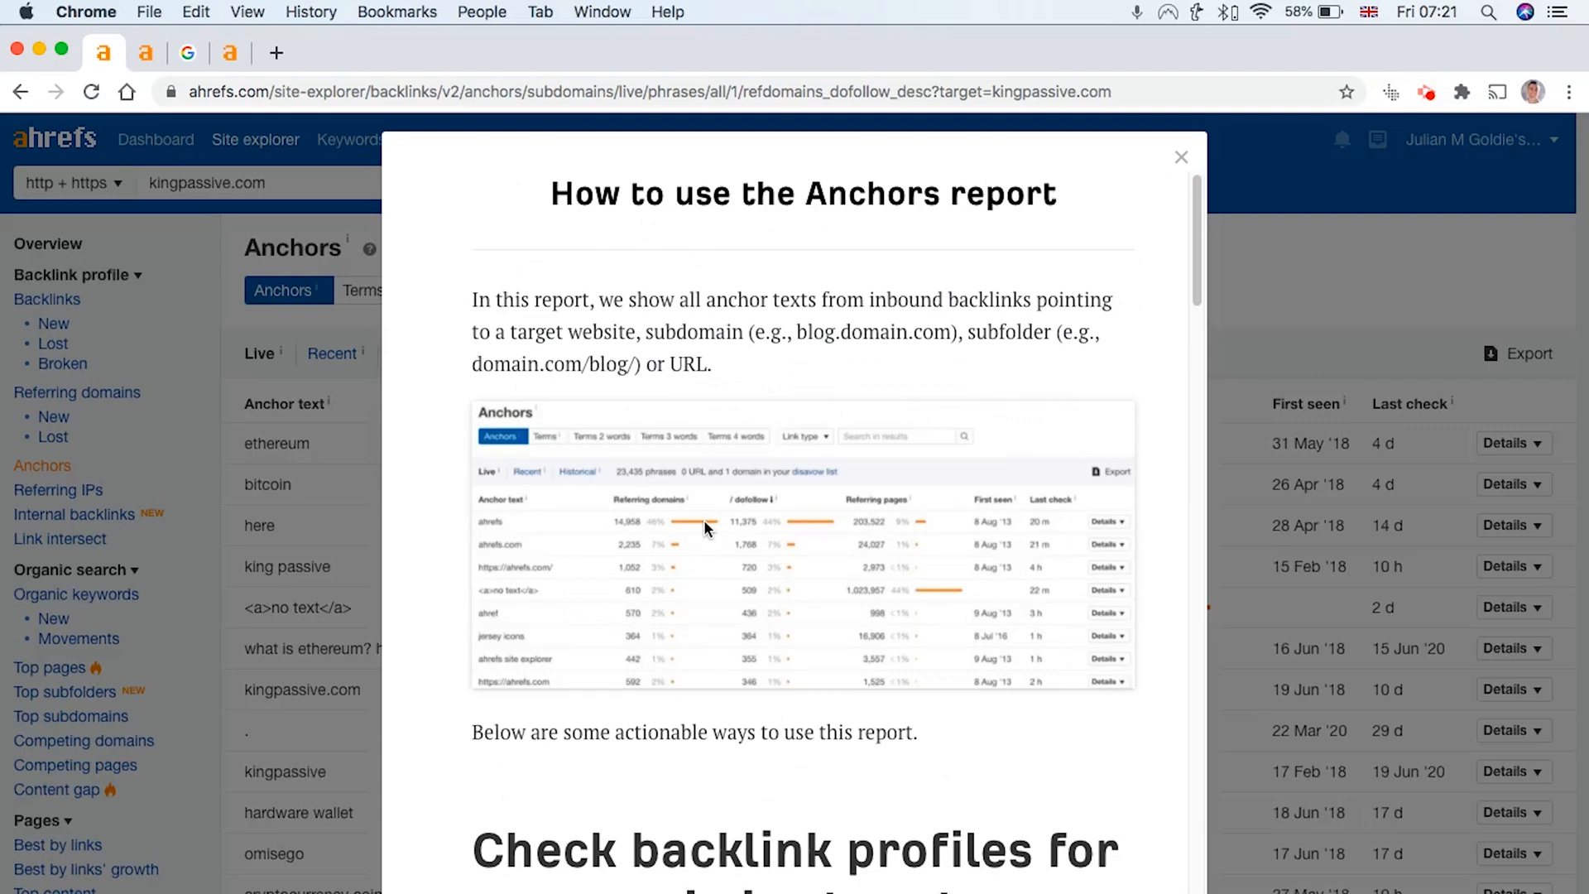
{"action": "scroll", "scroll_direction": "down", "scroll_amount": 3}
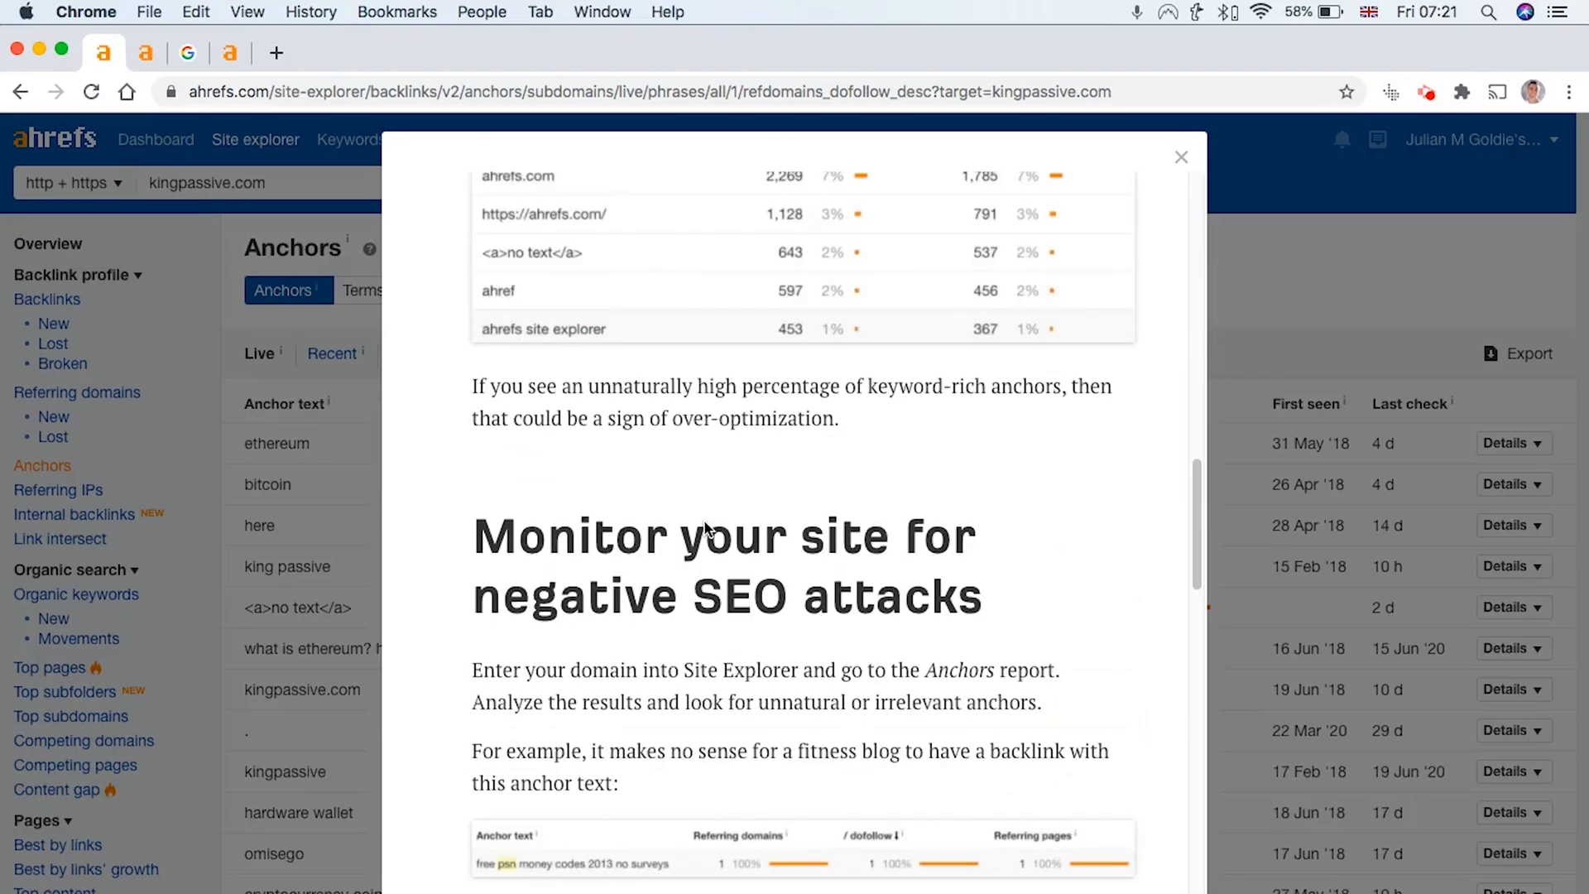
{"action": "scroll", "scroll_direction": "down", "scroll_amount": 3}
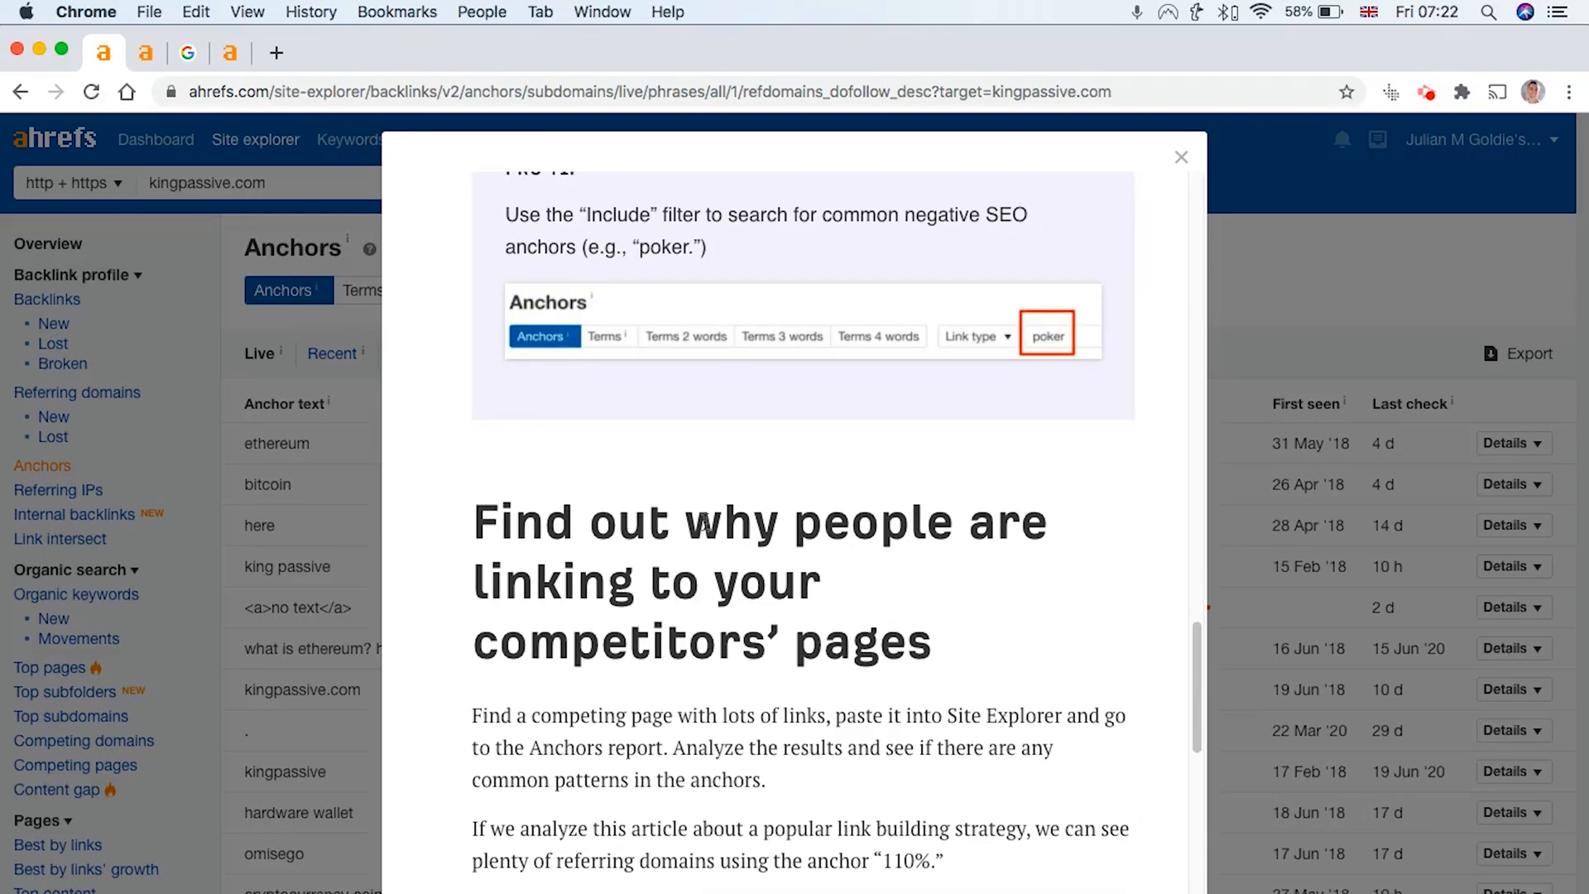
{"action": "scroll", "scroll_direction": "down", "scroll_amount": 3}
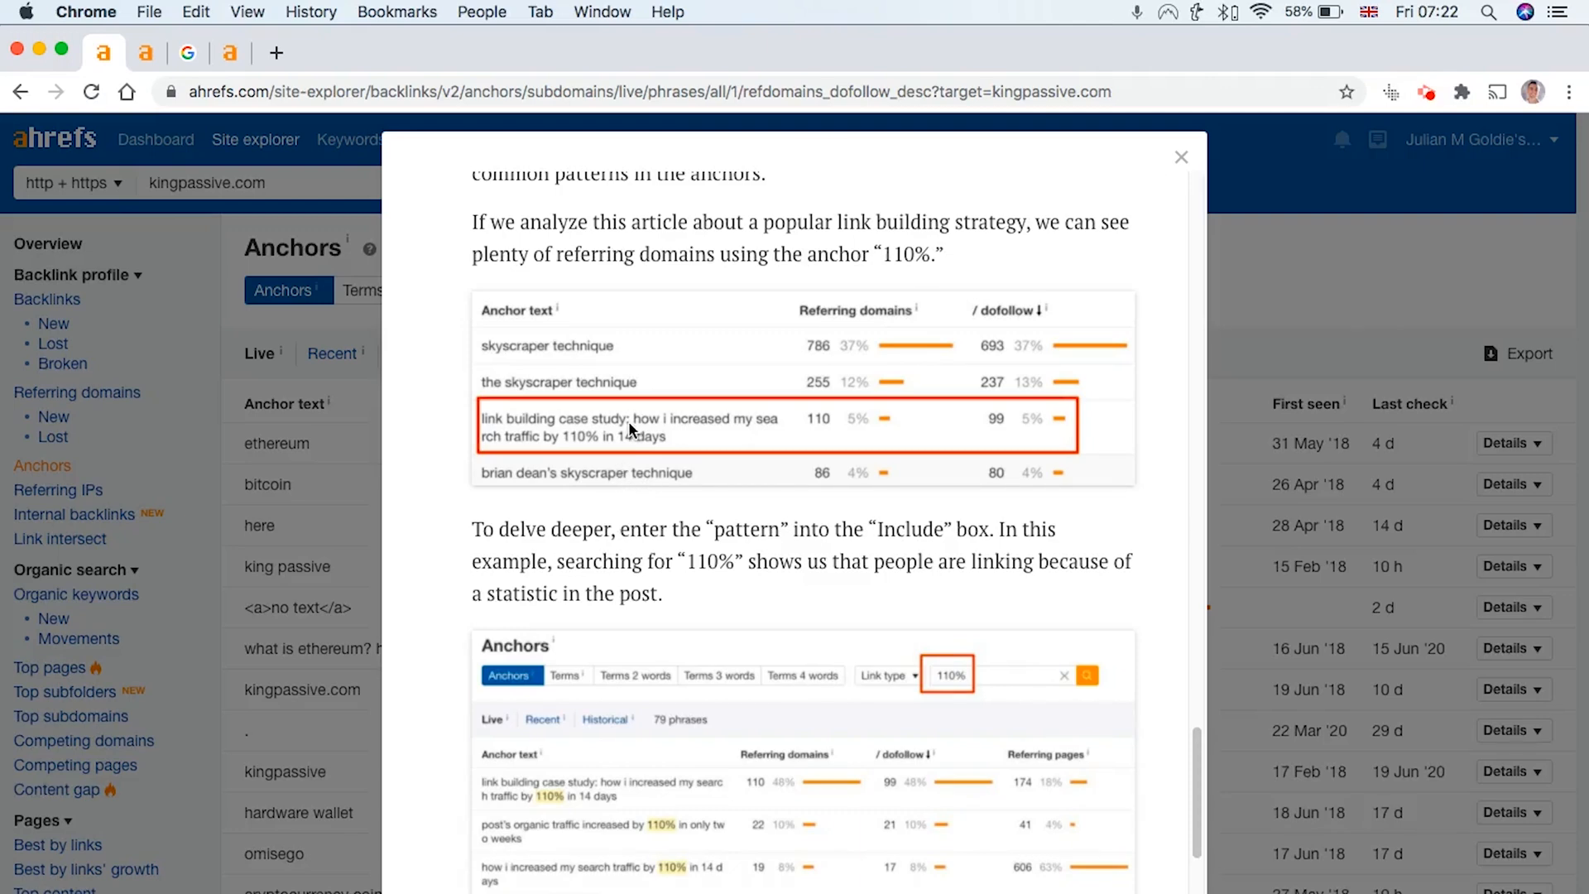
{"action": "left_click", "coordinate": [1181, 157]}
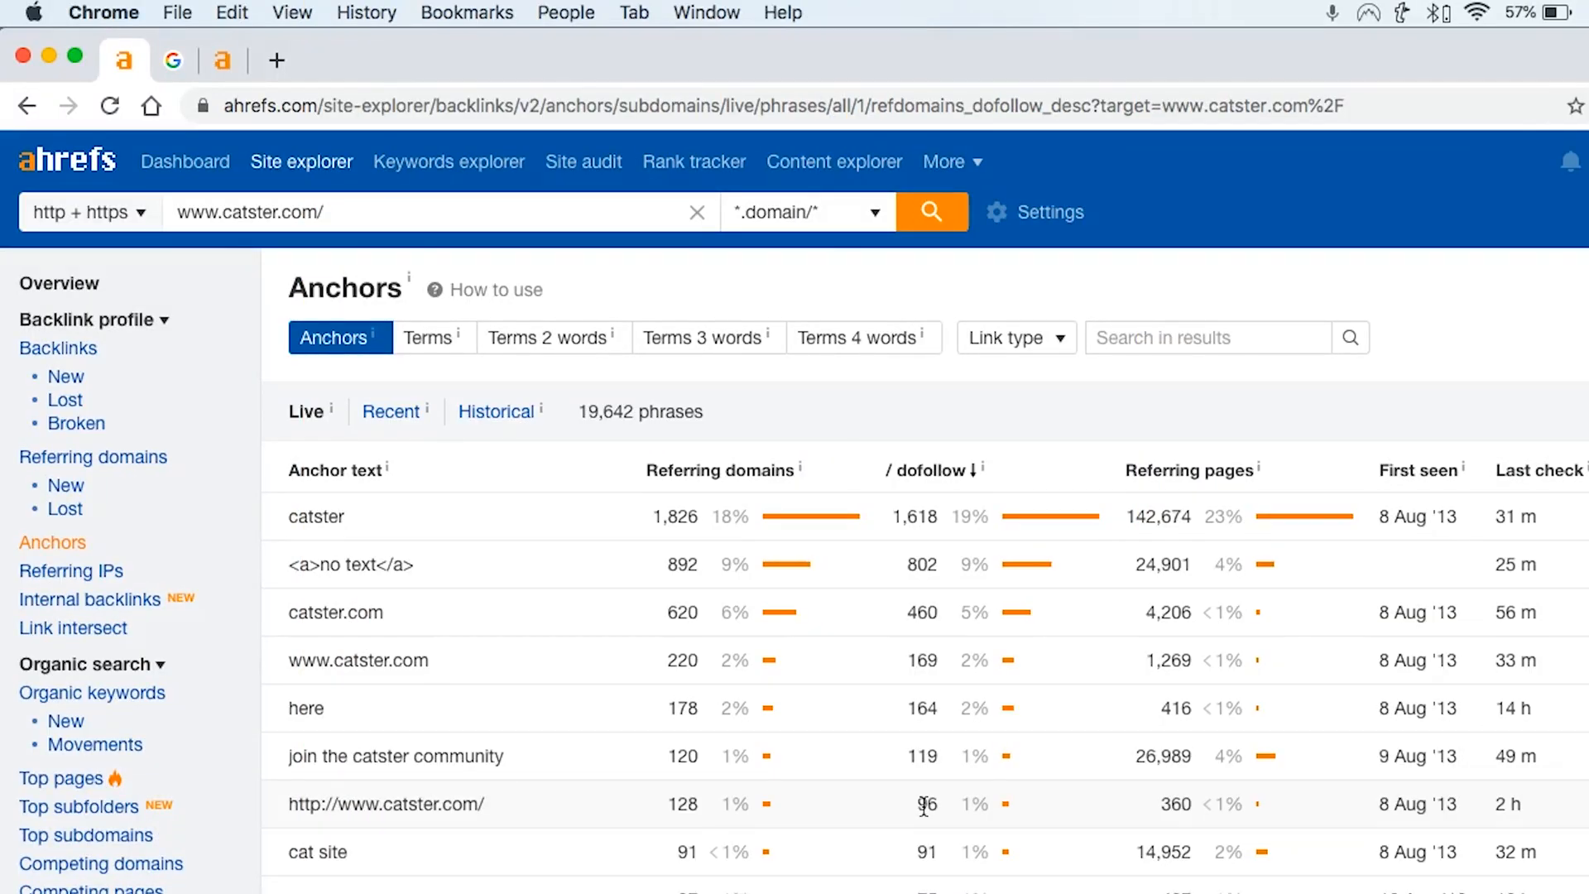
{"action": "mouse_move", "coordinate": [271, 237]}
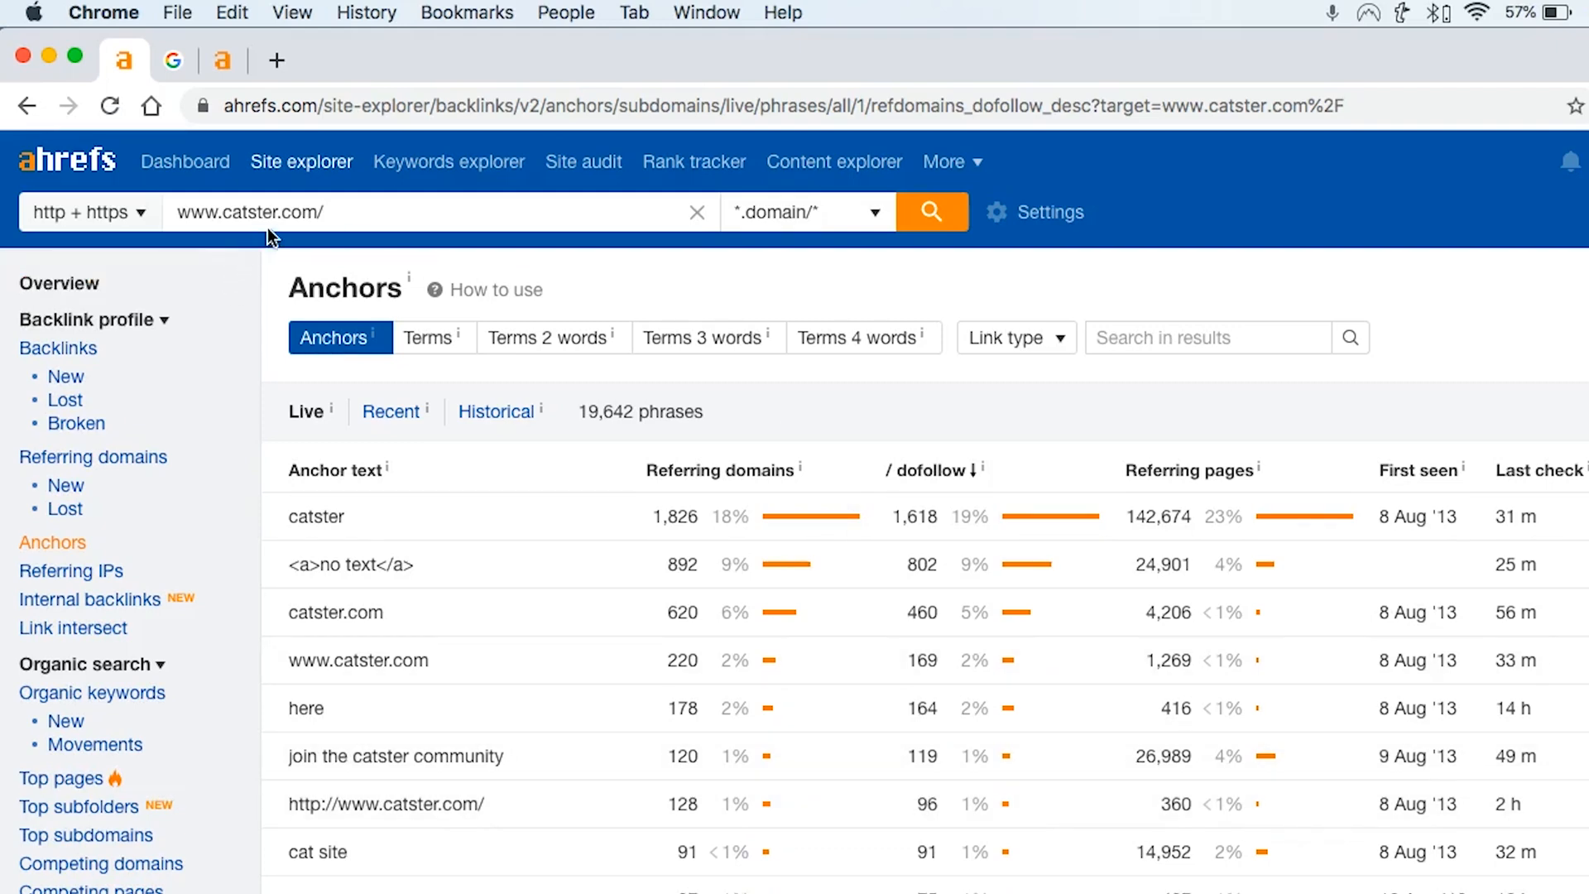
{"action": "left_click", "coordinate": [288, 212]}
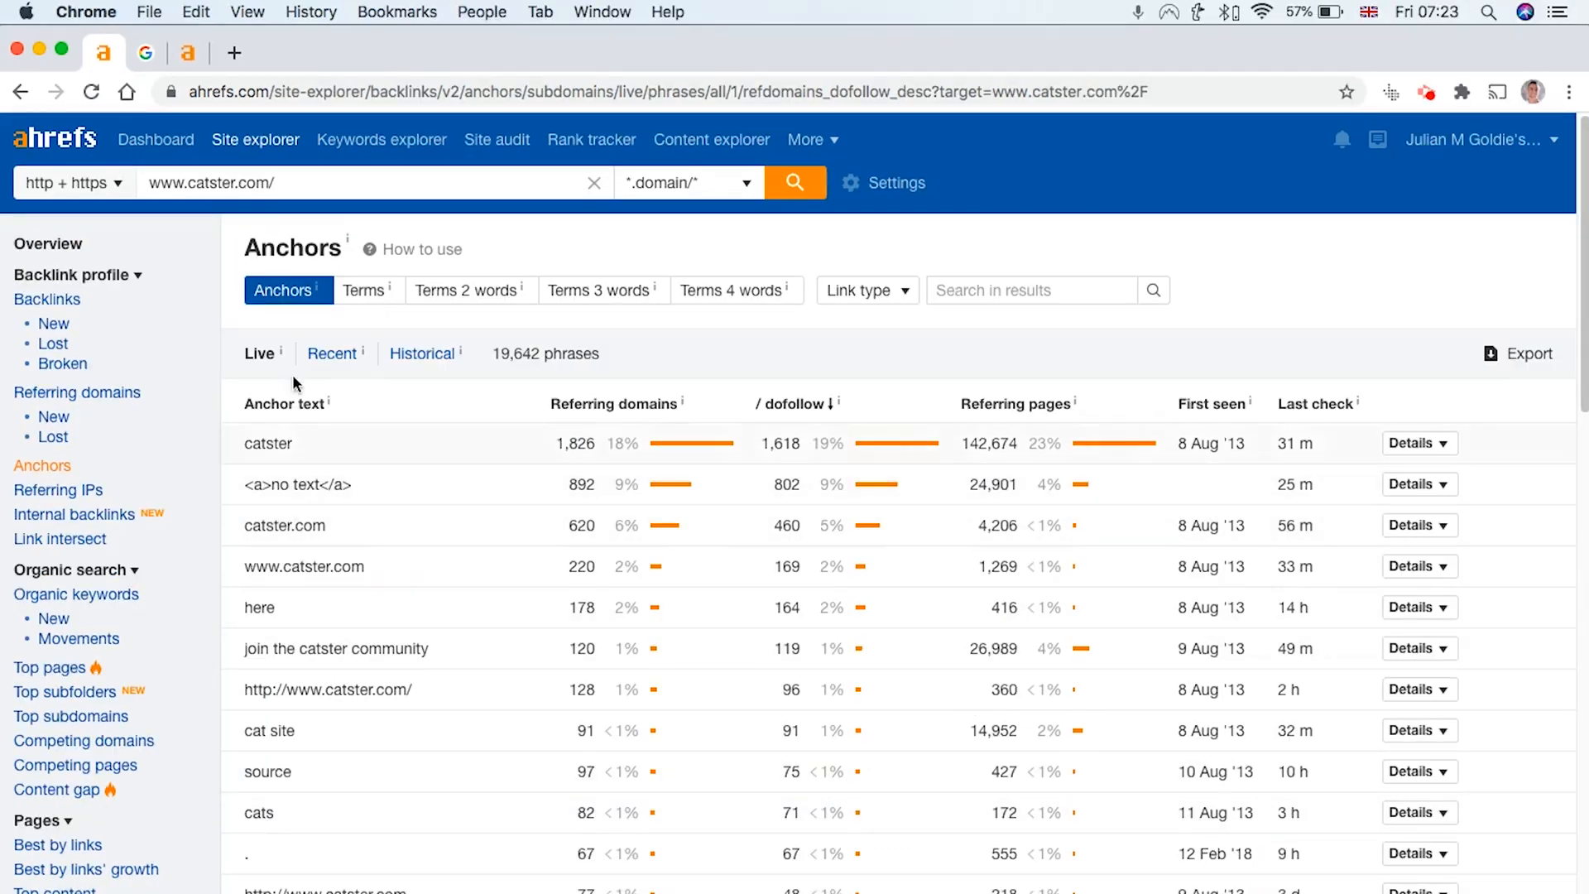
{"action": "scroll", "scroll_direction": "down", "scroll_amount": 3}
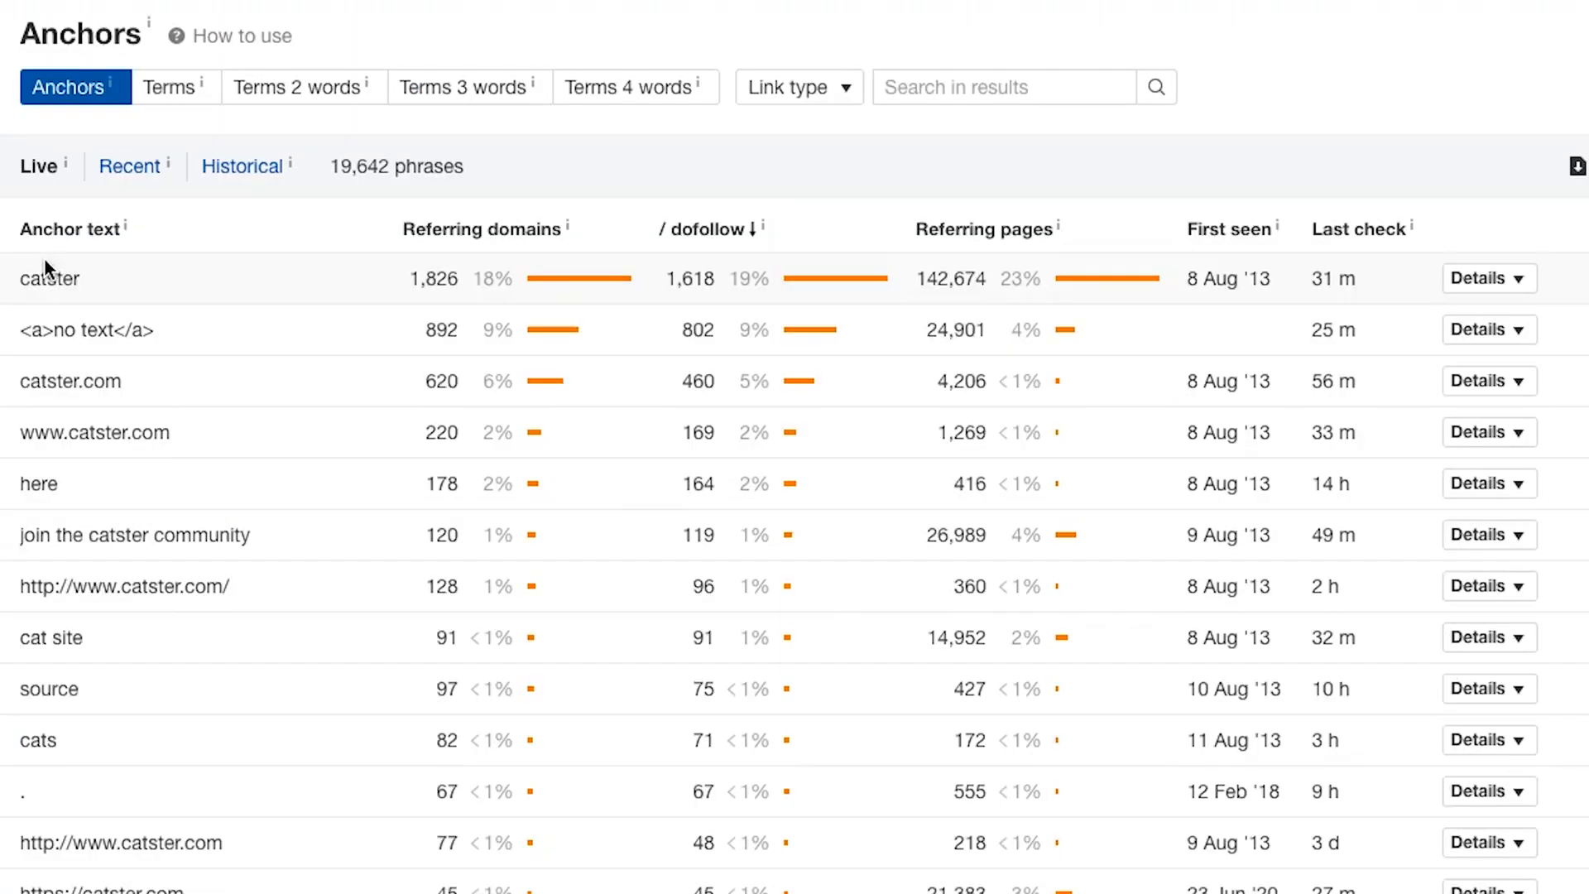
{"action": "mouse_move", "coordinate": [154, 304]}
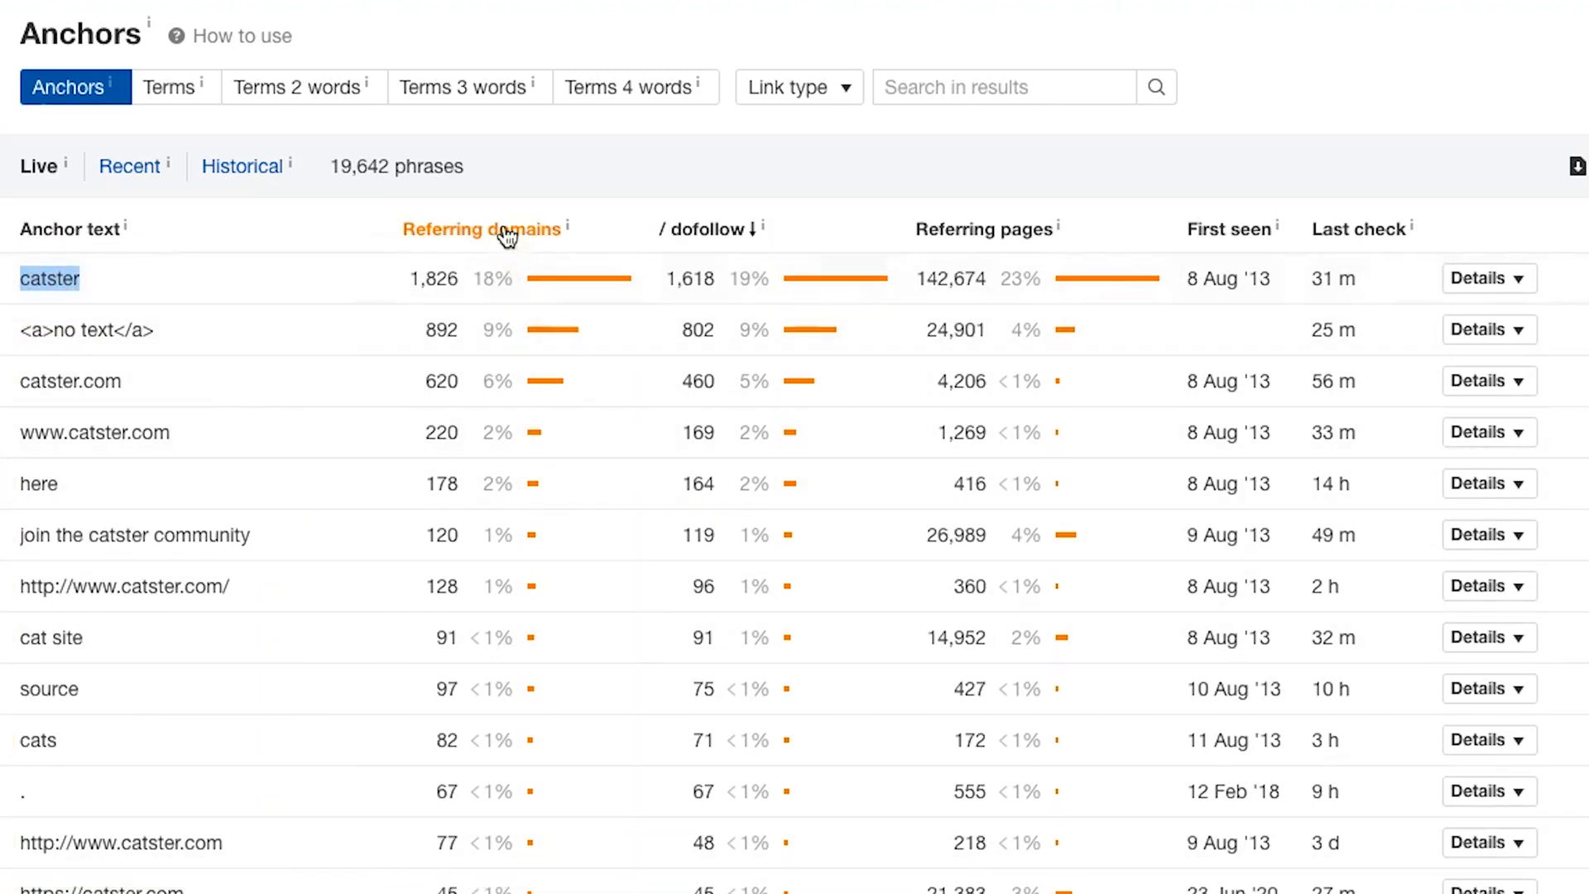
{"action": "mouse_move", "coordinate": [504, 297]}
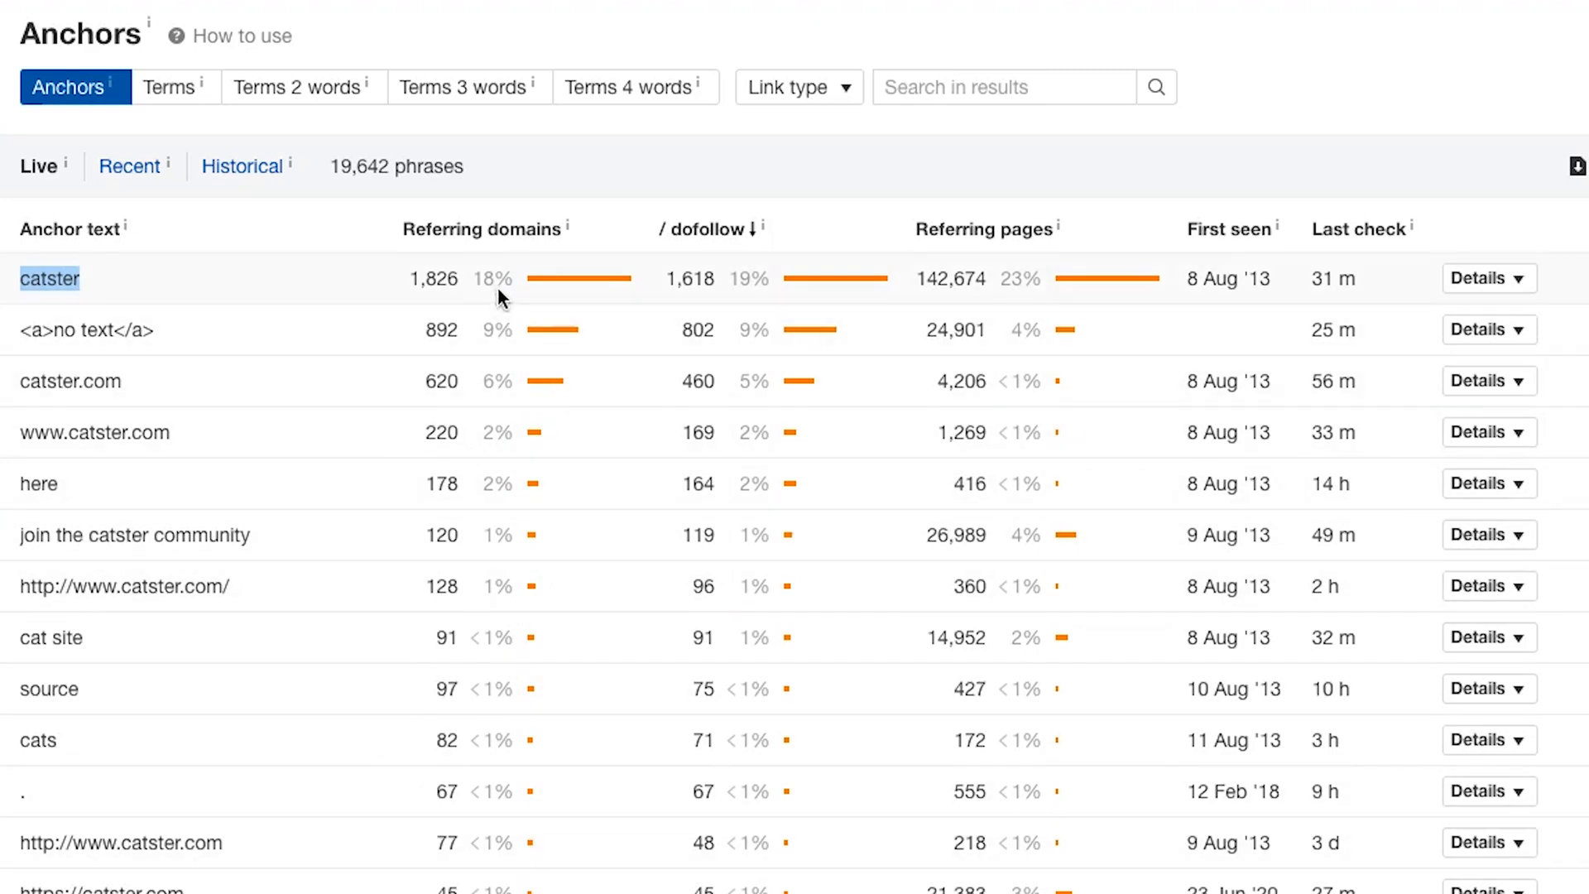
{"action": "mouse_move", "coordinate": [493, 368]}
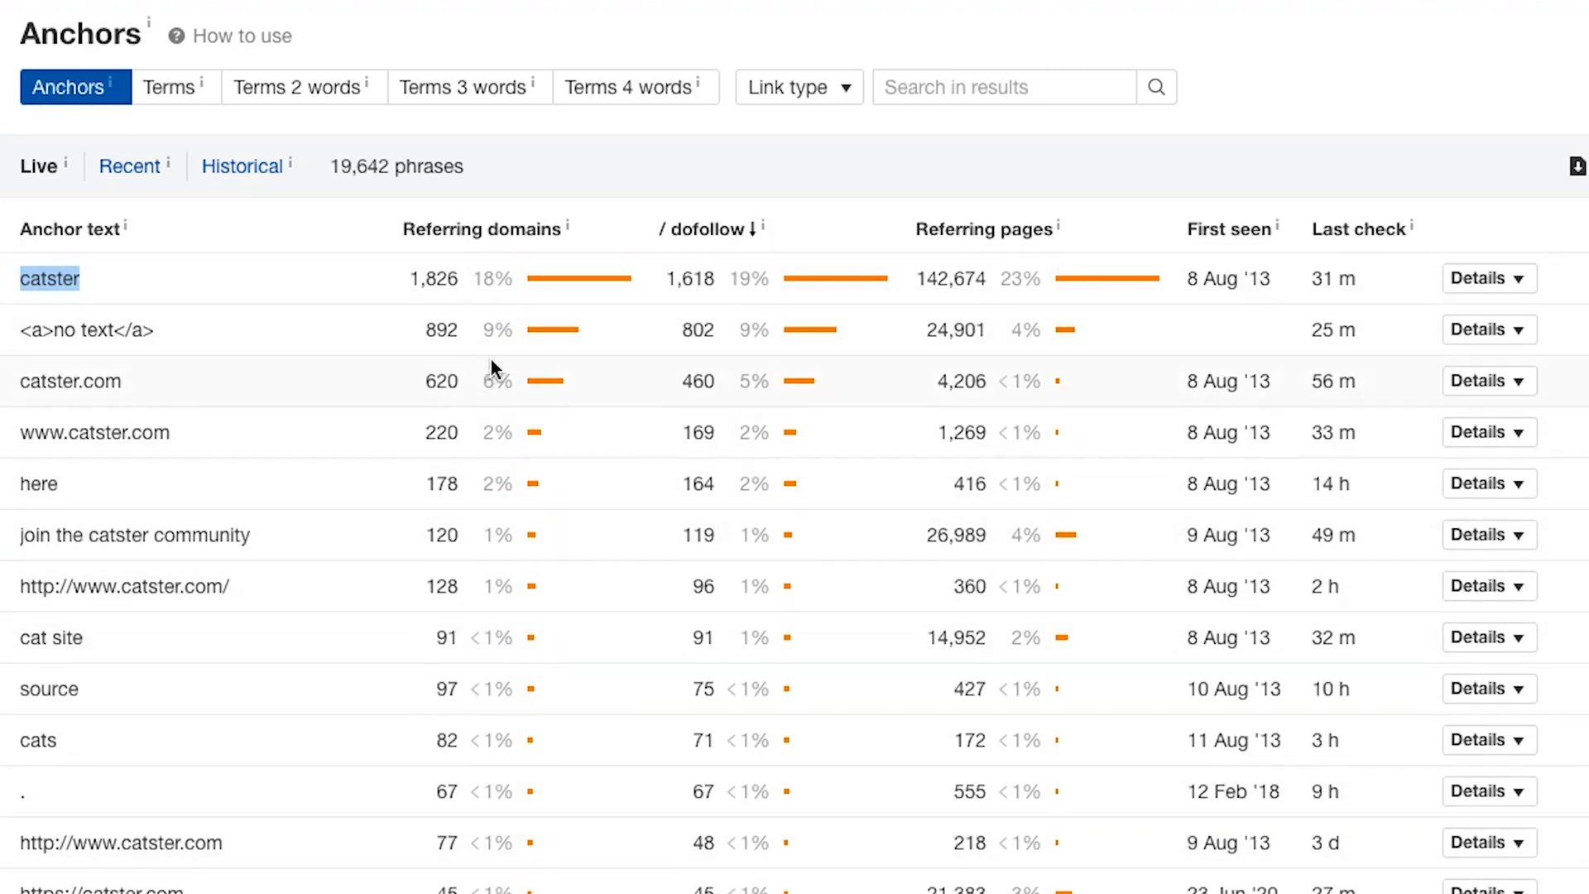
{"action": "scroll", "scroll_direction": "down", "scroll_amount": 3}
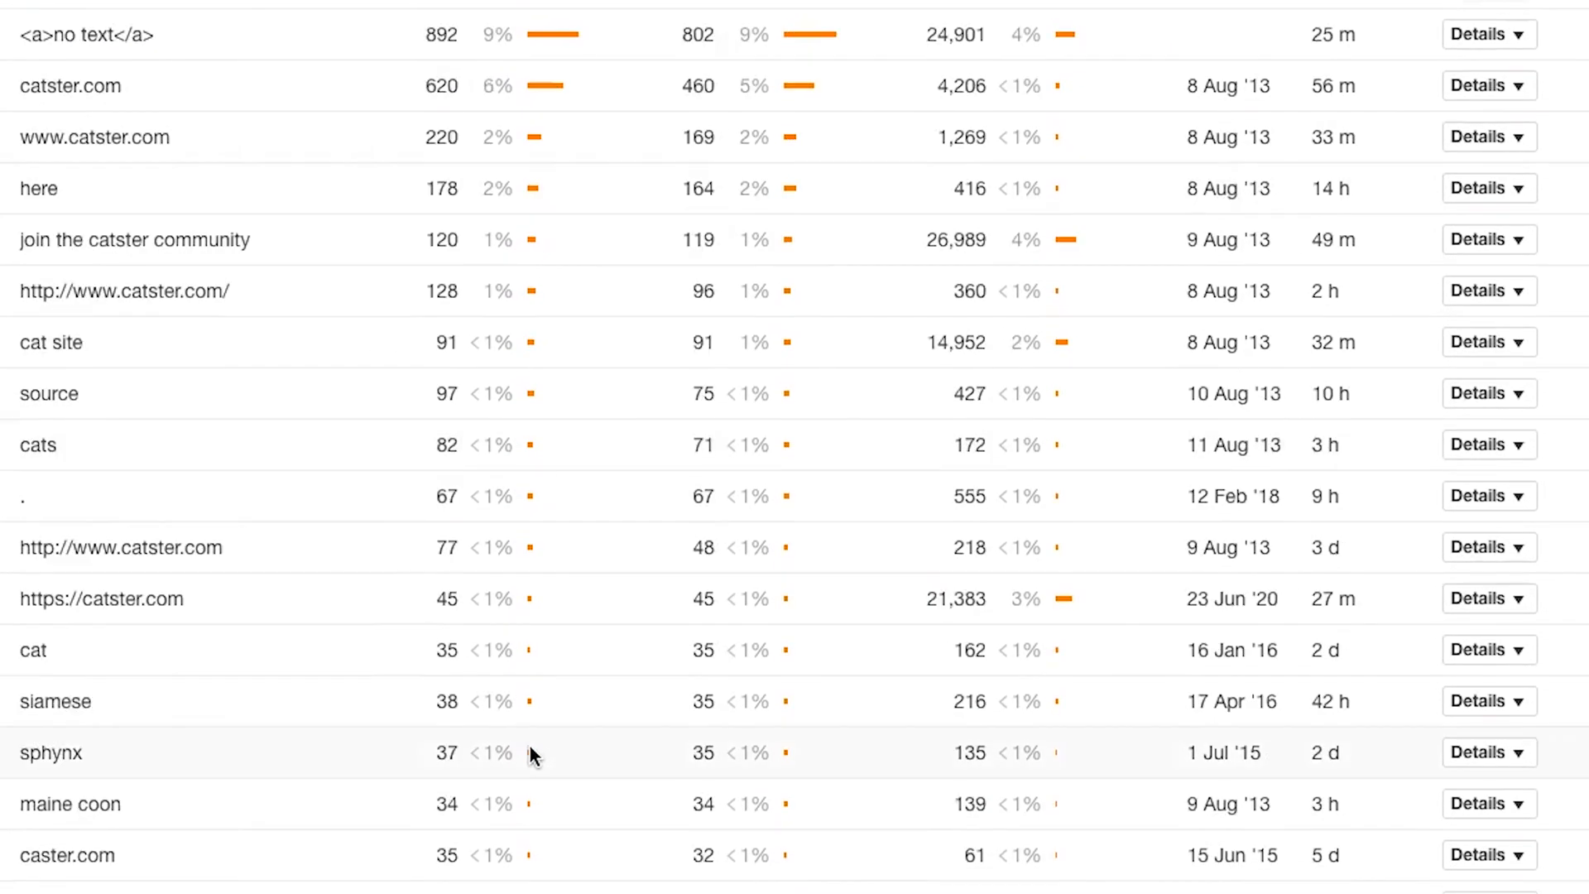
{"action": "scroll", "scroll_direction": "up", "scroll_amount": 3}
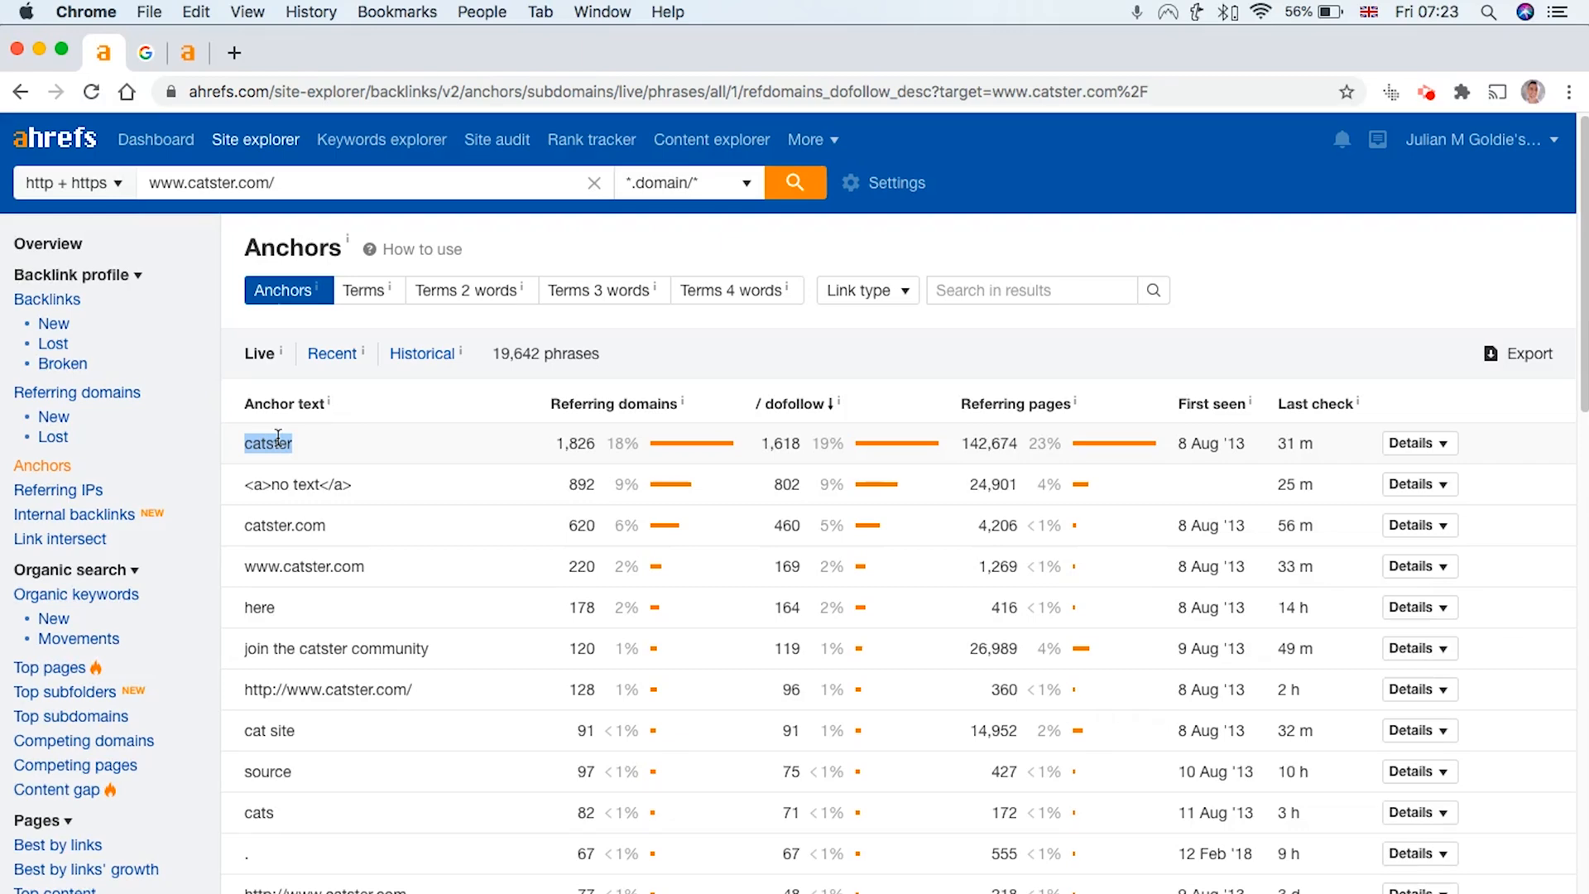
{"action": "scroll", "scroll_direction": "down", "scroll_amount": 3}
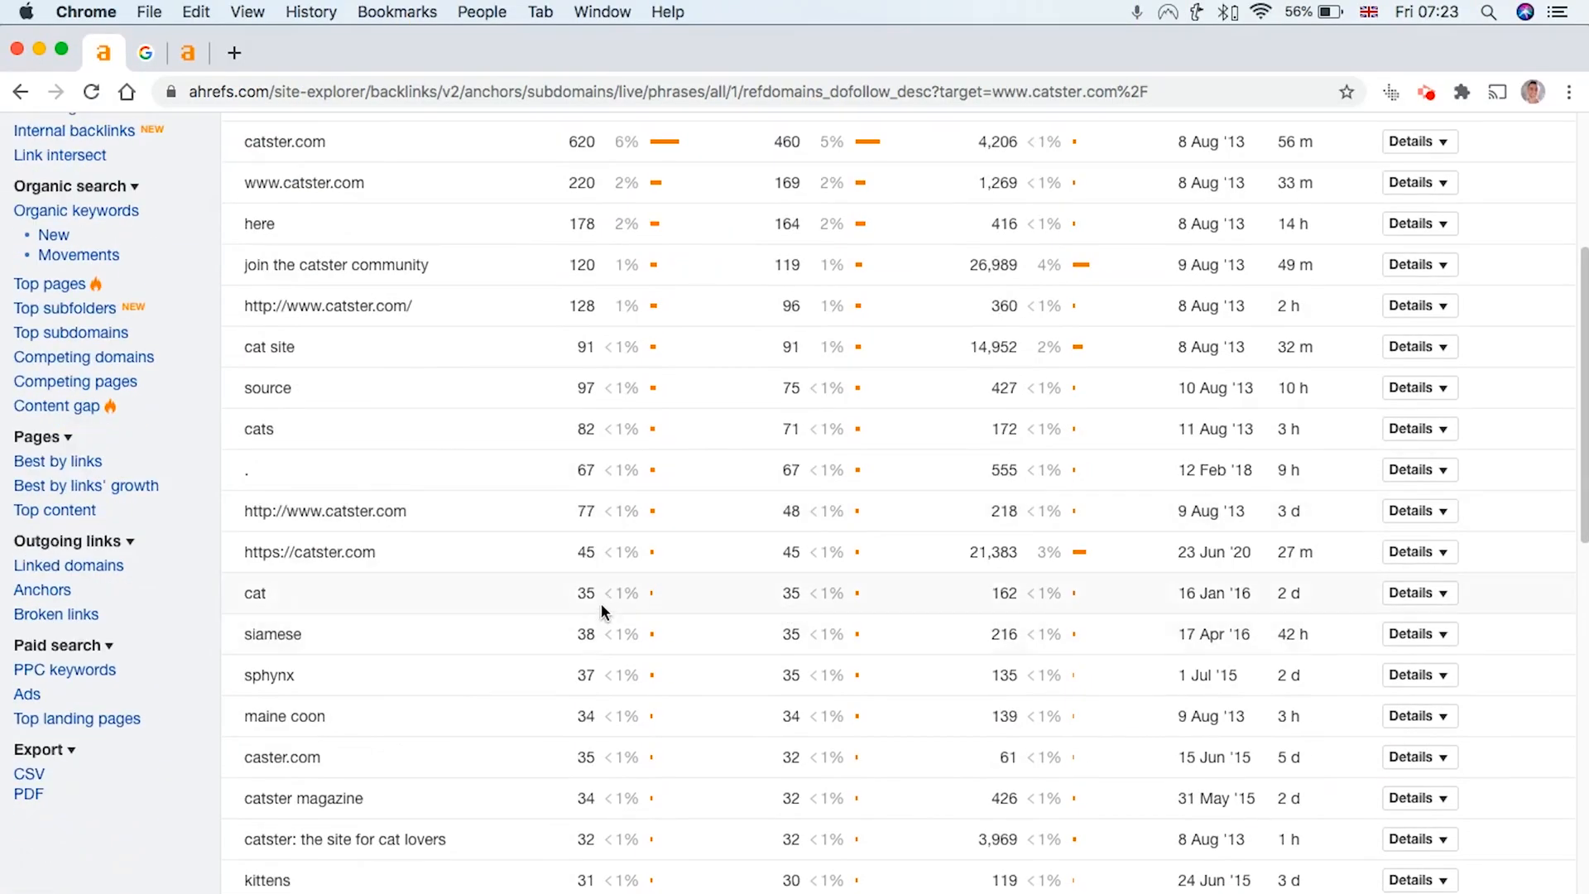
{"action": "scroll", "scroll_direction": "down", "scroll_amount": 3}
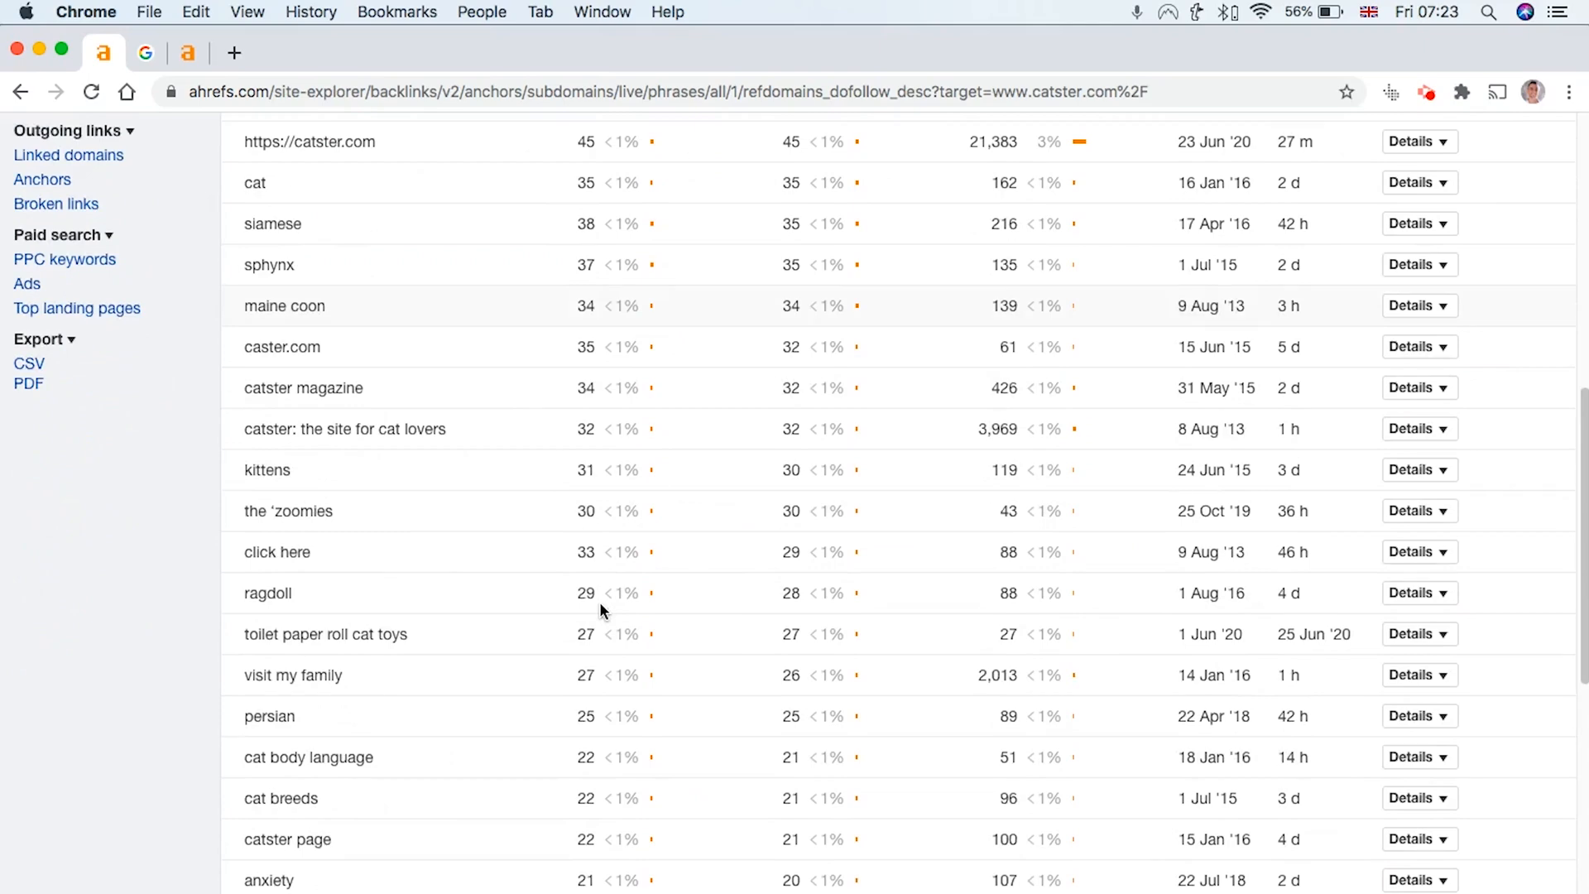
{"action": "scroll", "scroll_direction": "up", "scroll_amount": 3}
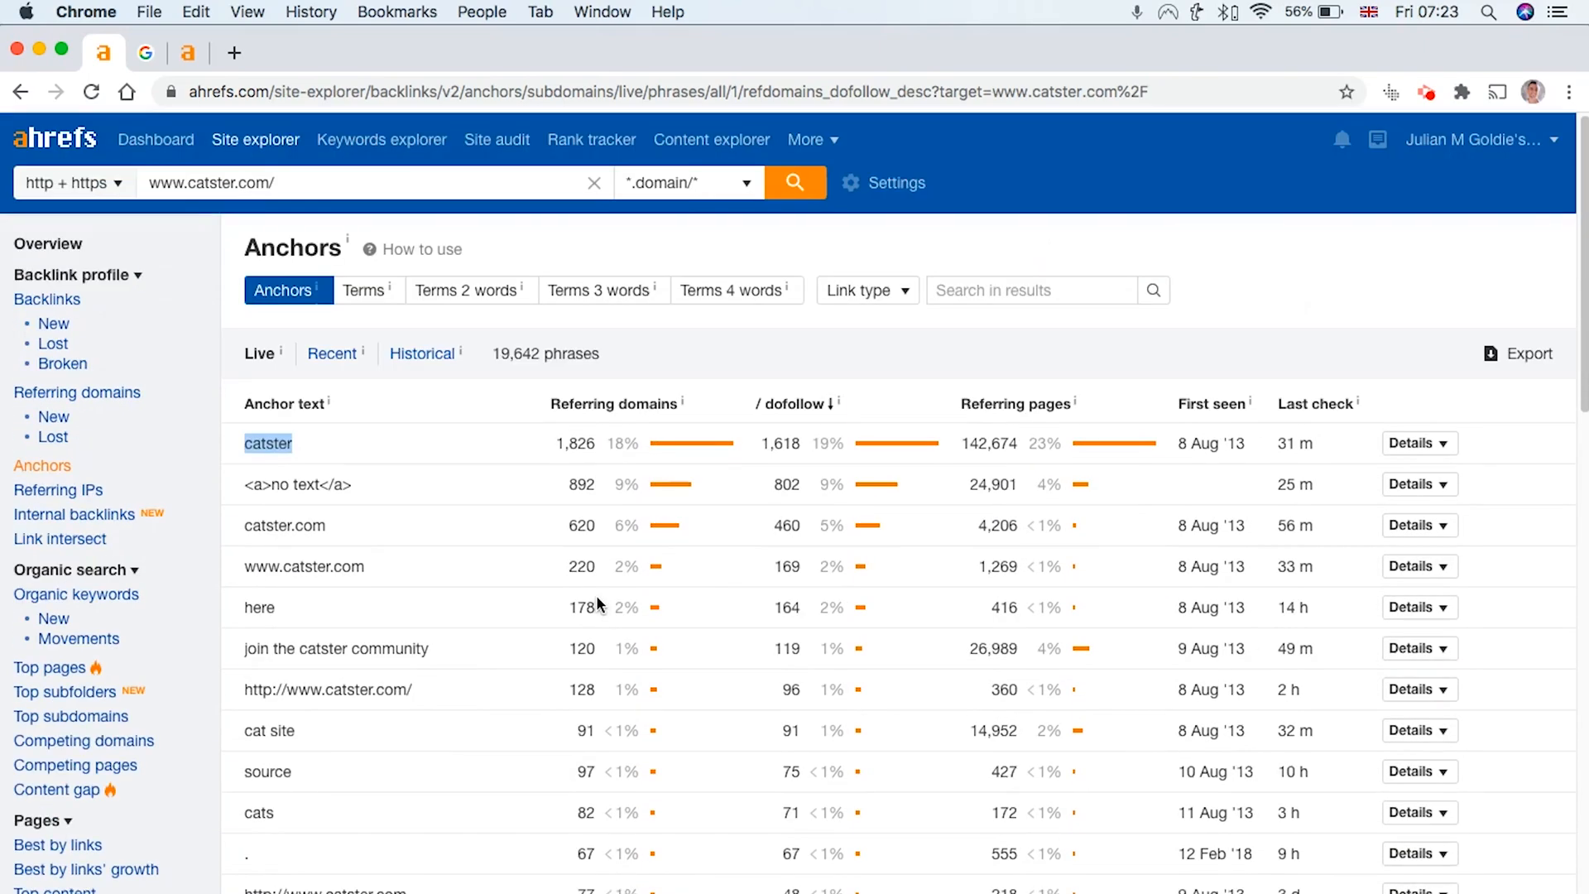
Step: Break catster.com's anchors into single-word terms (9,118), then two-word (10,001) and three-word phrases
{"action": "left_click", "coordinate": [360, 291]}
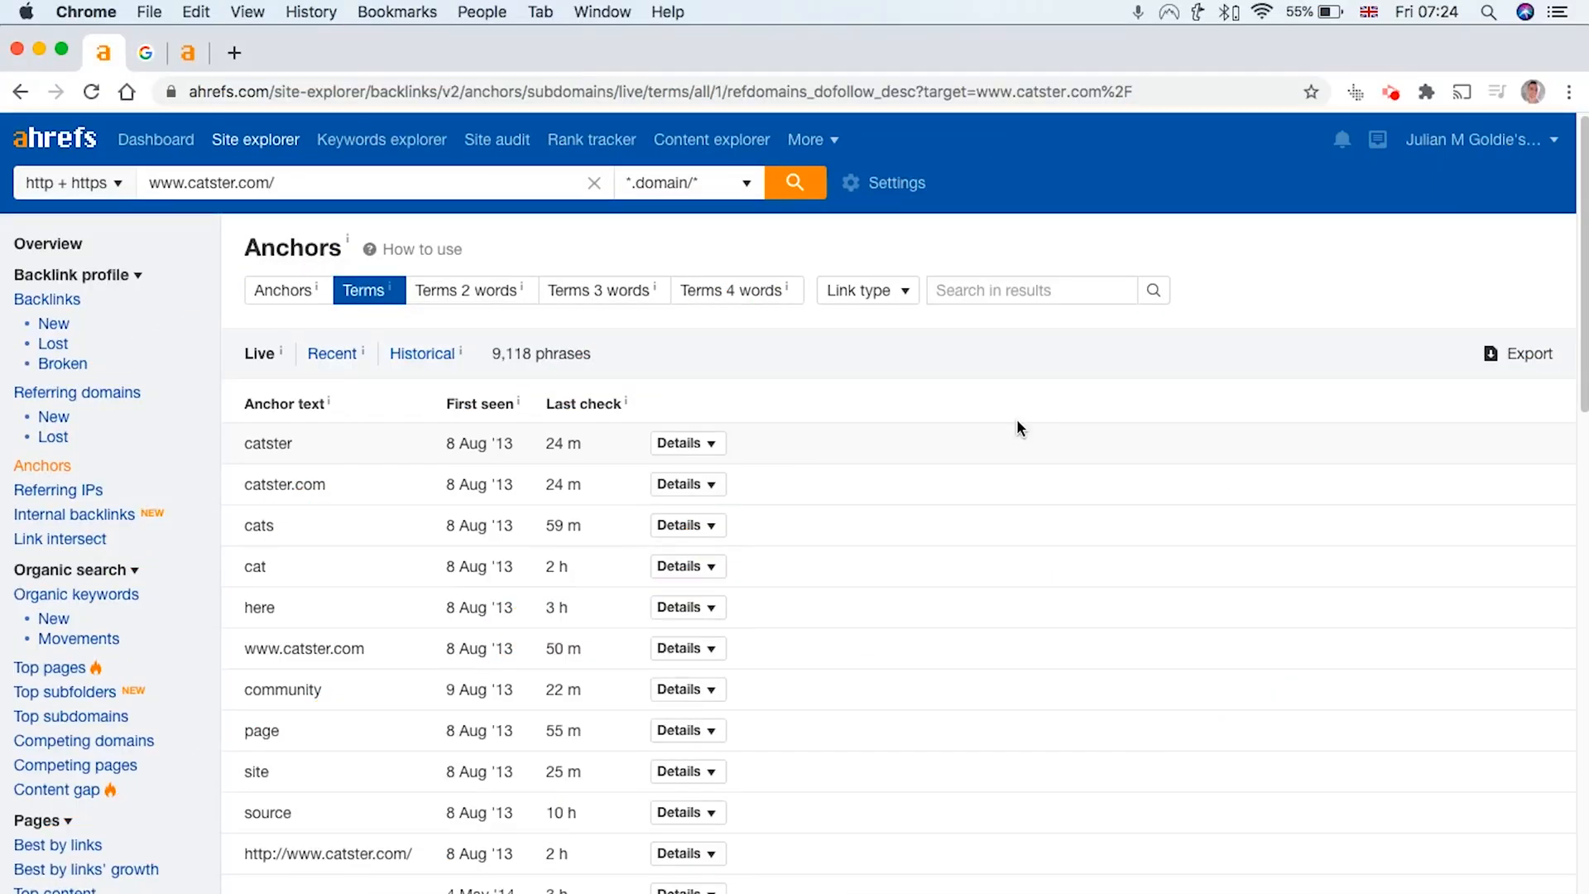
{"action": "scroll", "scroll_direction": "down", "scroll_amount": 3}
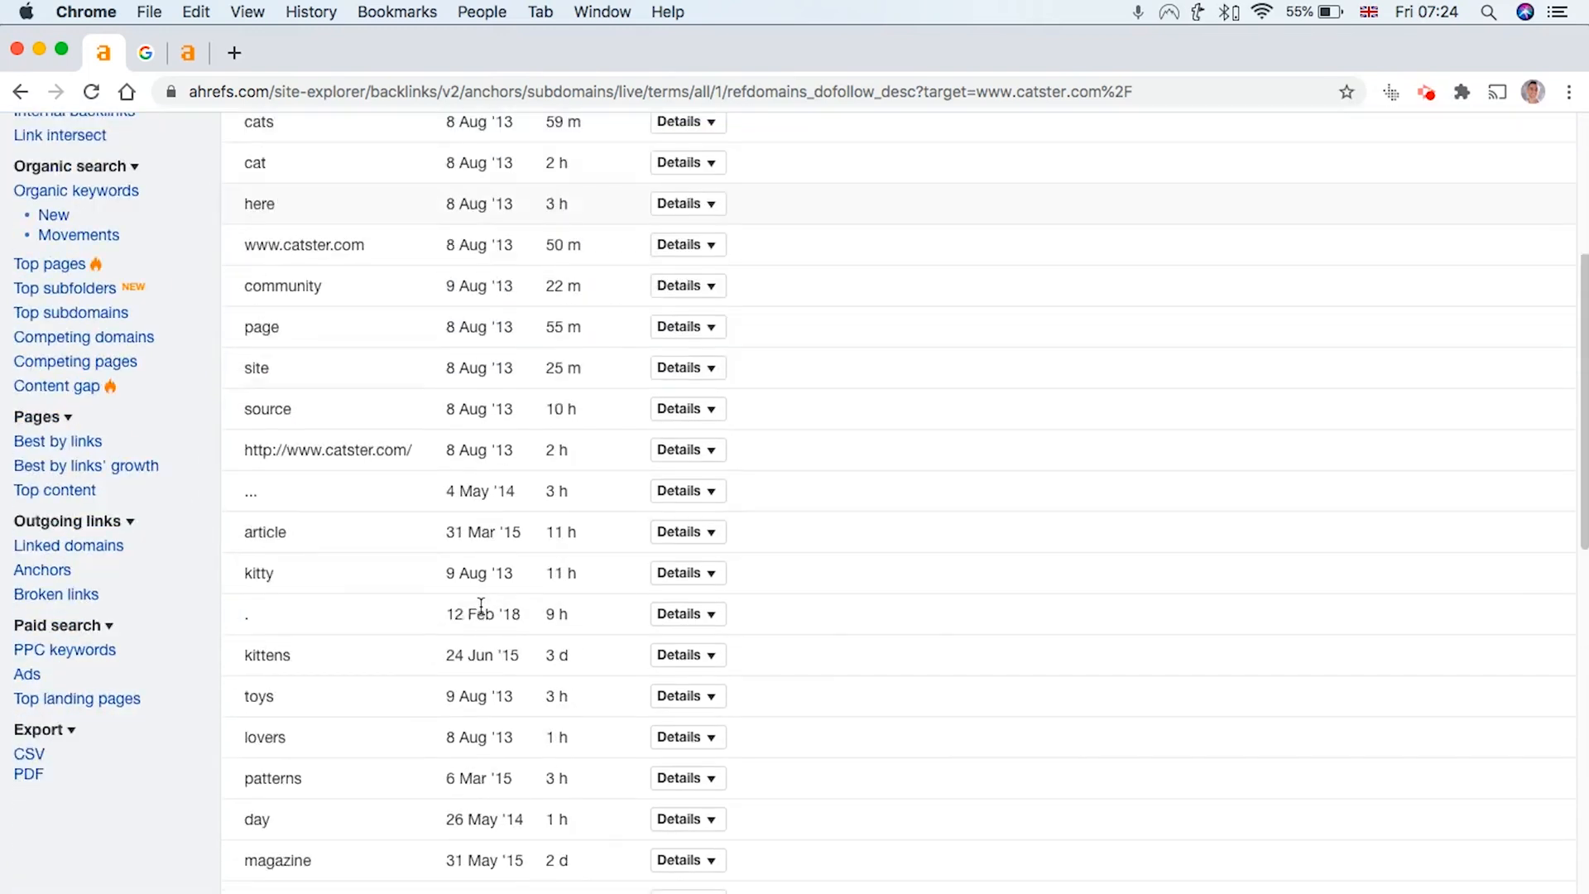
{"action": "scroll", "scroll_direction": "up", "scroll_amount": 3}
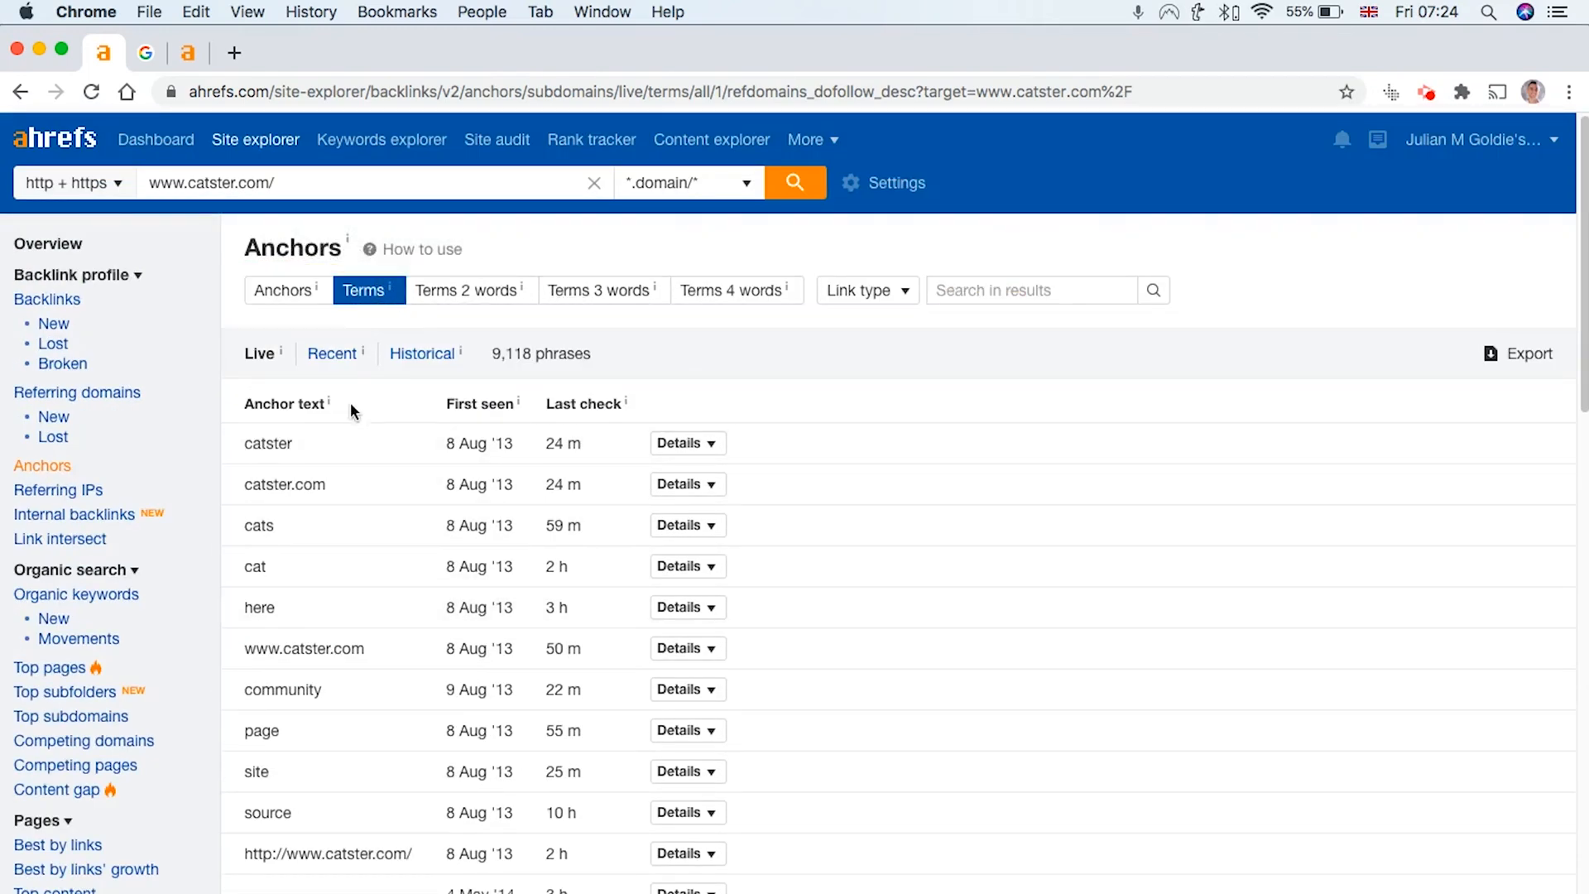
{"action": "mouse_move", "coordinate": [498, 286]}
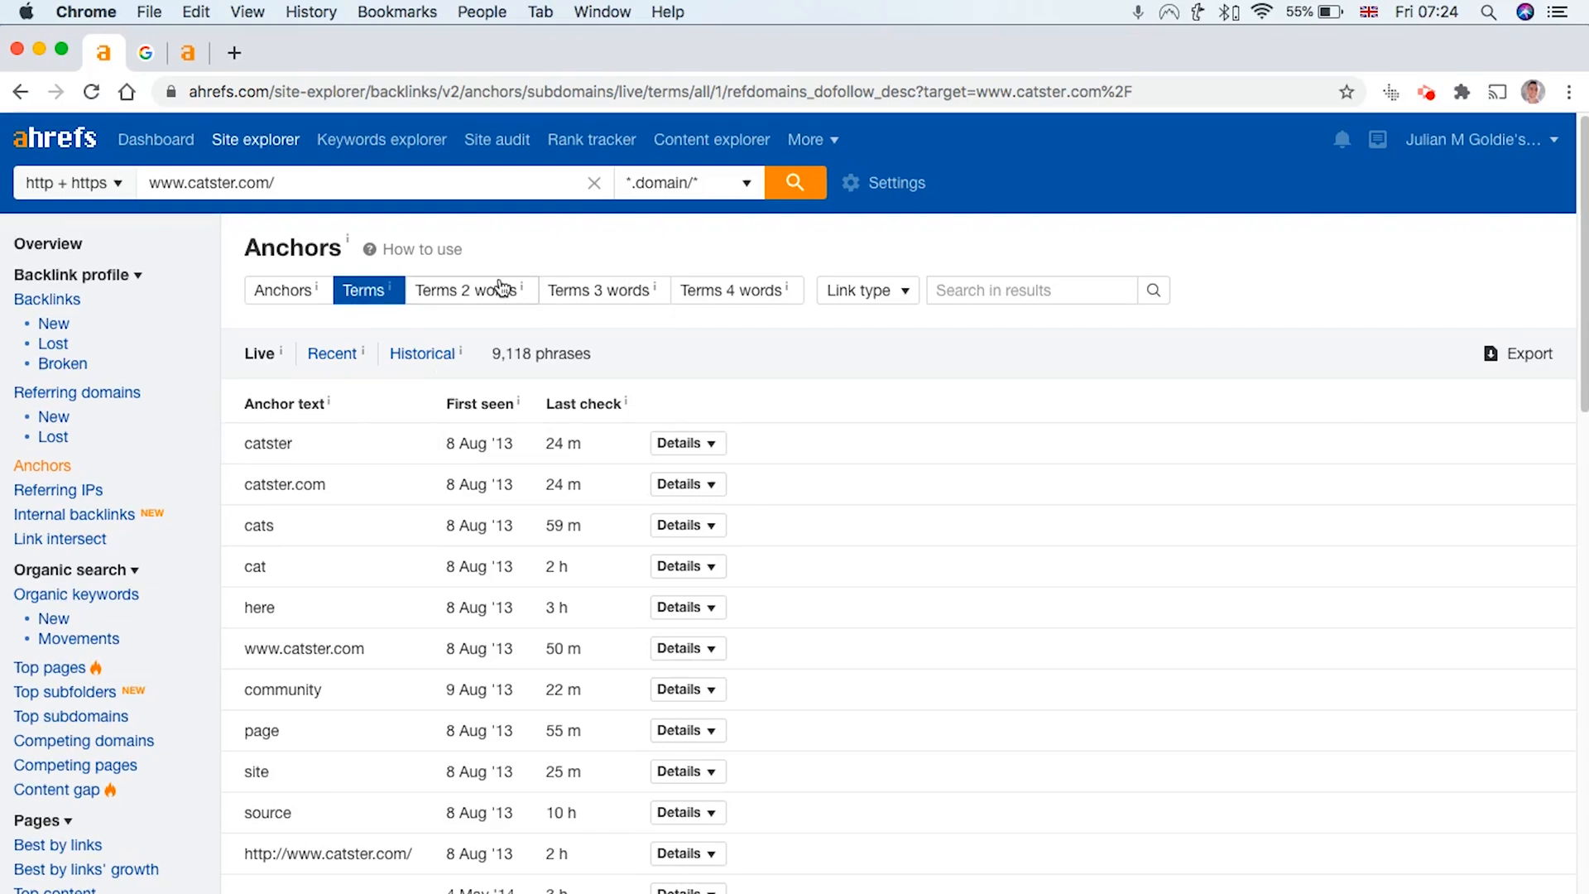
{"action": "left_click", "coordinate": [466, 290]}
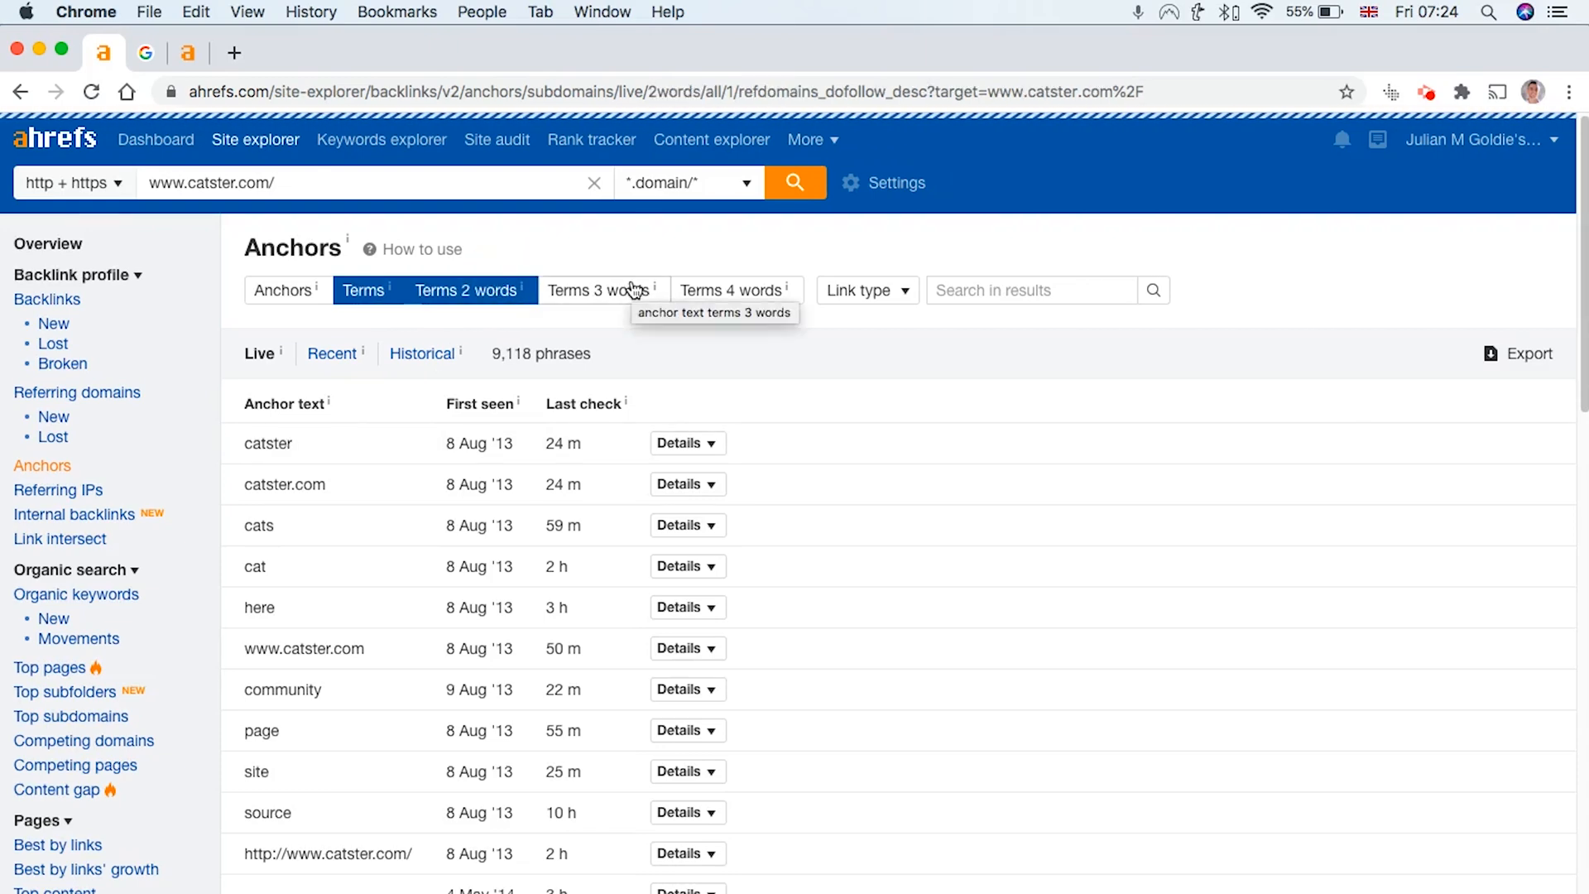
{"action": "left_click", "coordinate": [466, 290]}
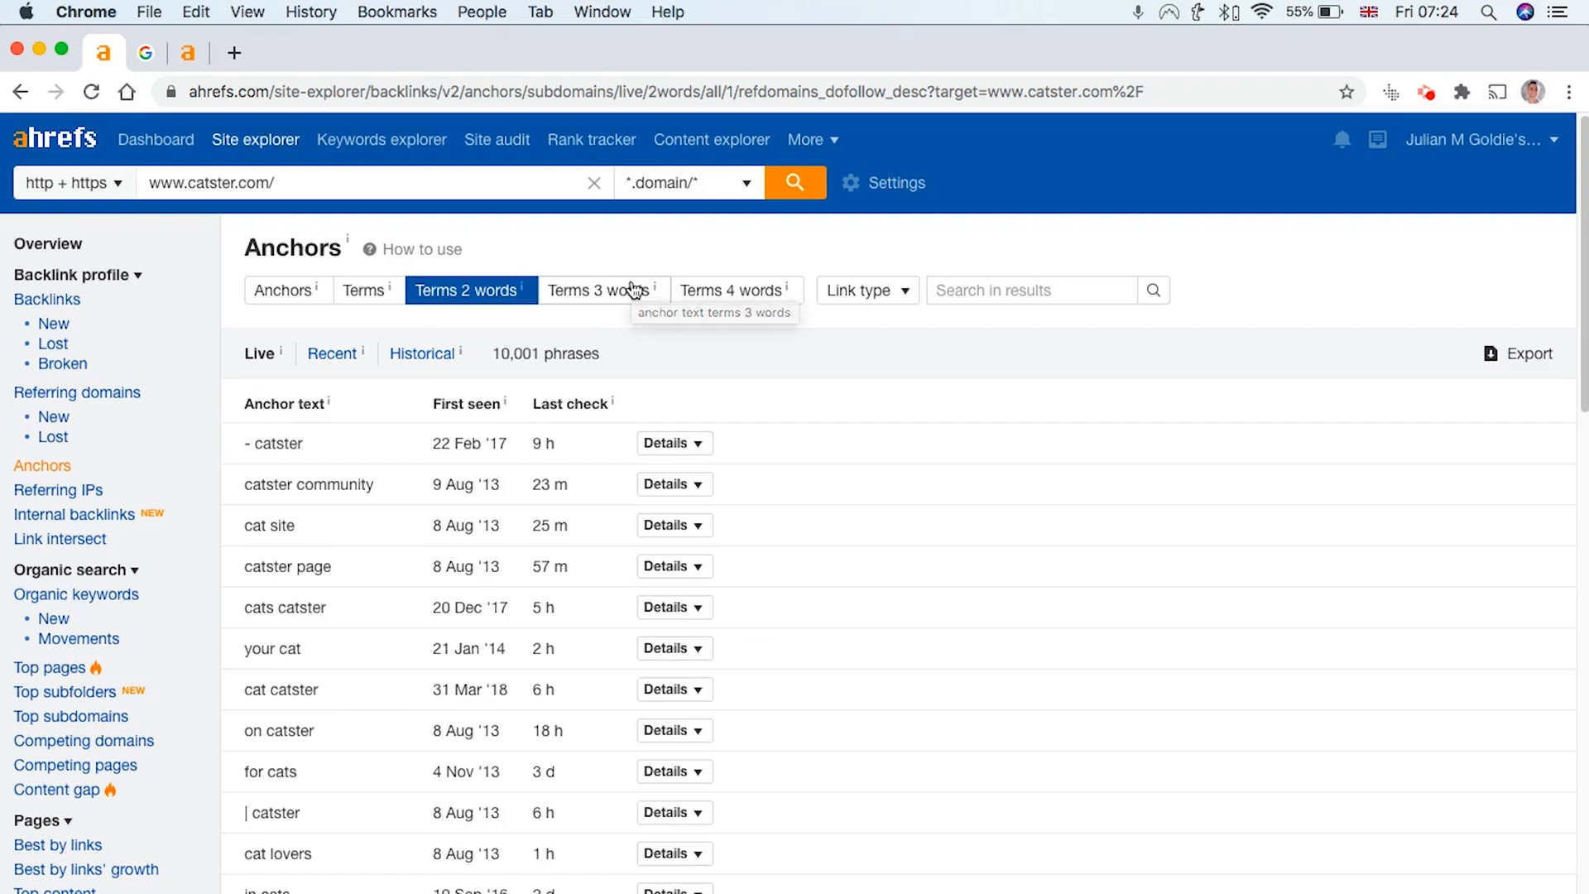
{"action": "mouse_move", "coordinate": [602, 290]}
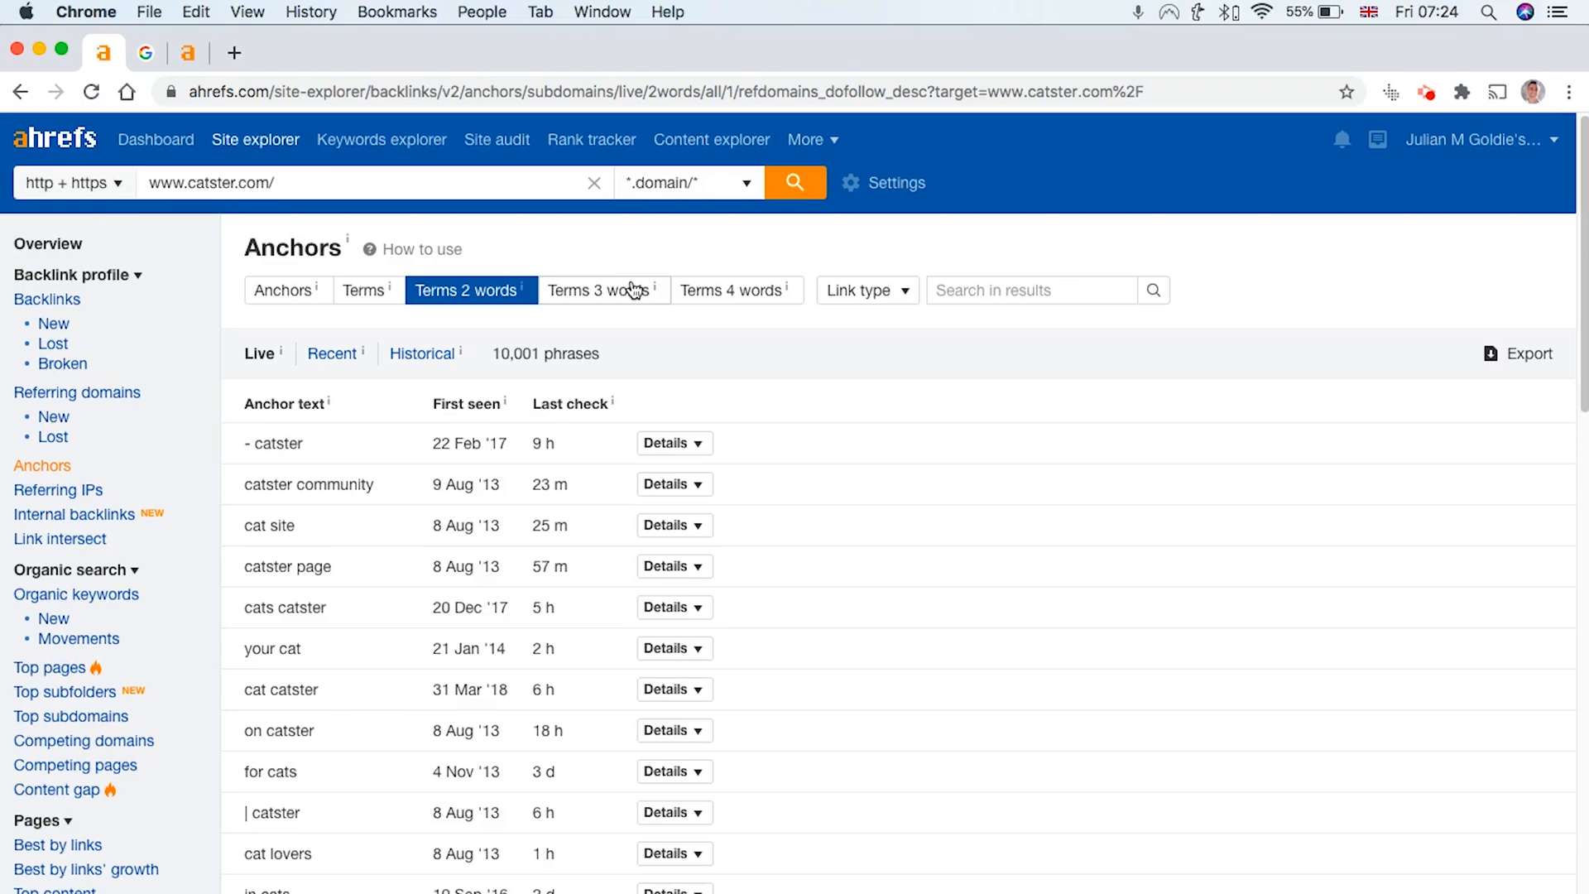
{"action": "left_click", "coordinate": [597, 291]}
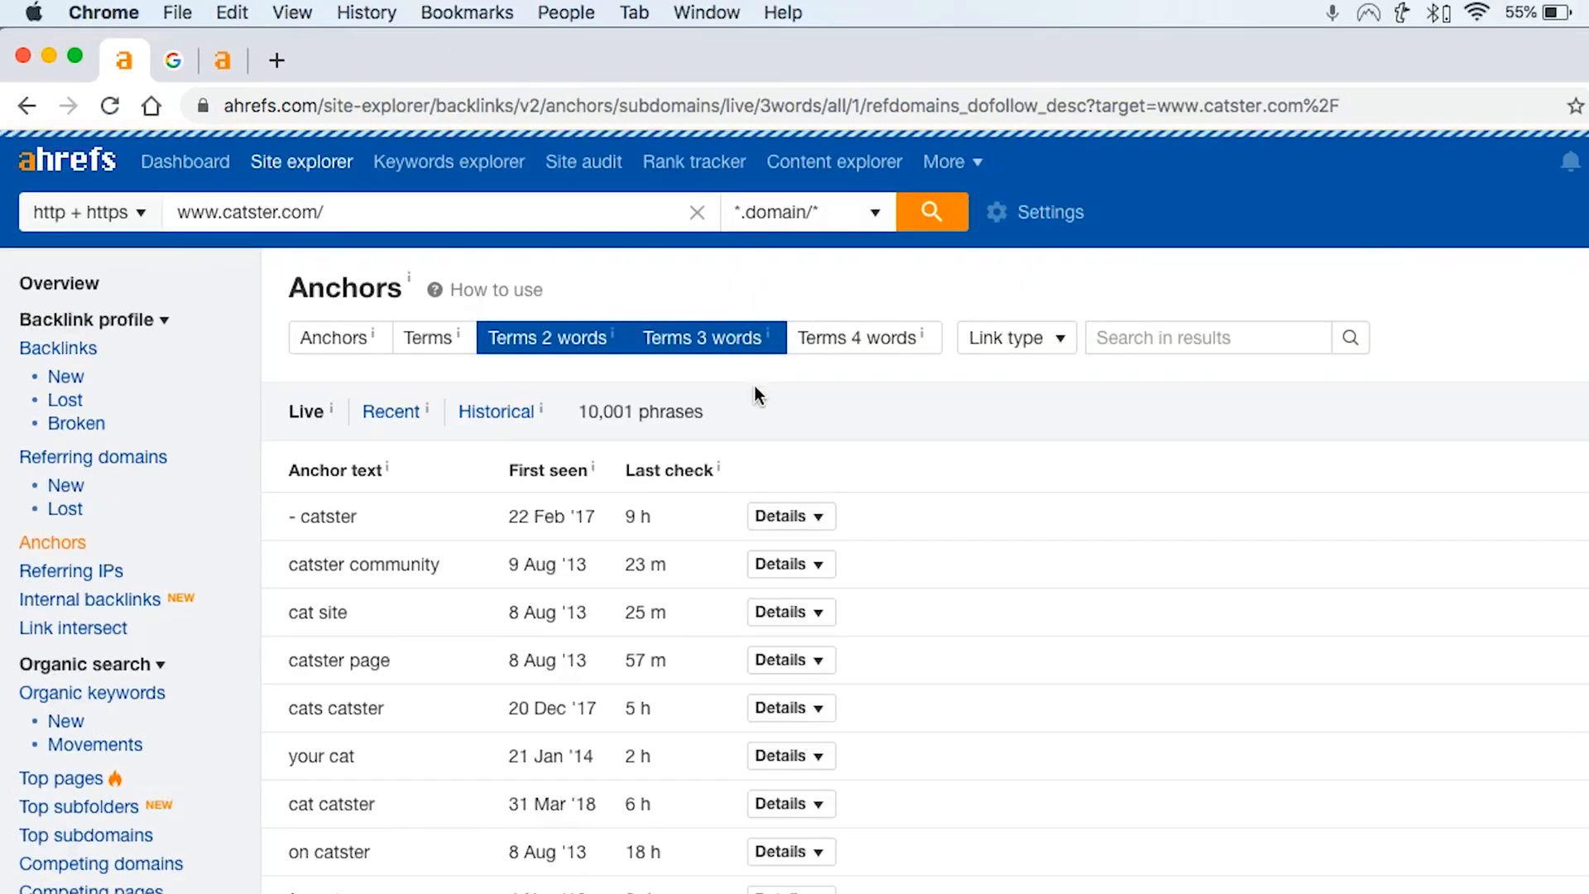
Step: View catster.com's 10,613 three-word phrases, then scroll the full anchor text list
{"action": "left_click", "coordinate": [701, 338]}
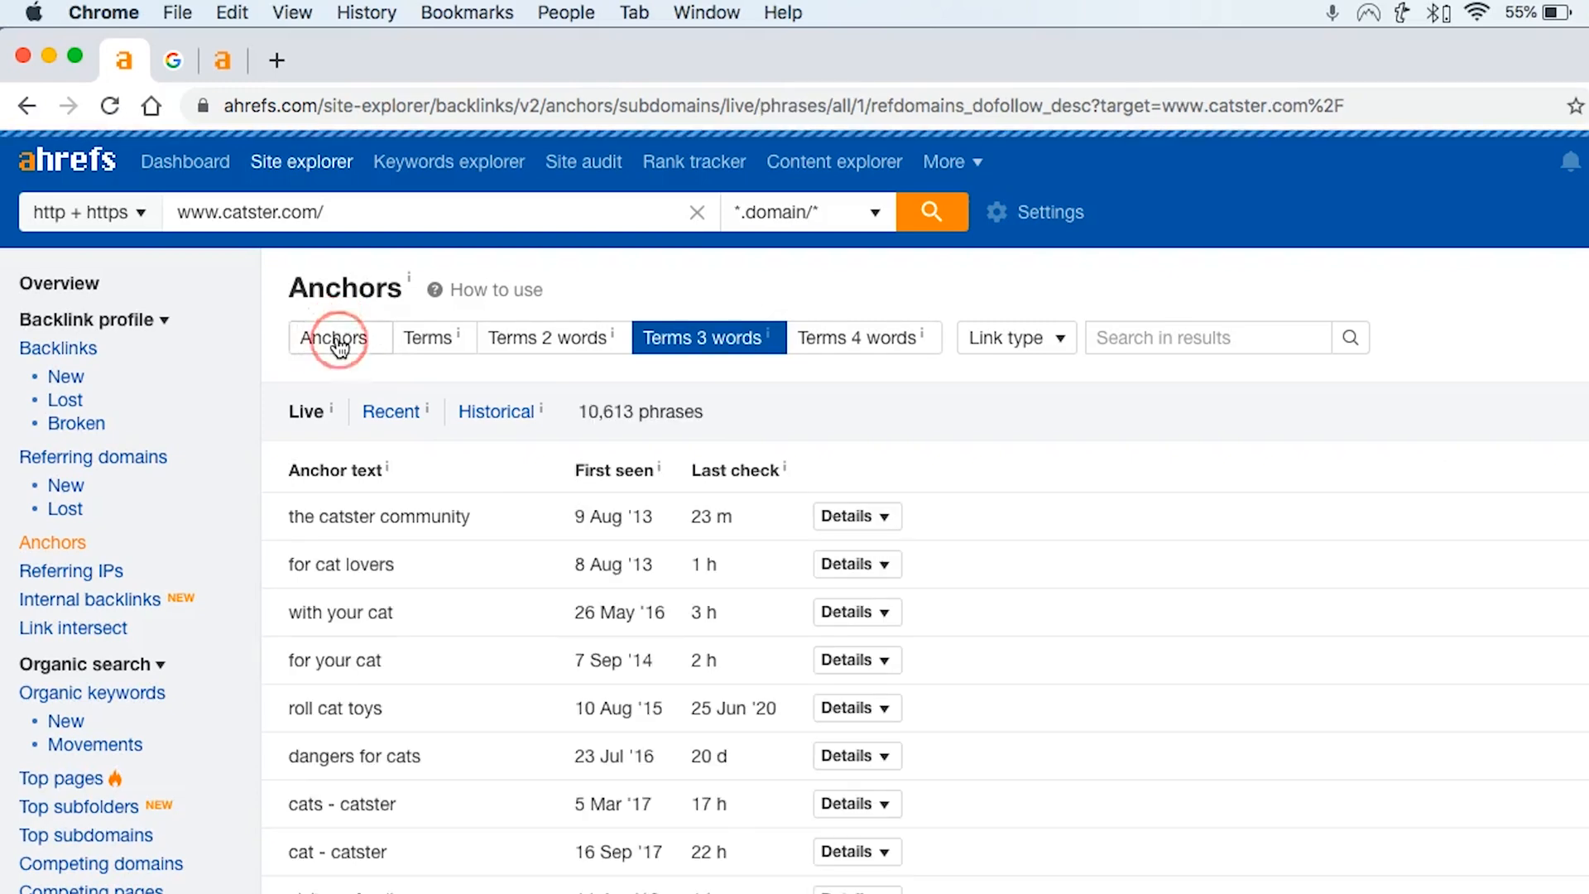
{"action": "left_click", "coordinate": [339, 338]}
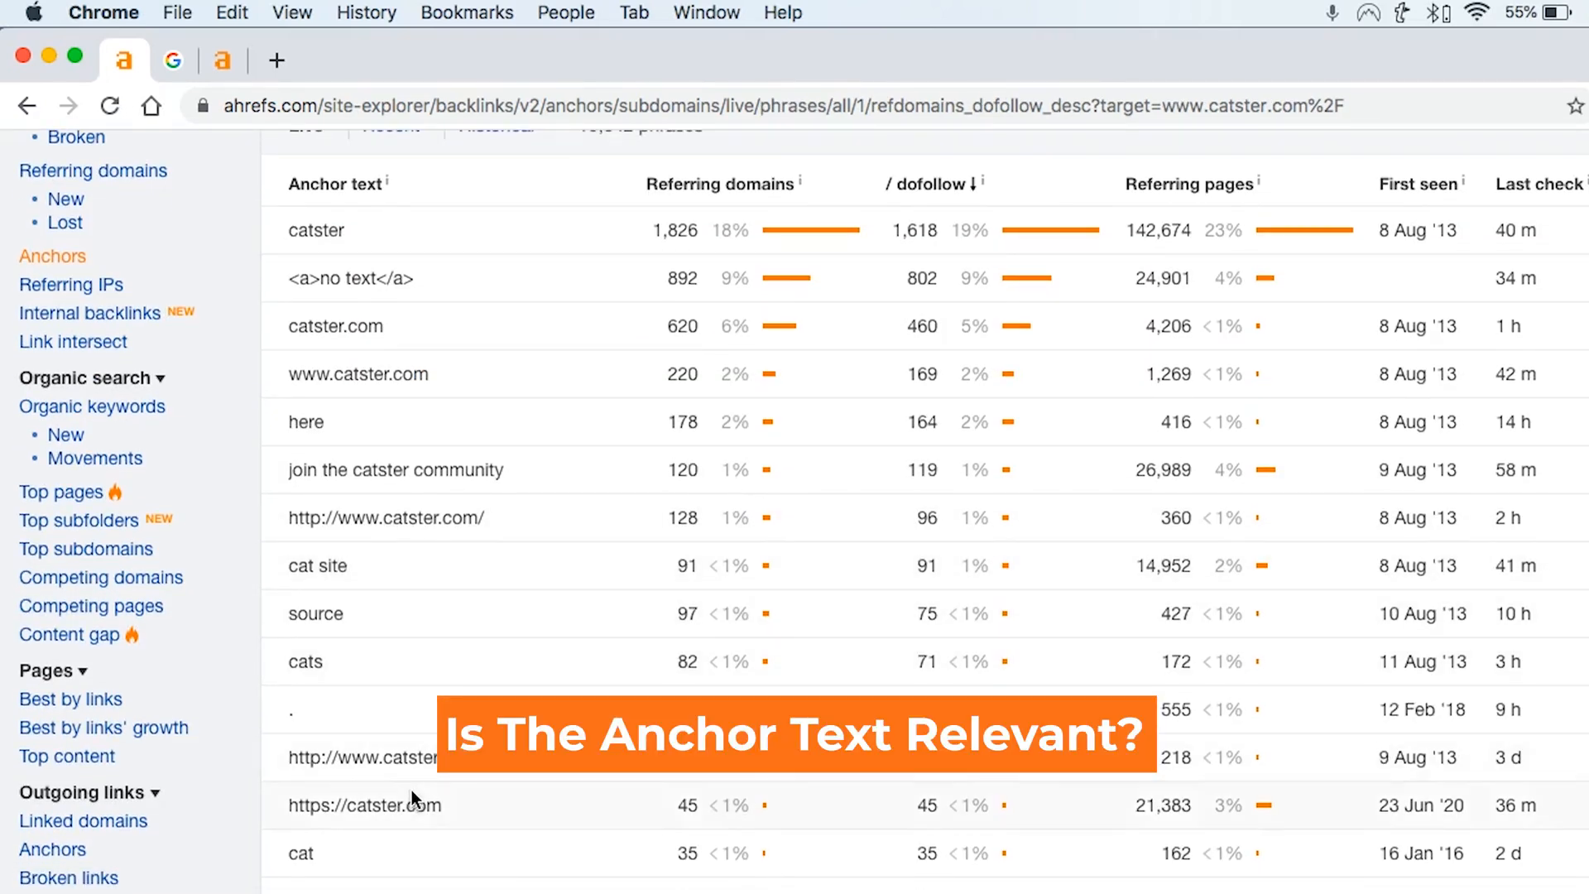
{"action": "scroll", "scroll_direction": "down", "scroll_amount": 3}
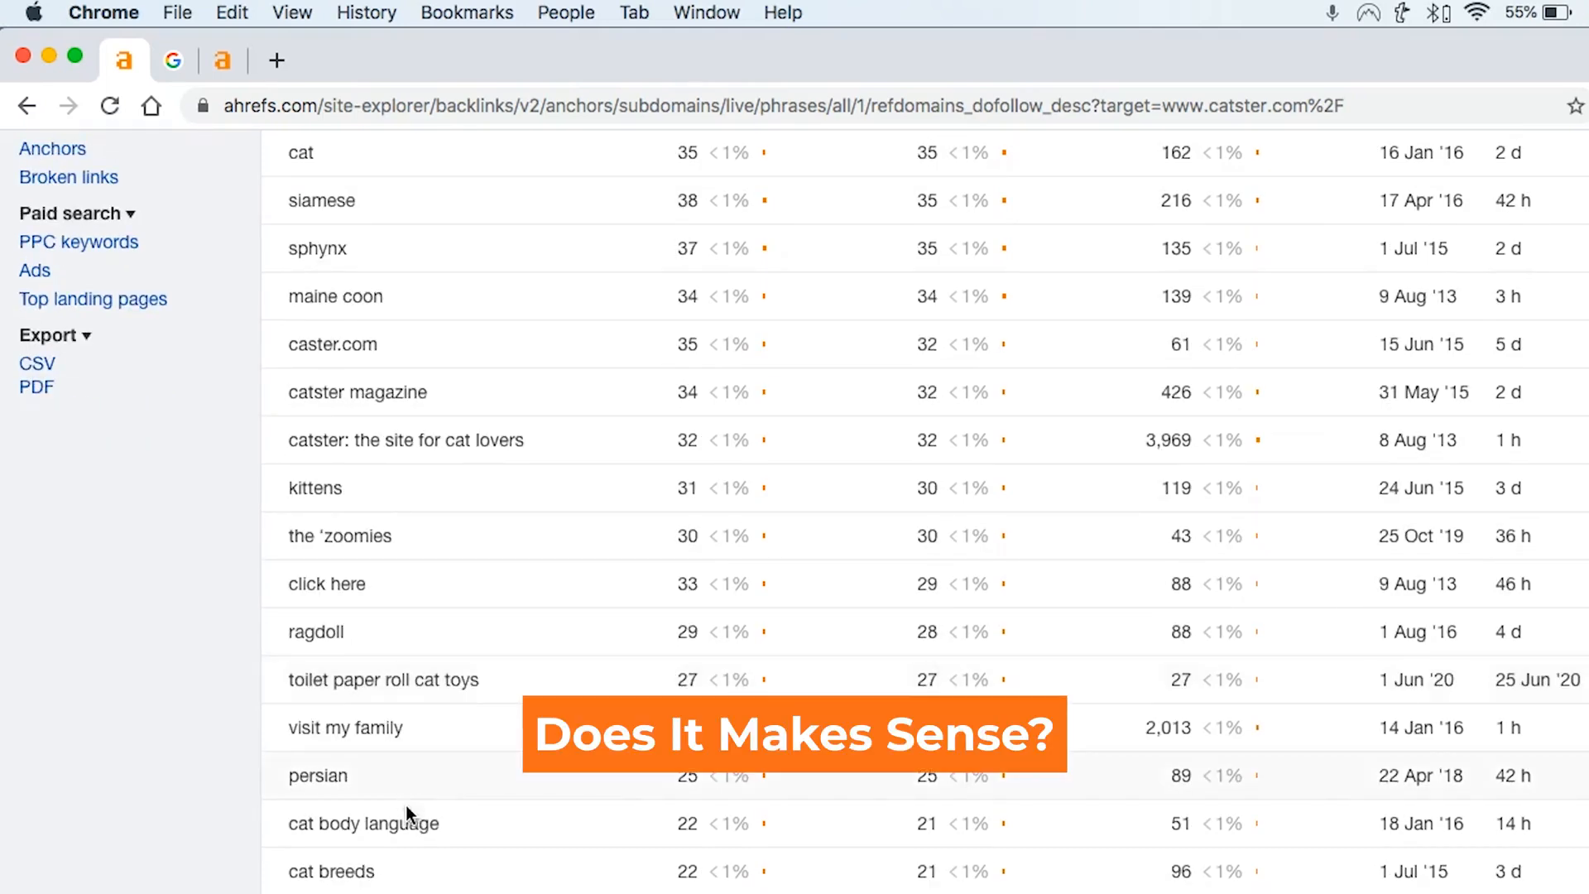
{"action": "scroll", "scroll_direction": "down", "scroll_amount": 3}
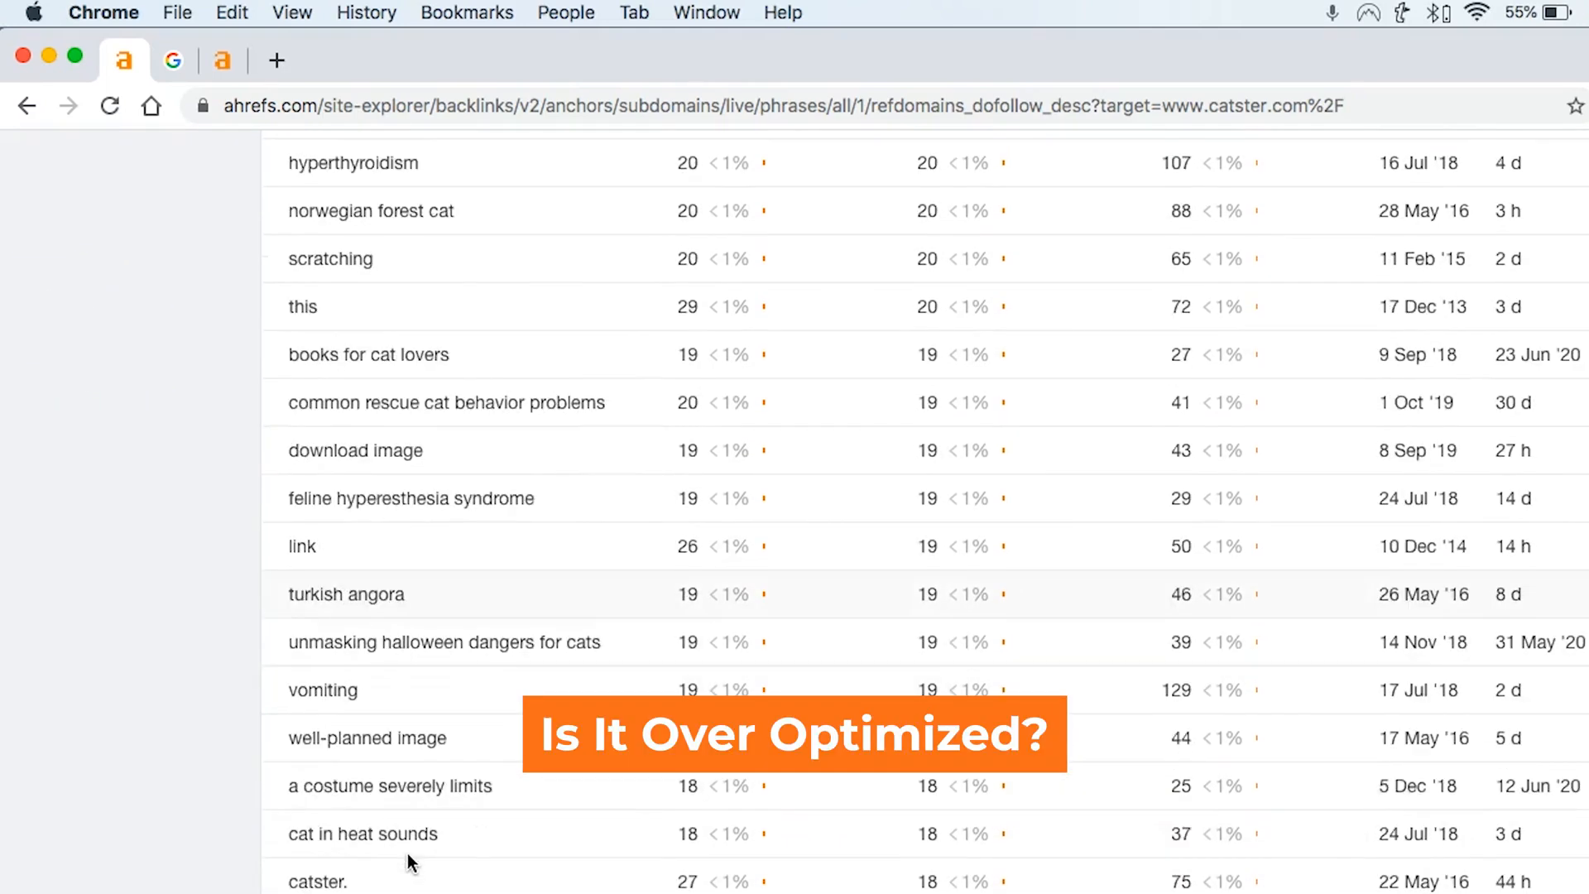
{"action": "scroll", "scroll_direction": "up", "scroll_amount": 3}
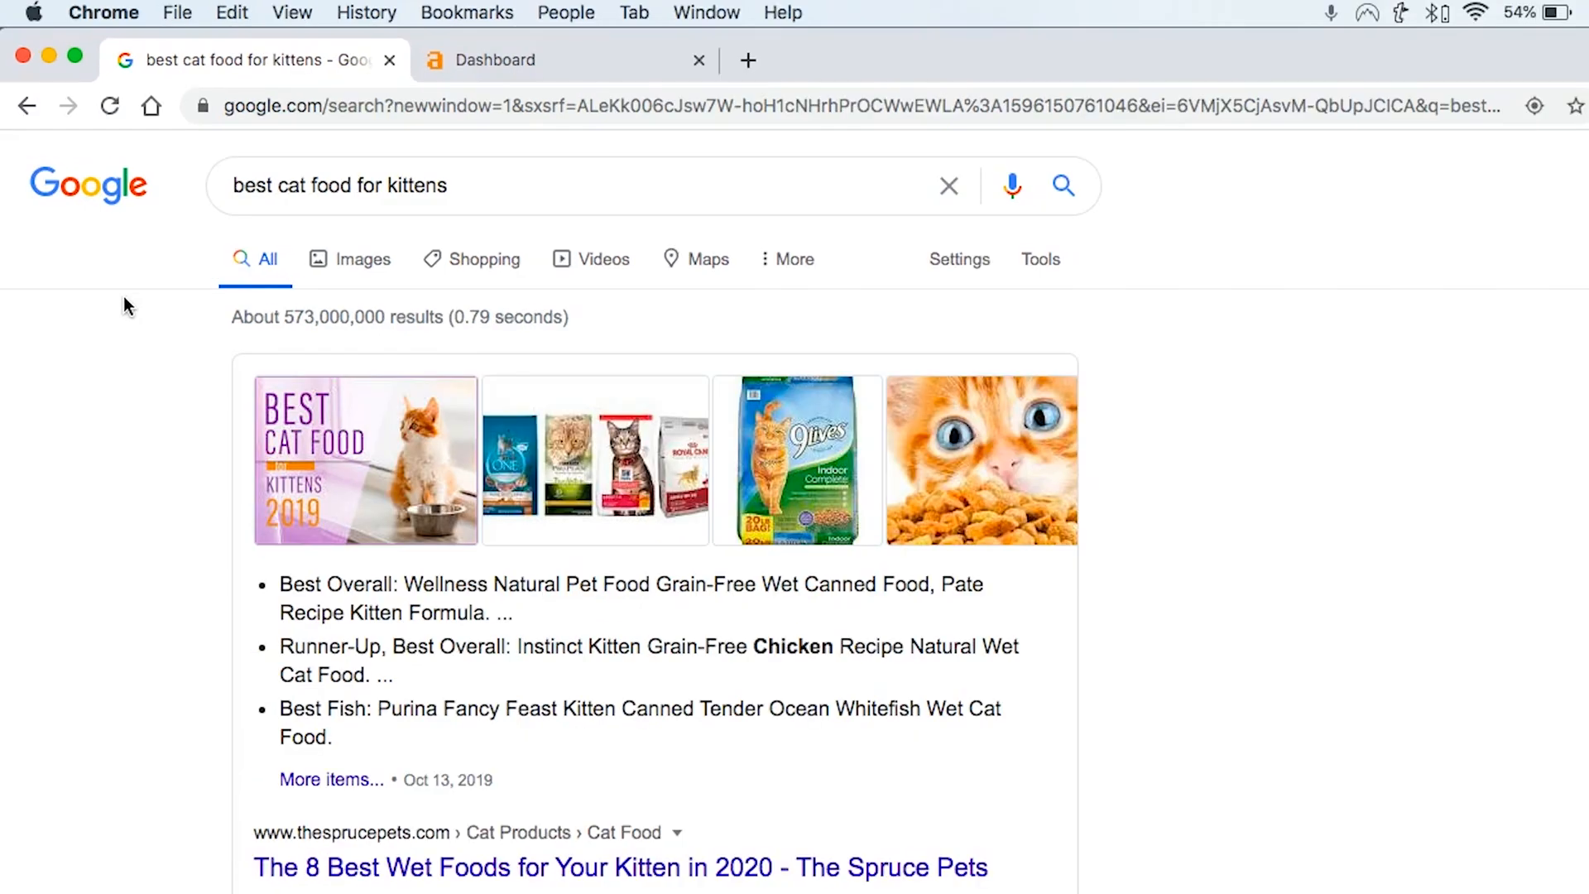
Step: Locate The Spruce Pets wet kitten food result and enter its URL in Ahrefs' search
{"action": "left_click", "coordinate": [339, 185]}
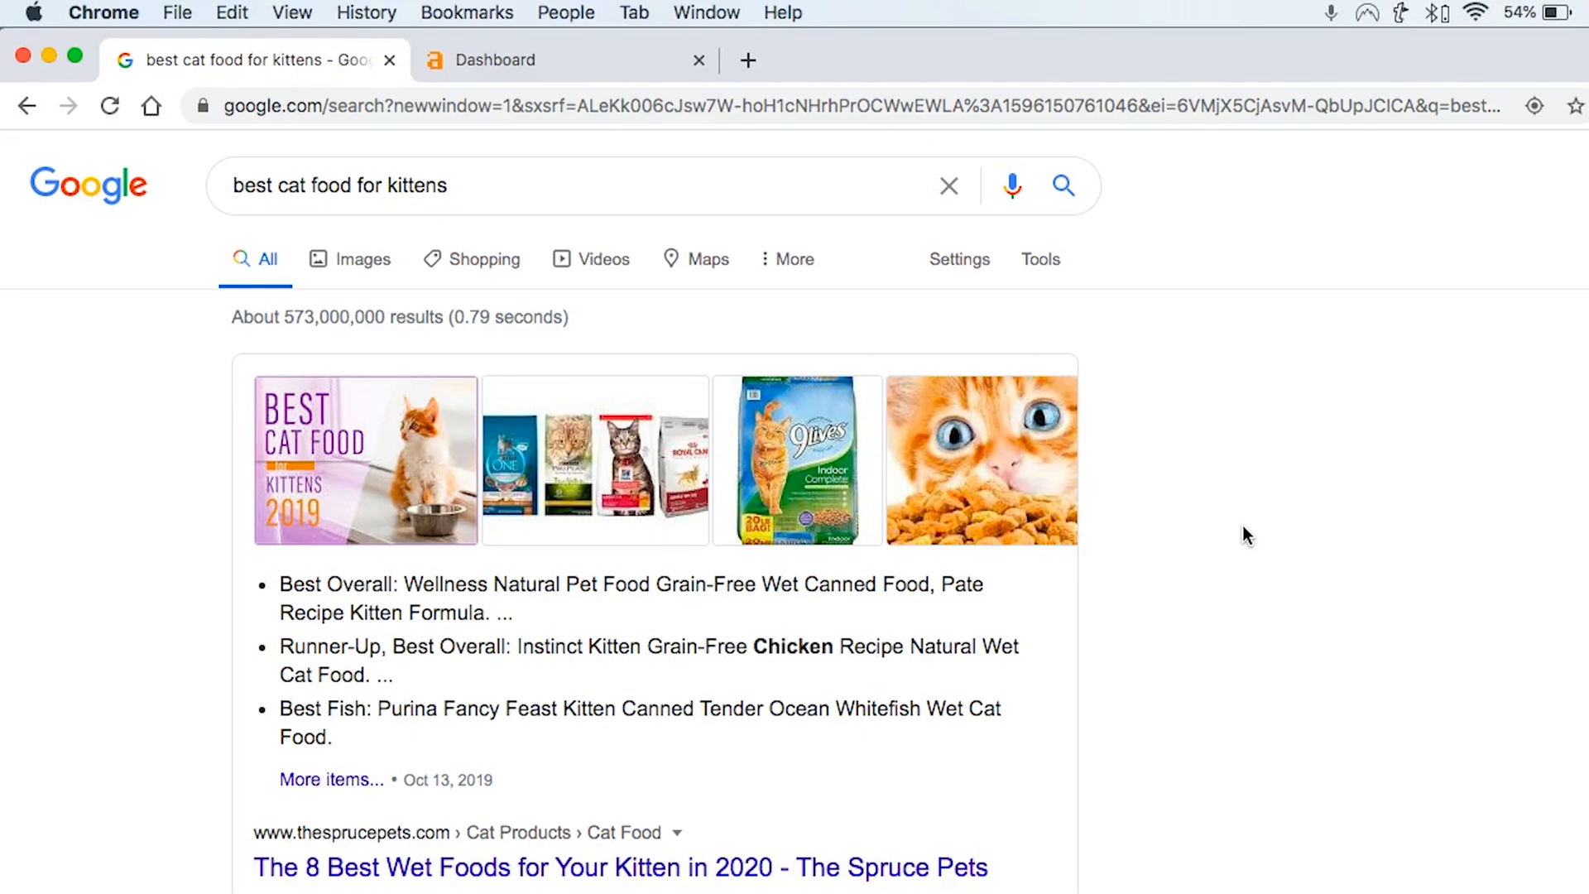
{"action": "mouse_move", "coordinate": [1128, 591]}
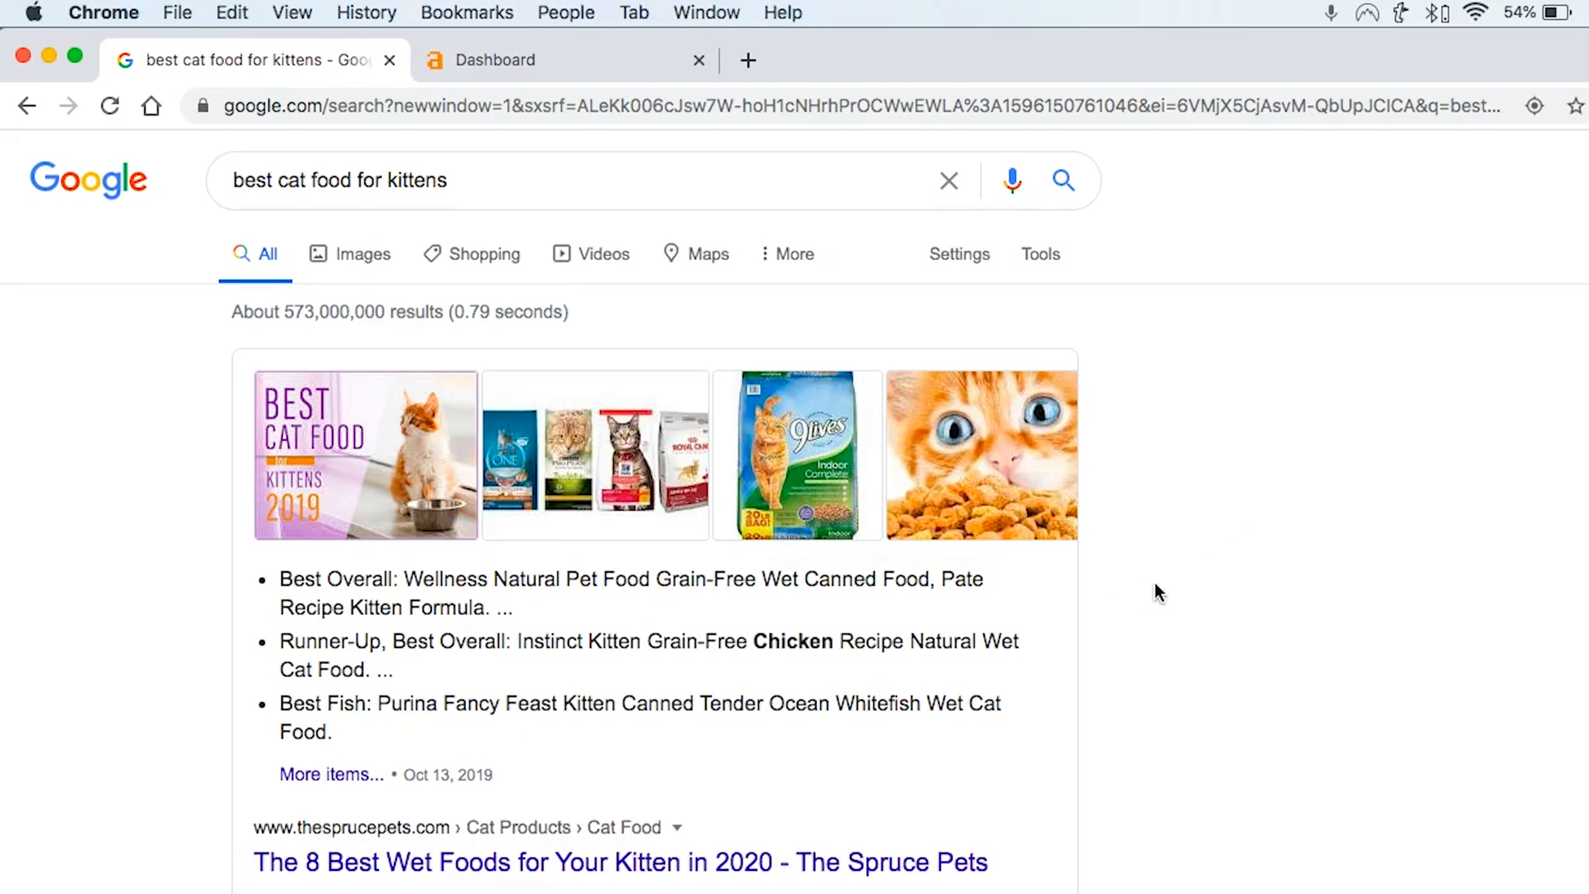
{"action": "scroll", "scroll_direction": "down", "scroll_amount": 3}
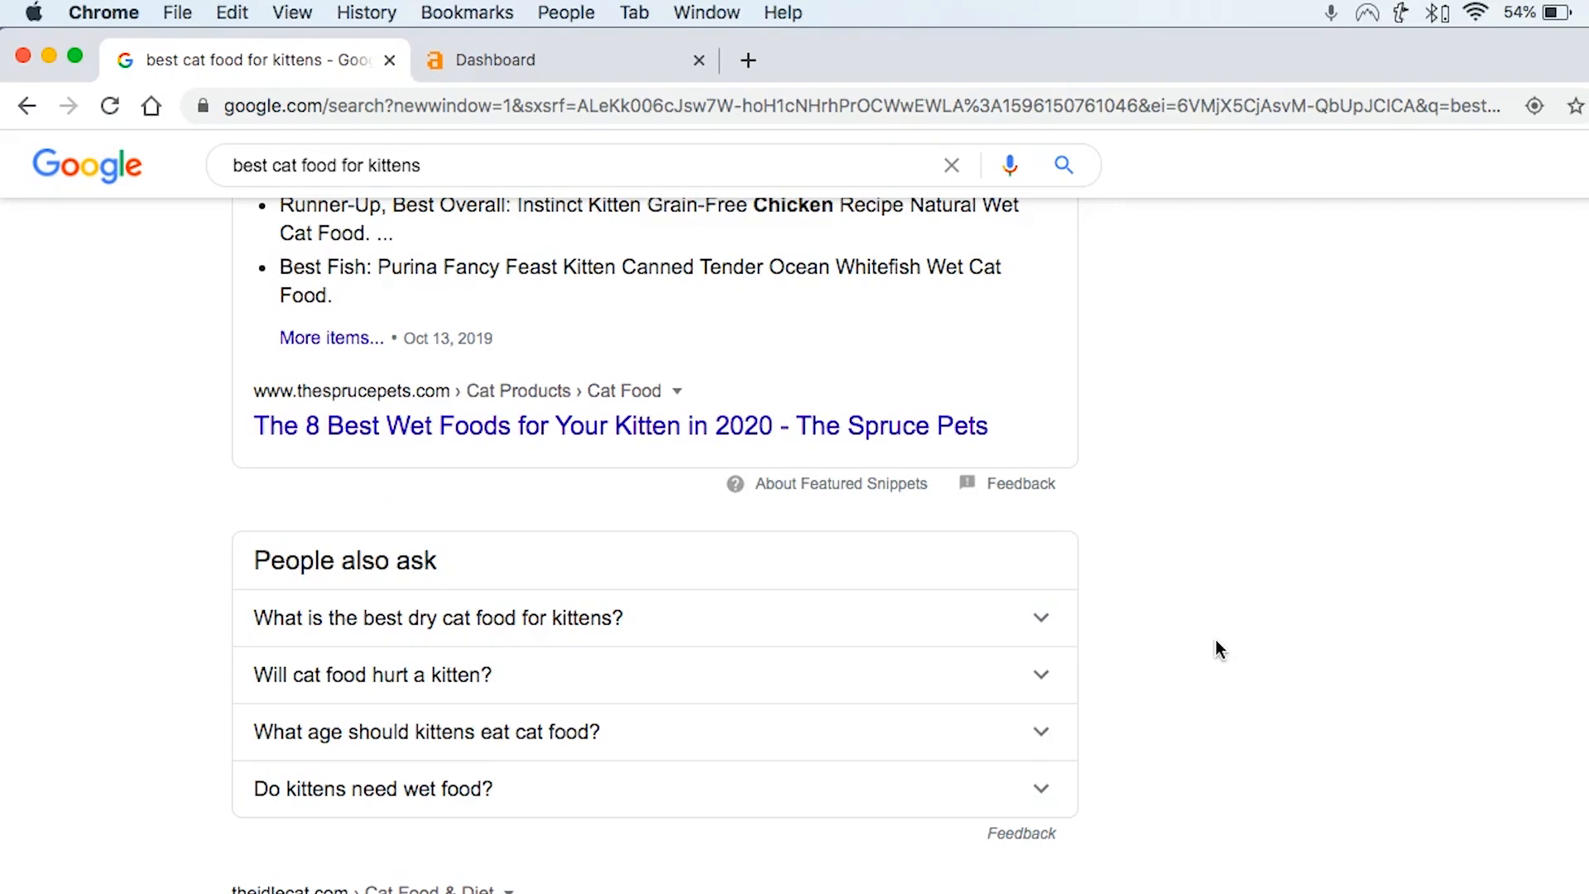
{"action": "scroll", "scroll_direction": "up", "scroll_amount": 3}
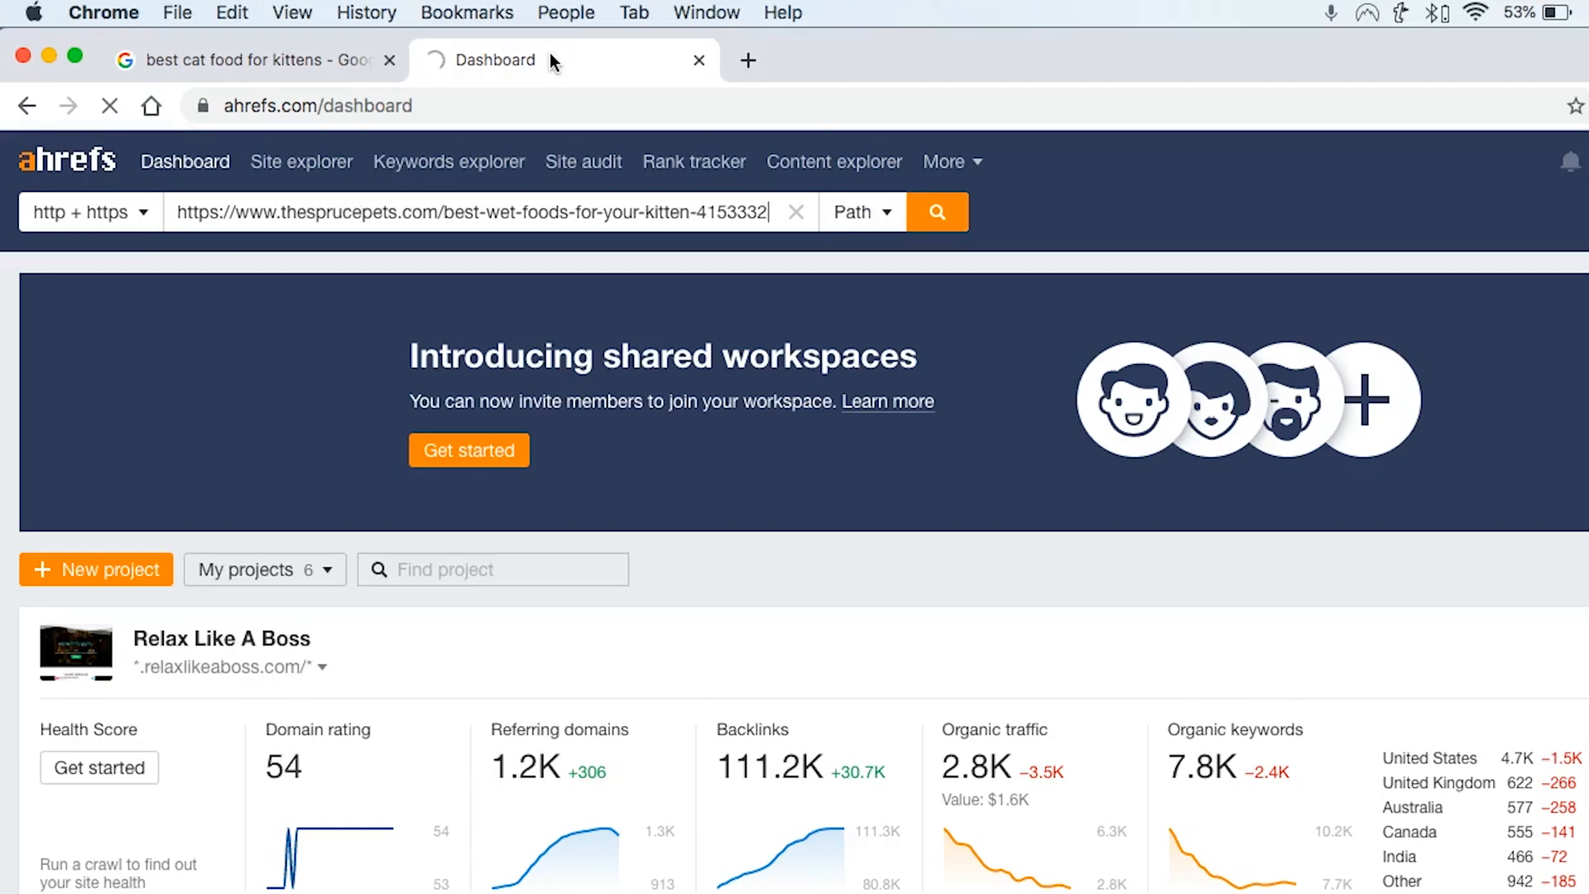
Step: Run Site Explorer on the Spruce Pets article URL and show its Anchors report
{"action": "left_click", "coordinate": [935, 212]}
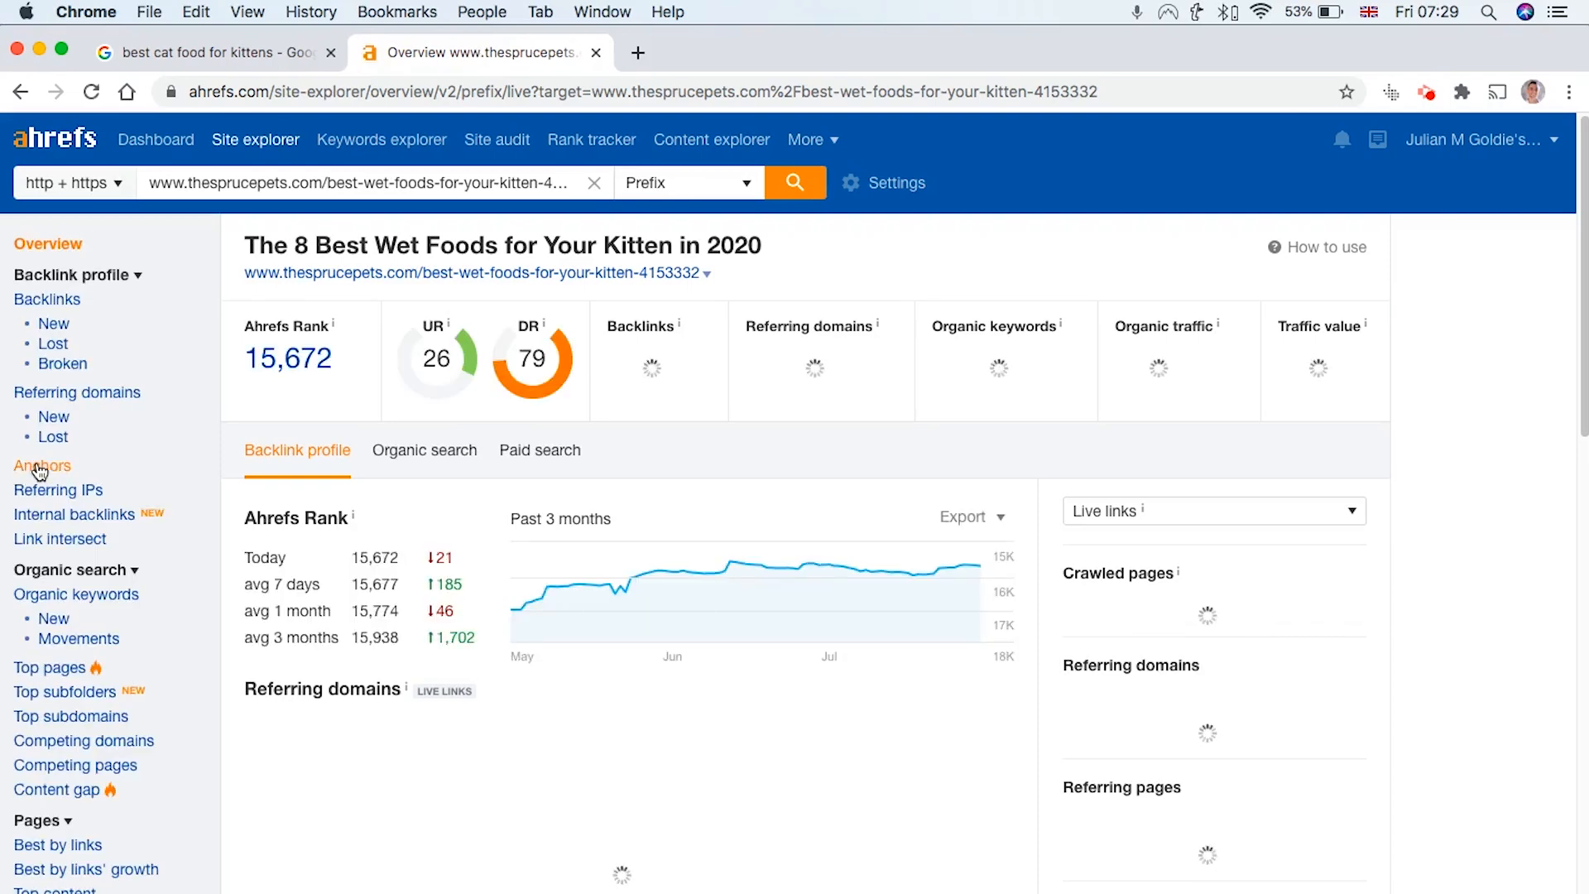
{"action": "left_click", "coordinate": [41, 465]}
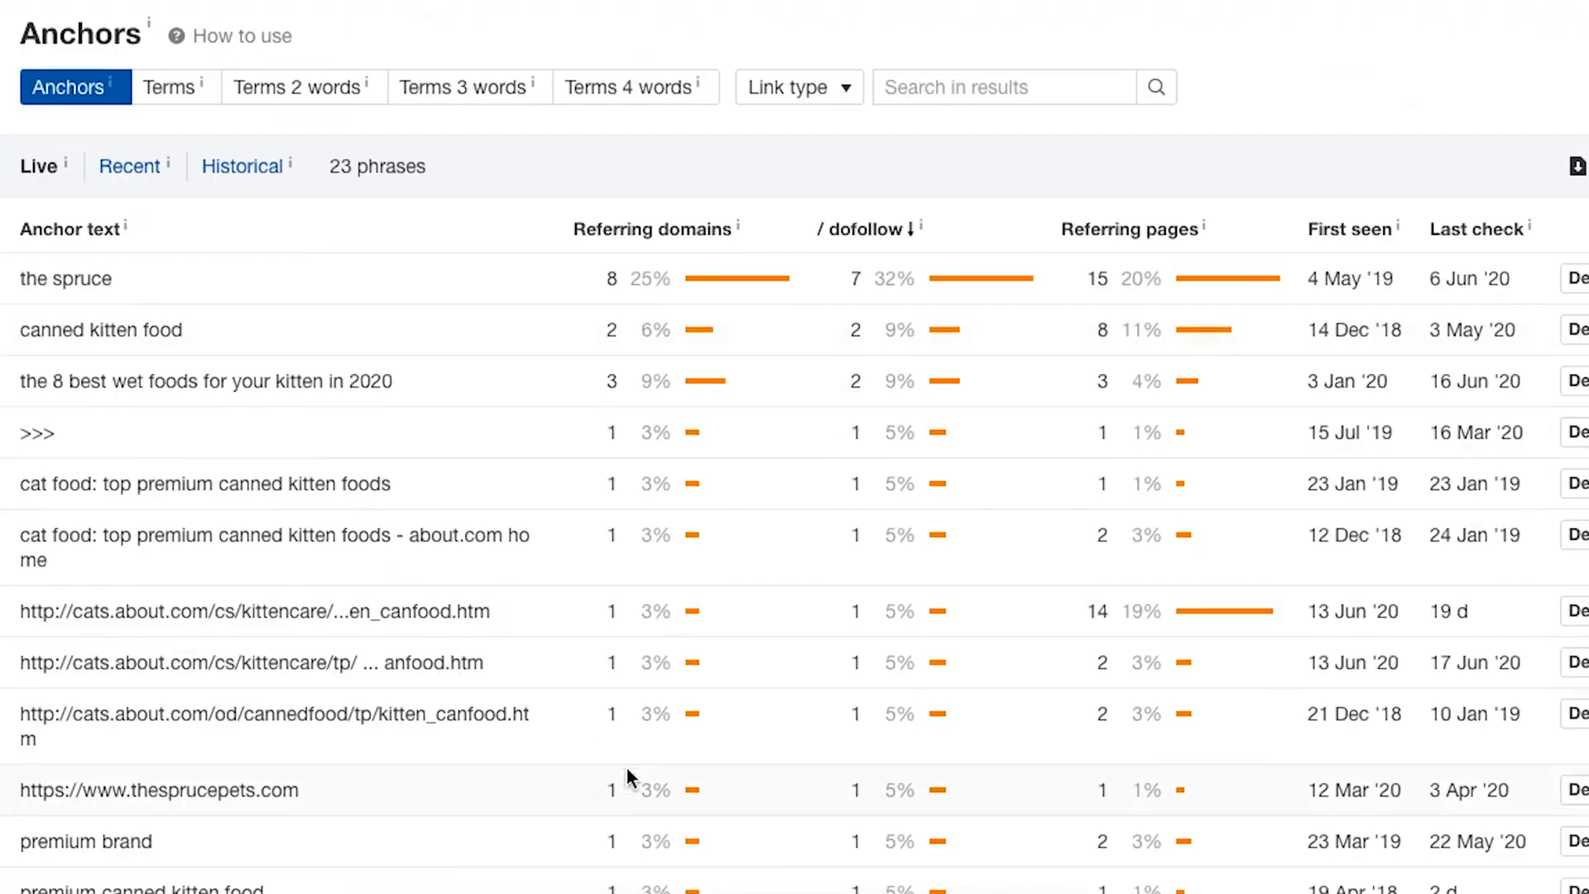
Step: Scroll through the Spruce Pets Anchors table, reviewing 'the spruce' and the other phrases
{"action": "scroll", "scroll_direction": "down", "scroll_amount": 3}
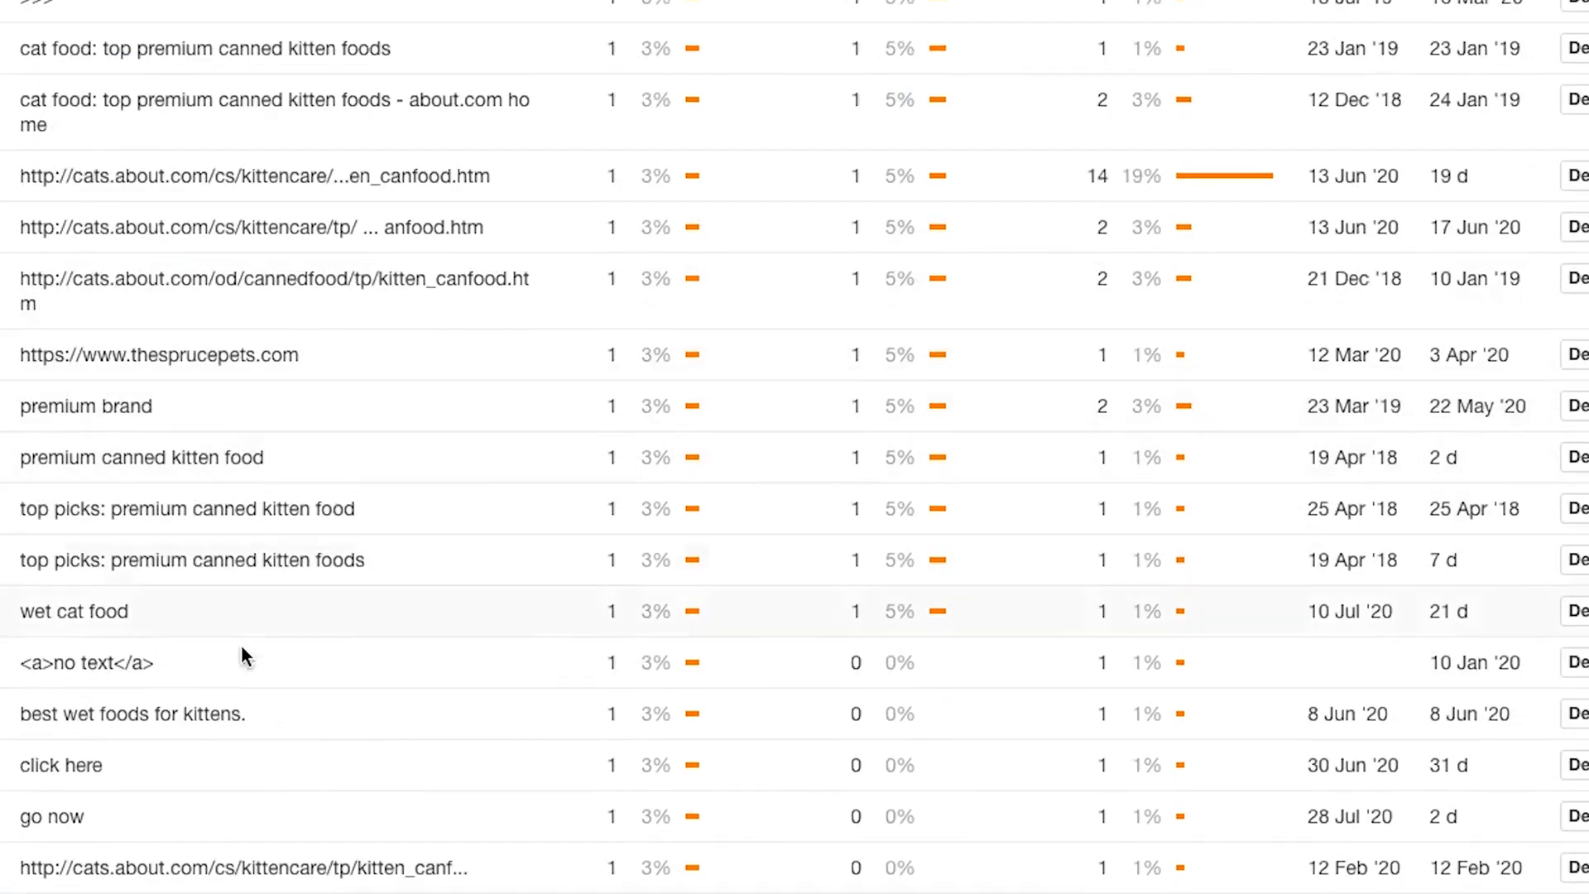
{"action": "scroll", "scroll_direction": "up", "scroll_amount": 3}
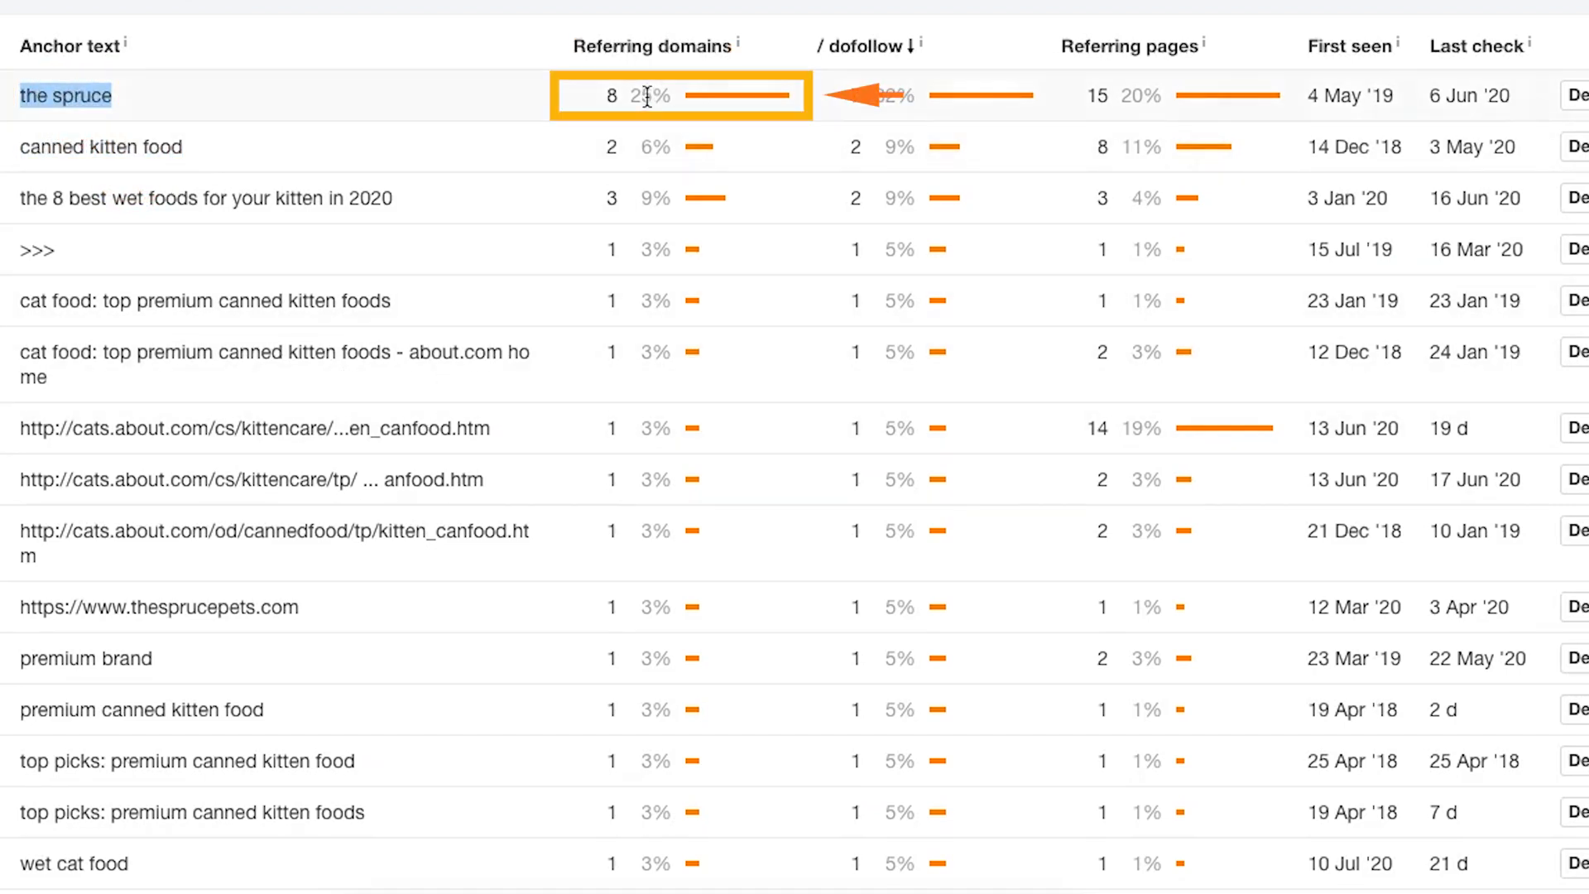
{"action": "scroll", "scroll_direction": "down", "scroll_amount": 3}
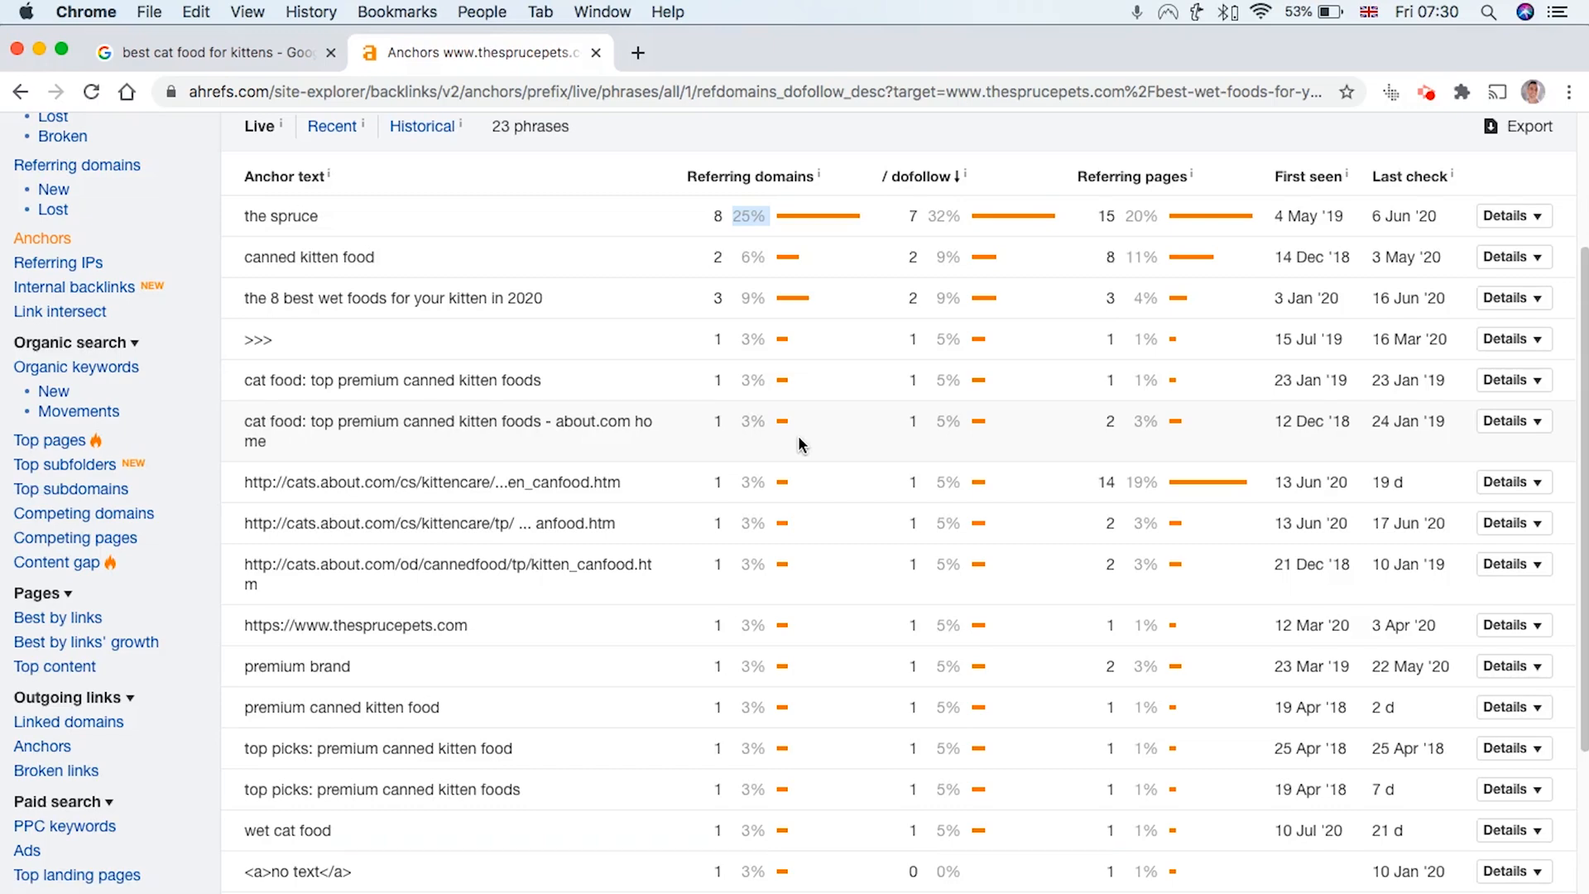
{"action": "scroll", "scroll_direction": "up", "scroll_amount": 3}
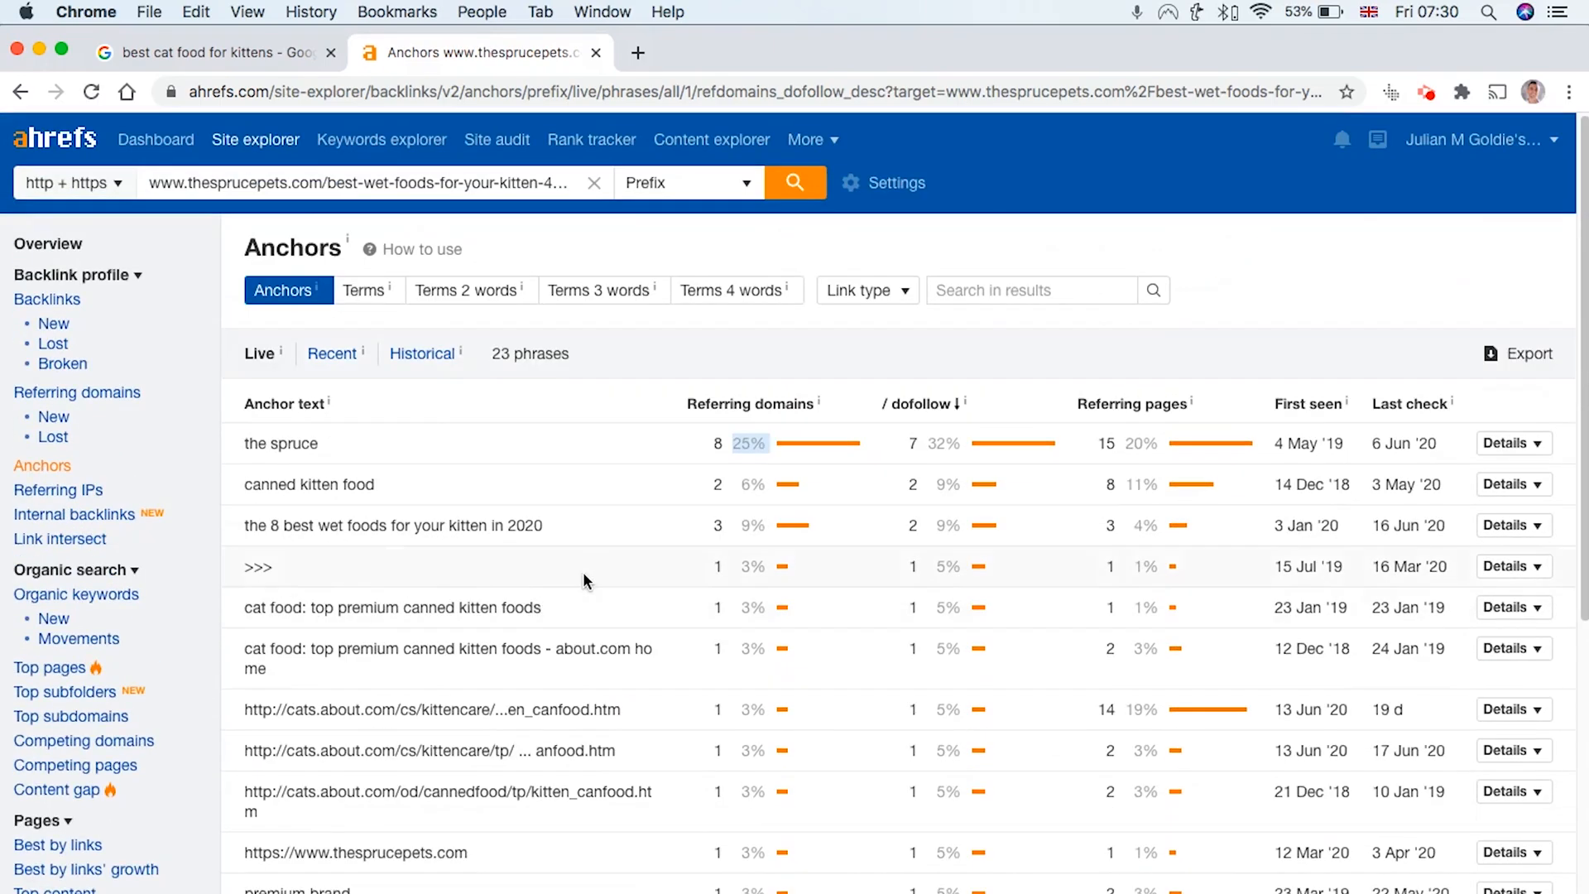
{"action": "mouse_move", "coordinate": [478, 636]}
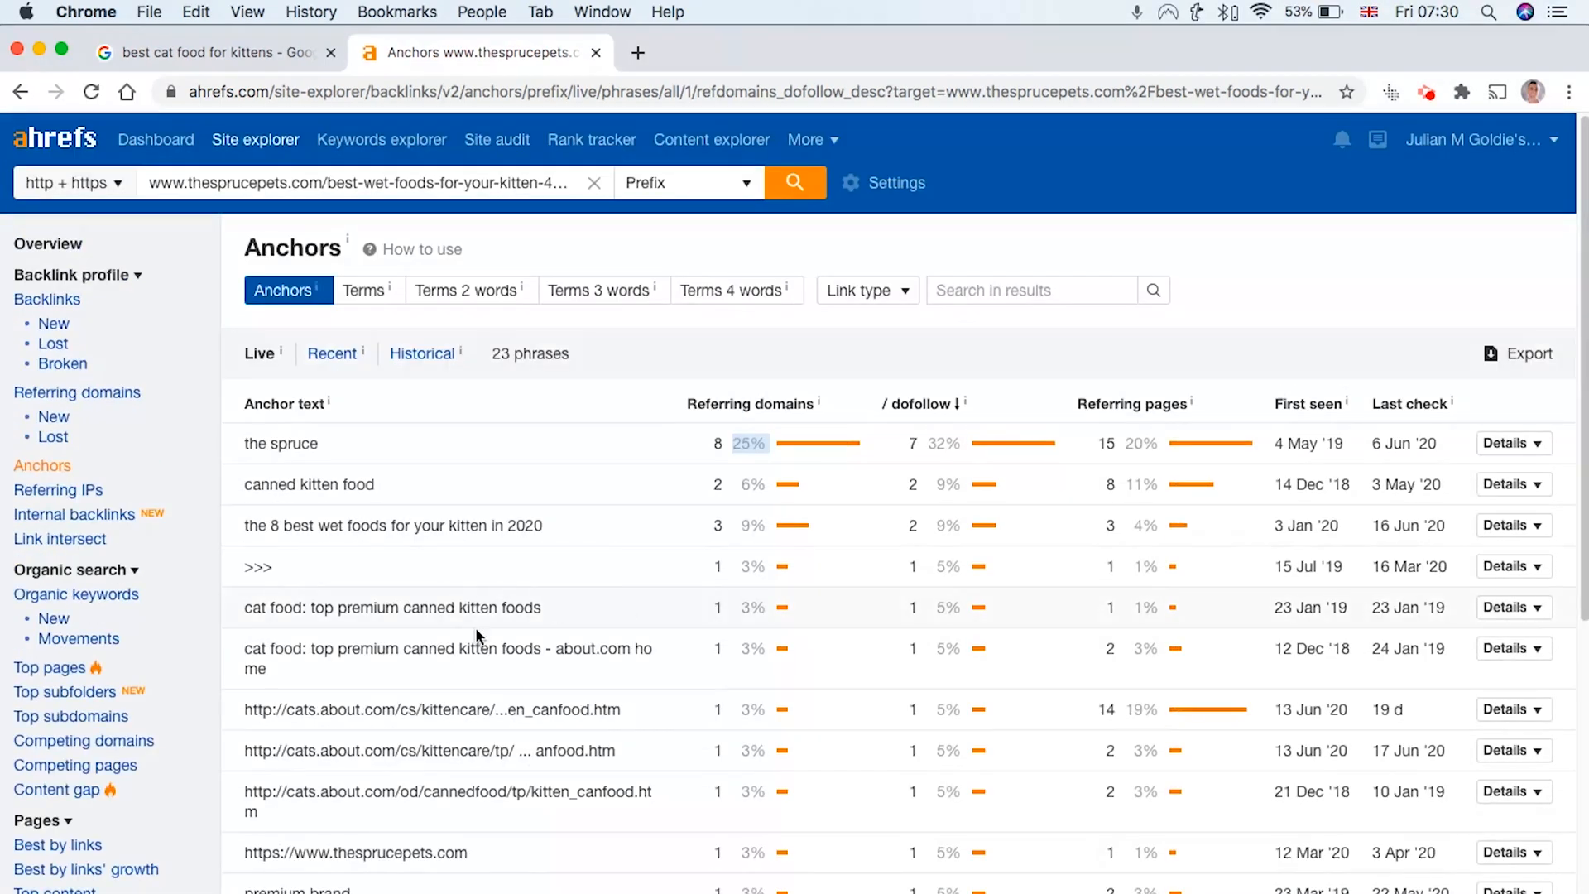
{"action": "scroll", "scroll_direction": "down", "scroll_amount": 3}
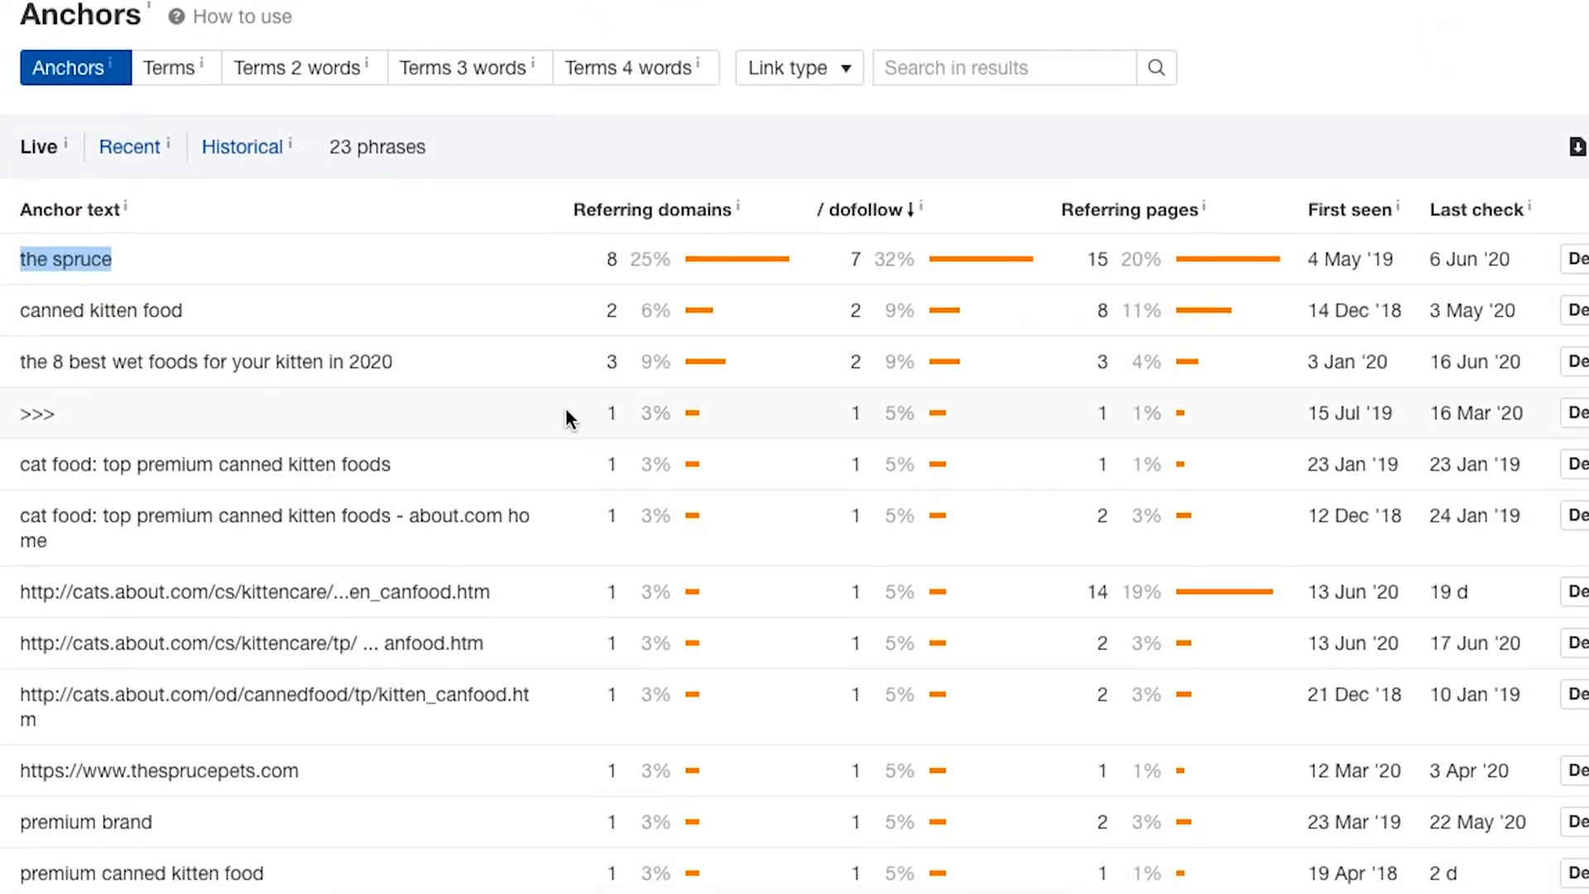
{"action": "scroll", "scroll_direction": "down", "scroll_amount": 3}
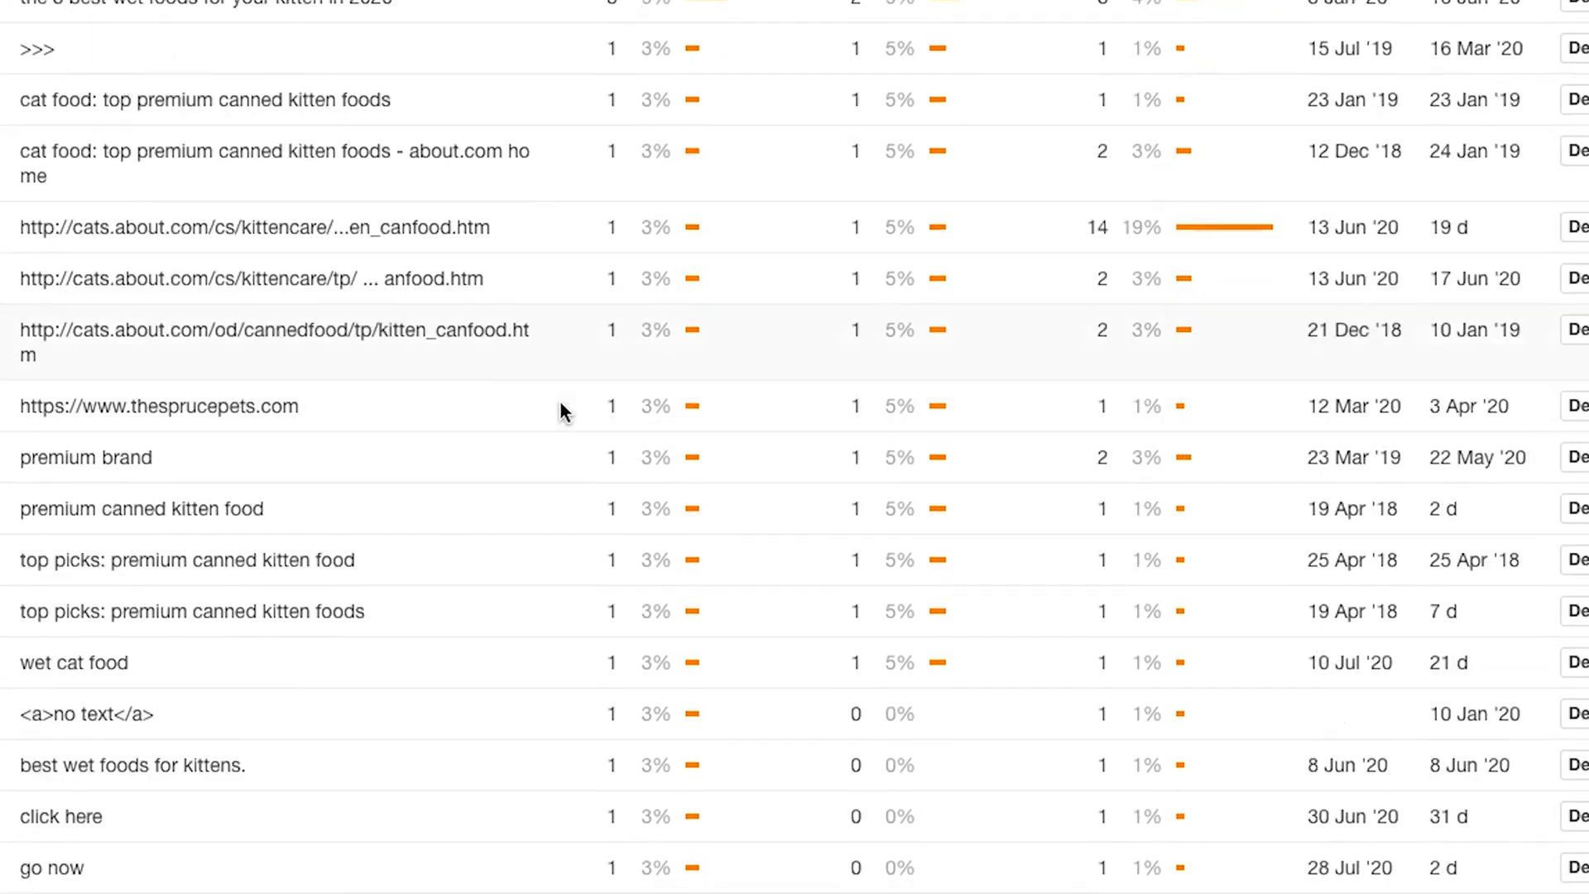
{"action": "scroll", "scroll_direction": "up", "scroll_amount": 3}
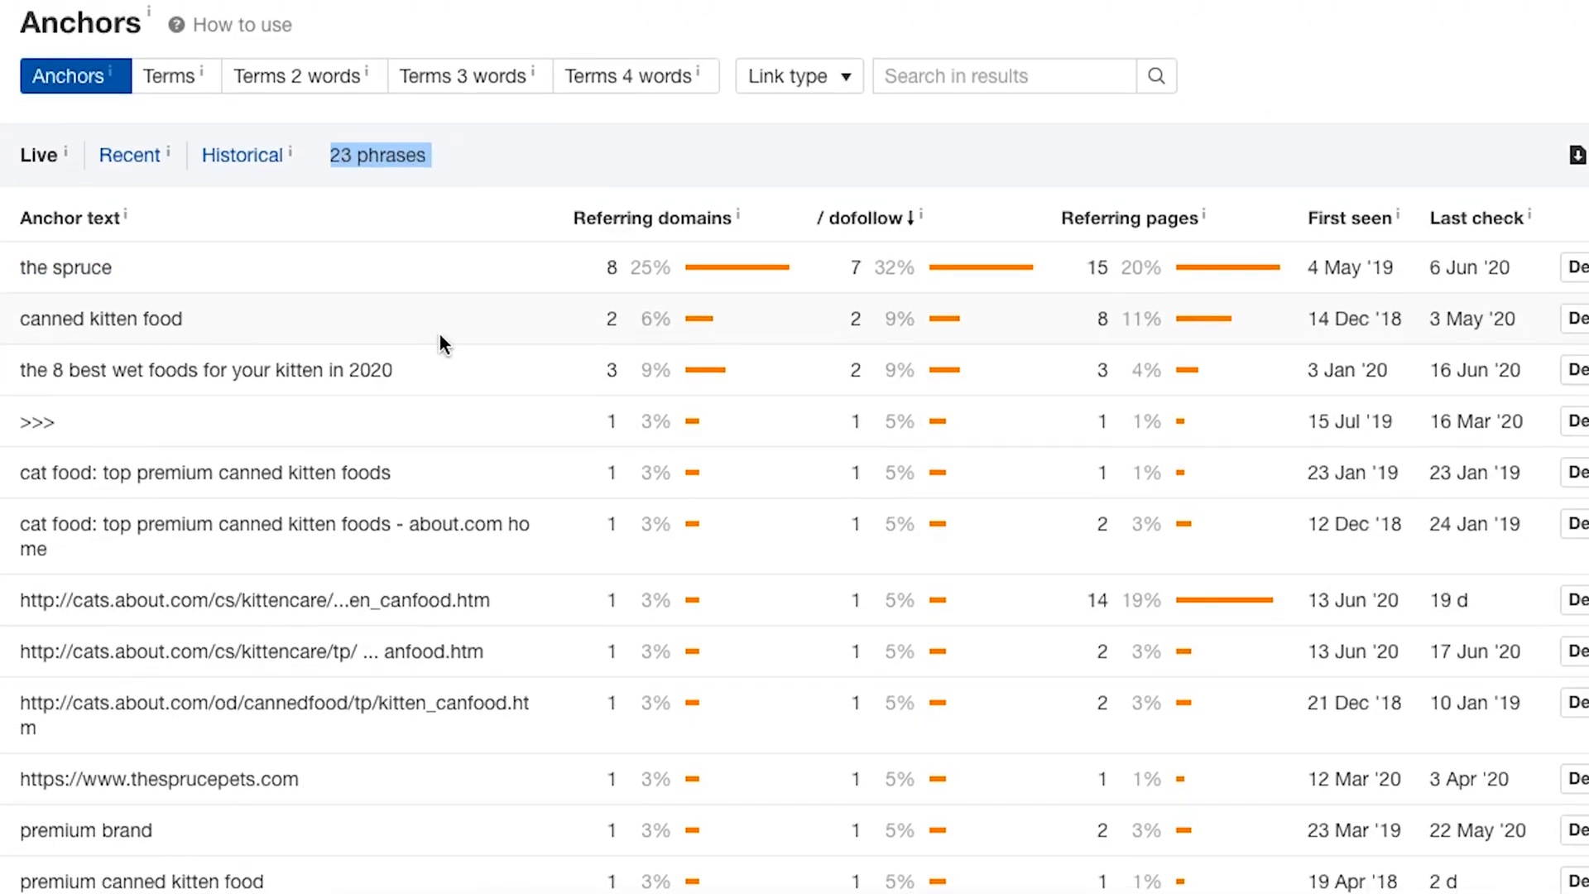
{"action": "scroll", "scroll_direction": "down", "scroll_amount": 3}
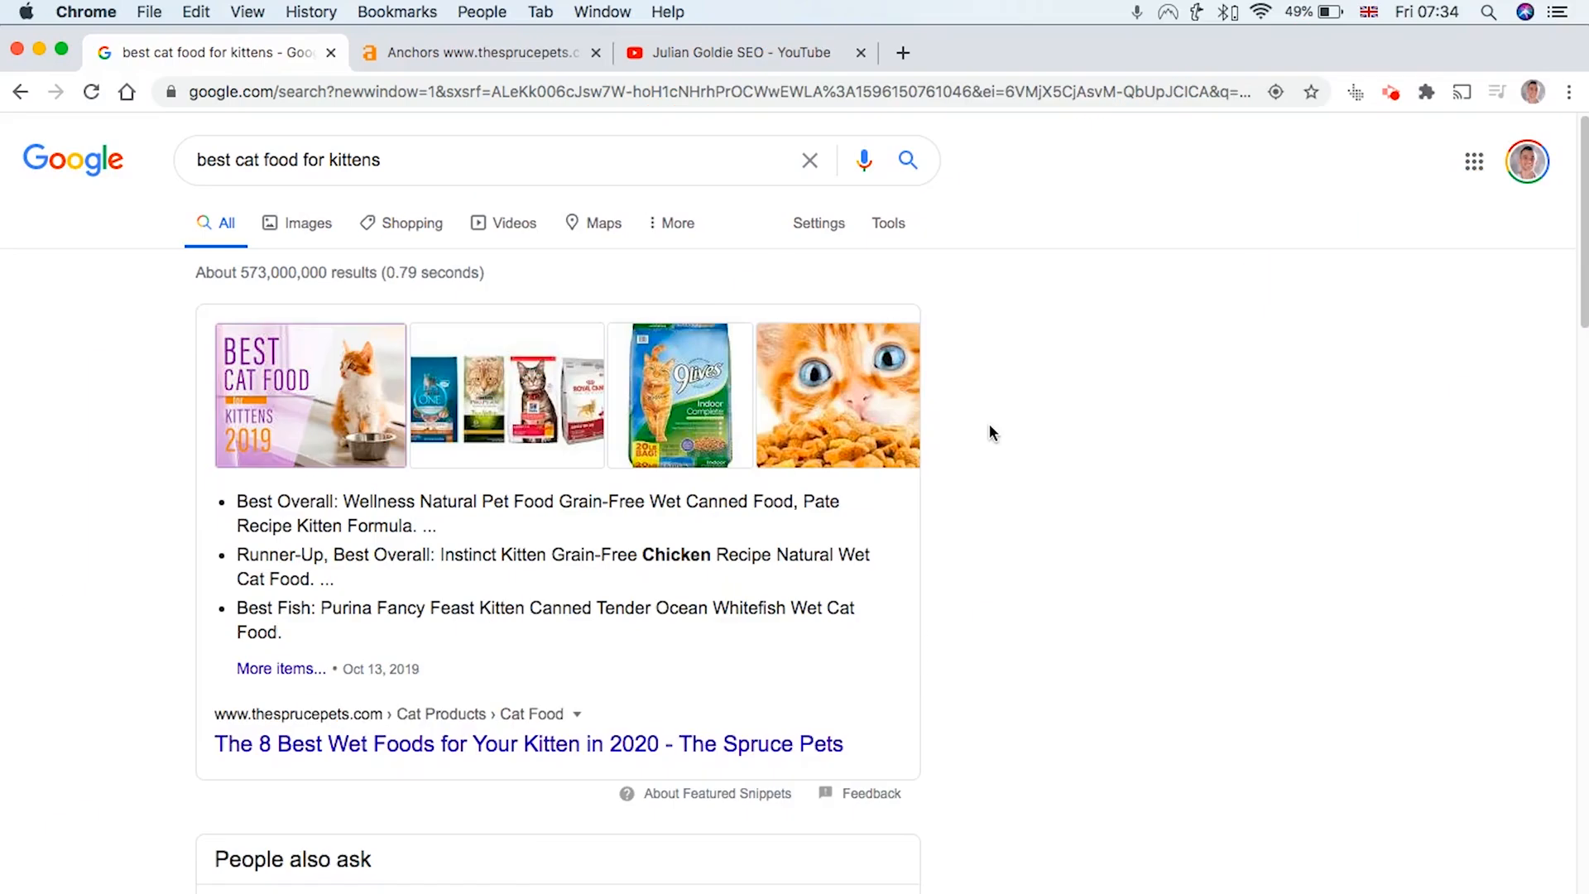
{"action": "scroll", "scroll_direction": "down", "scroll_amount": 3}
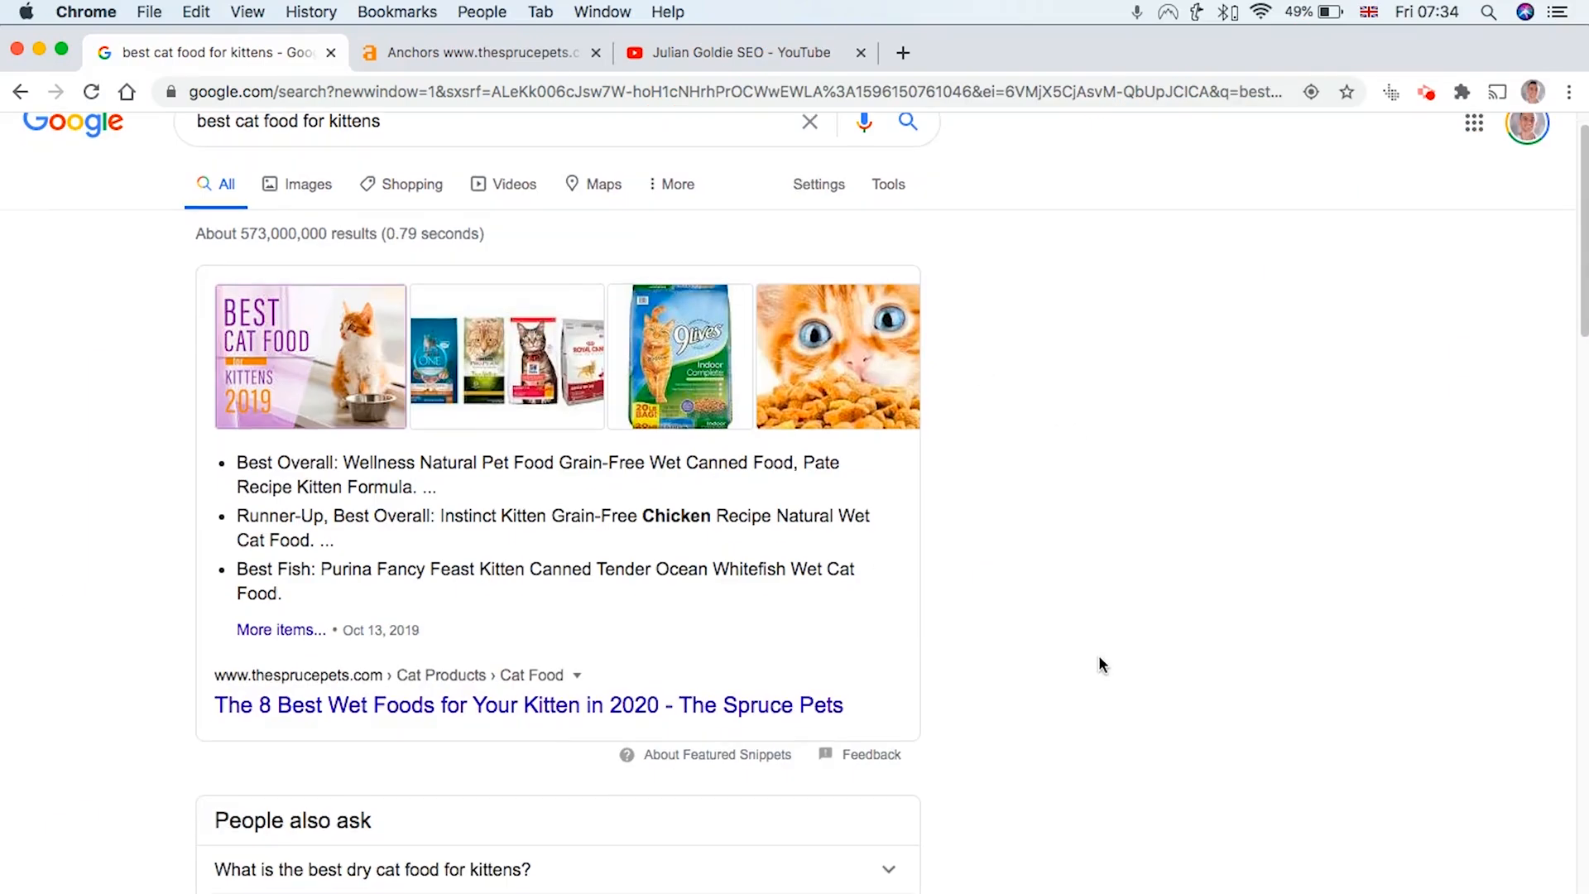
{"action": "scroll", "scroll_direction": "down", "scroll_amount": 3}
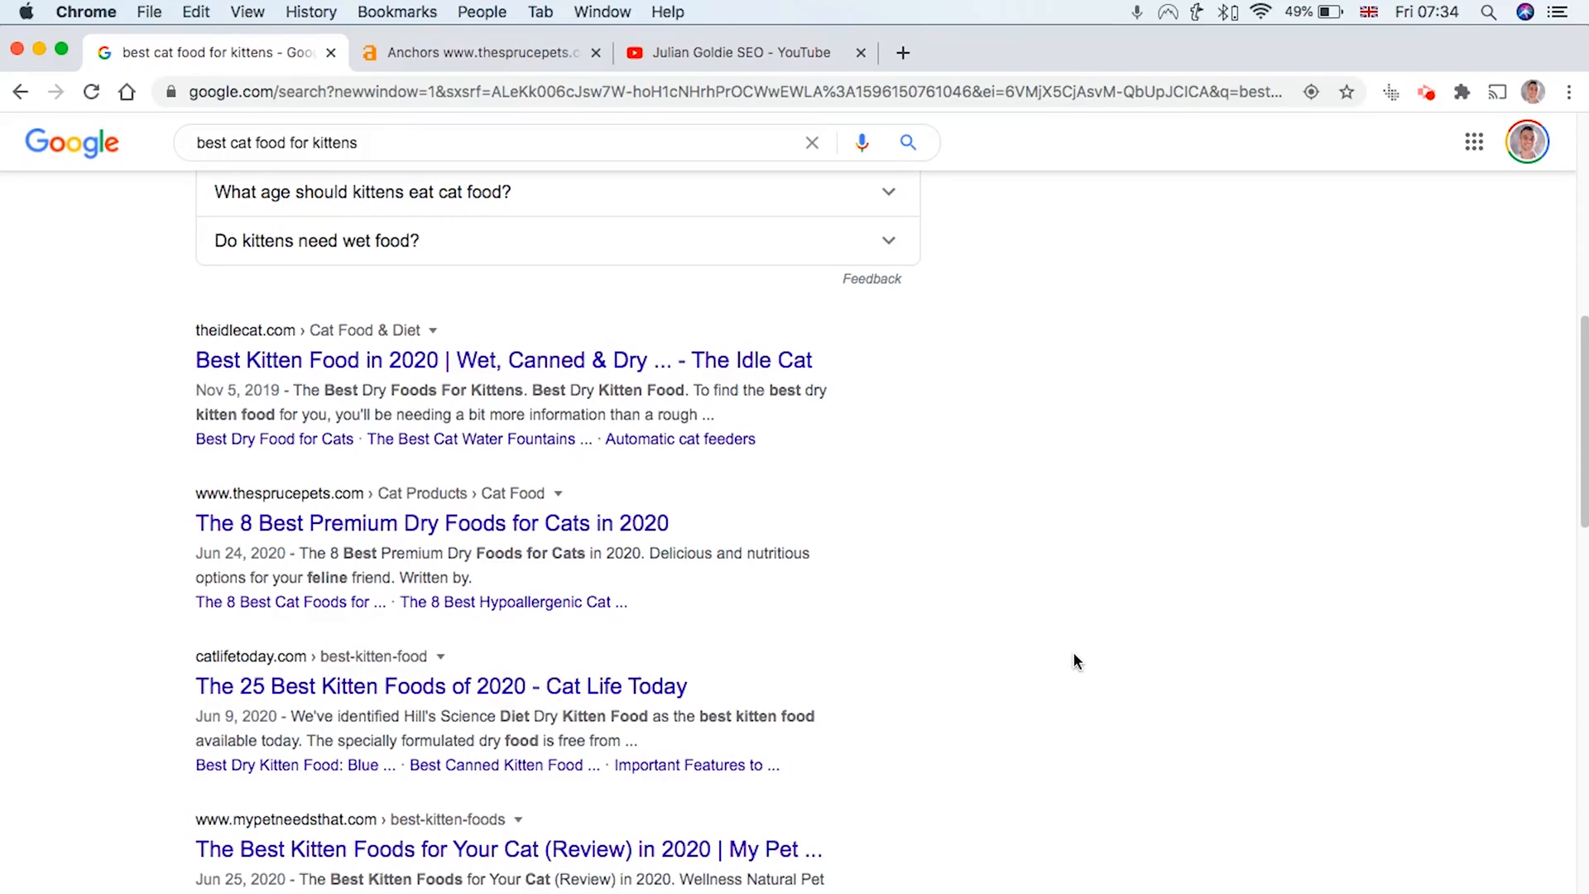
{"action": "mouse_move", "coordinate": [1134, 355]}
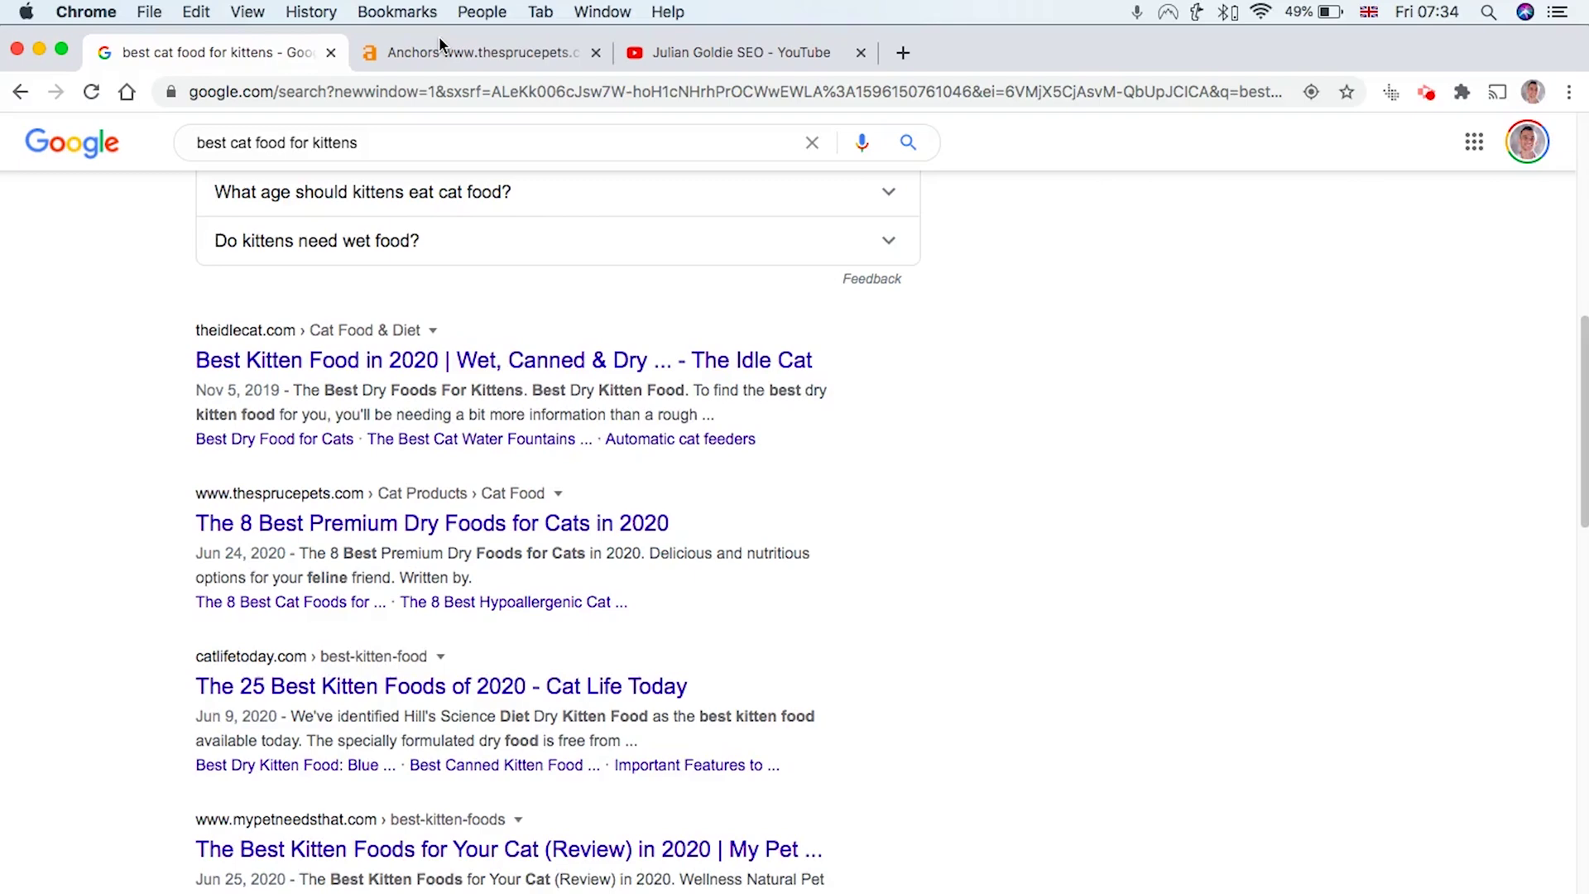
{"action": "left_click", "coordinate": [476, 52]}
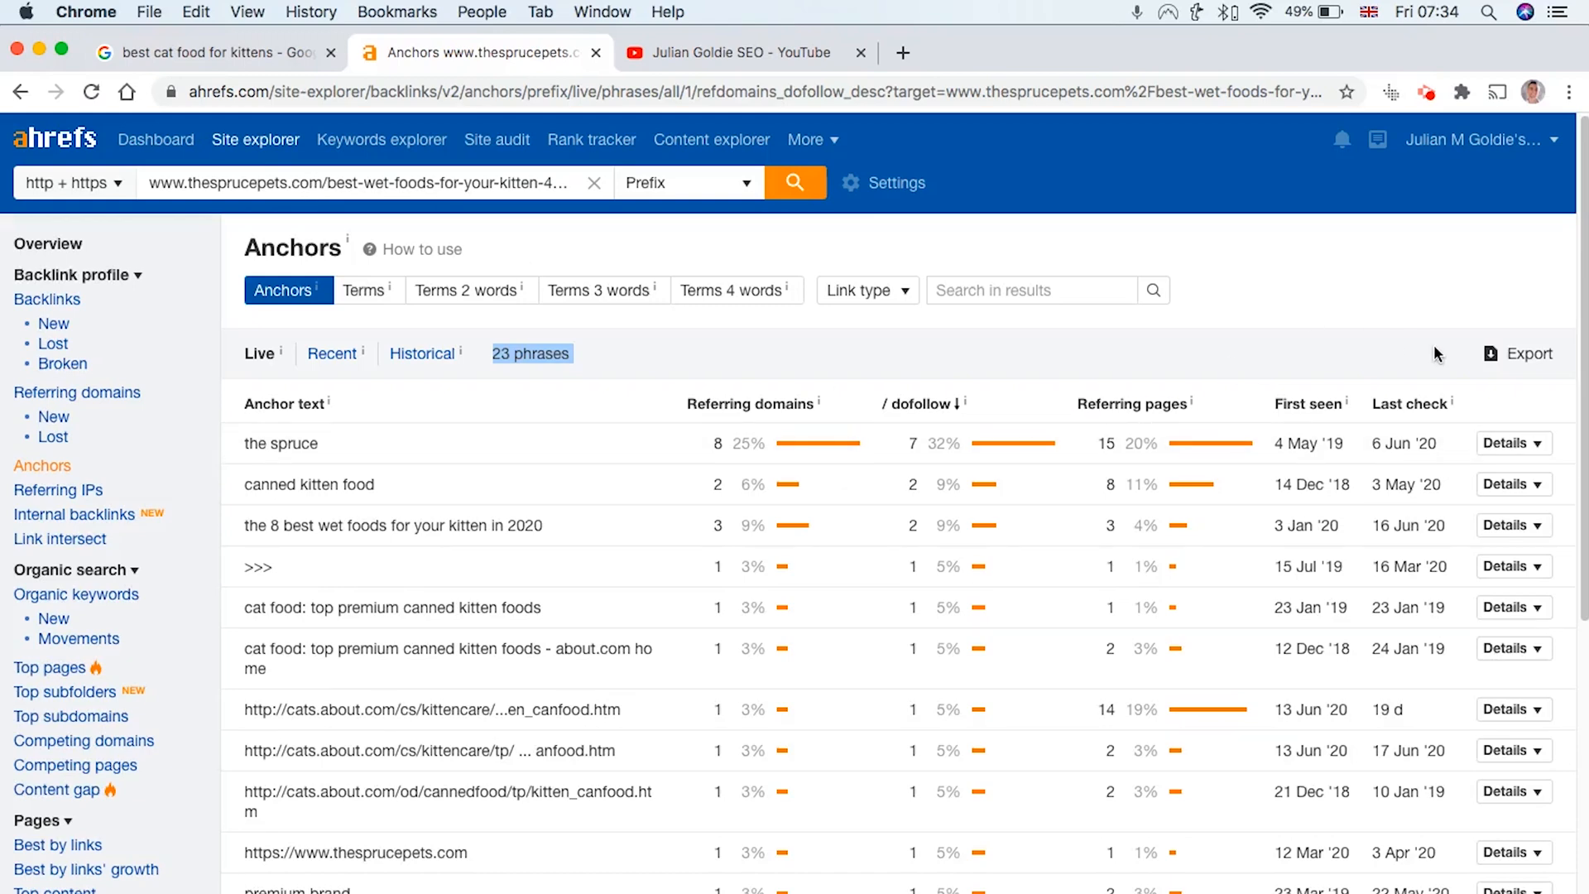
{"action": "left_click", "coordinate": [203, 52]}
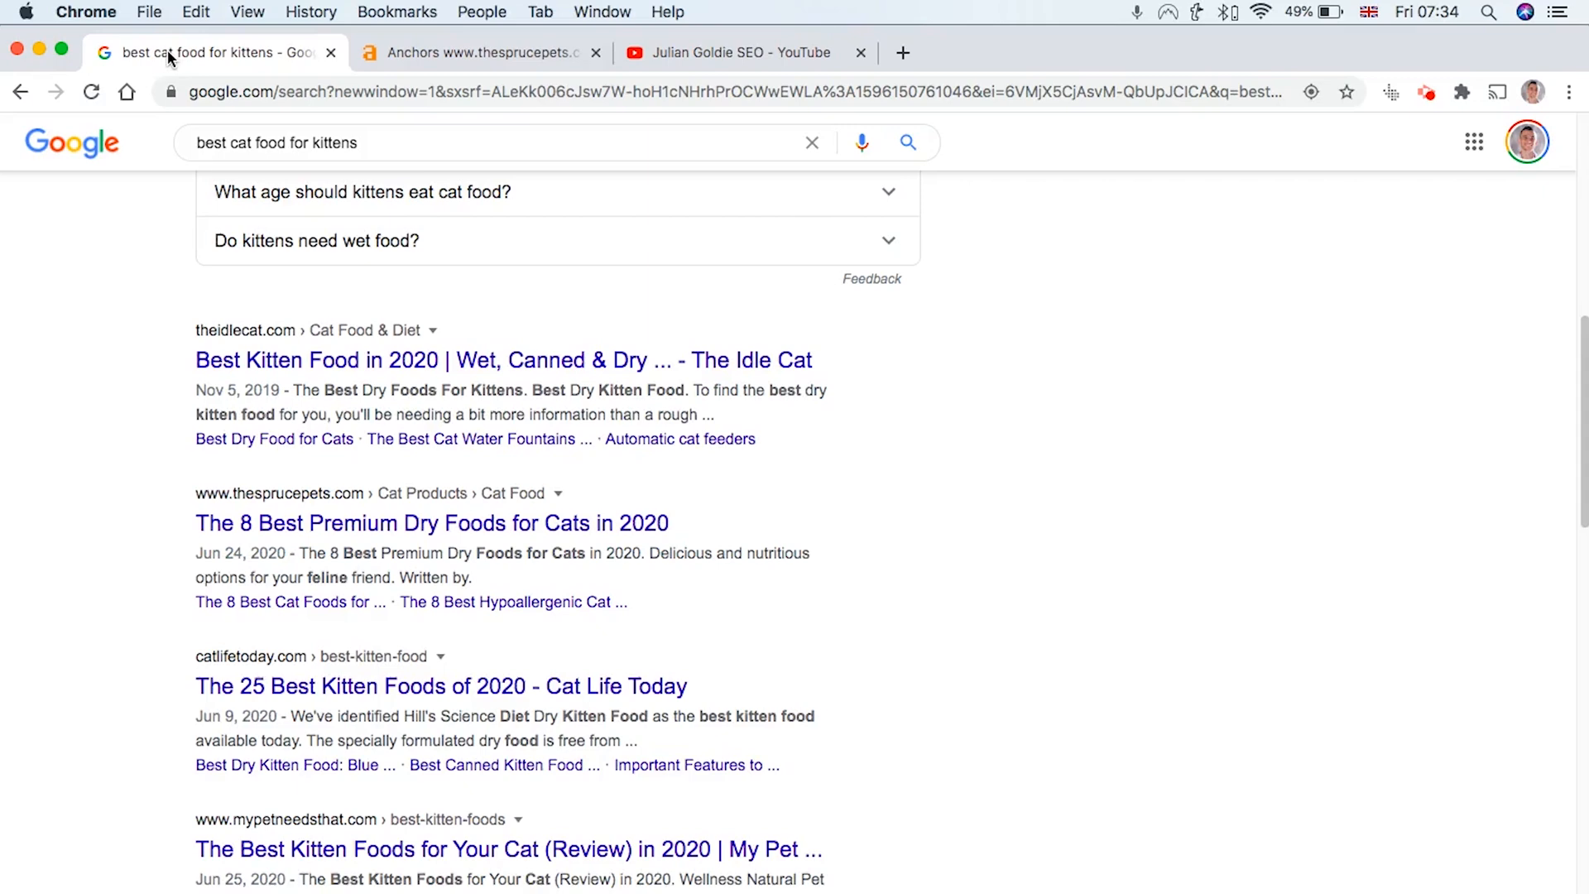
{"action": "left_click", "coordinate": [735, 51]}
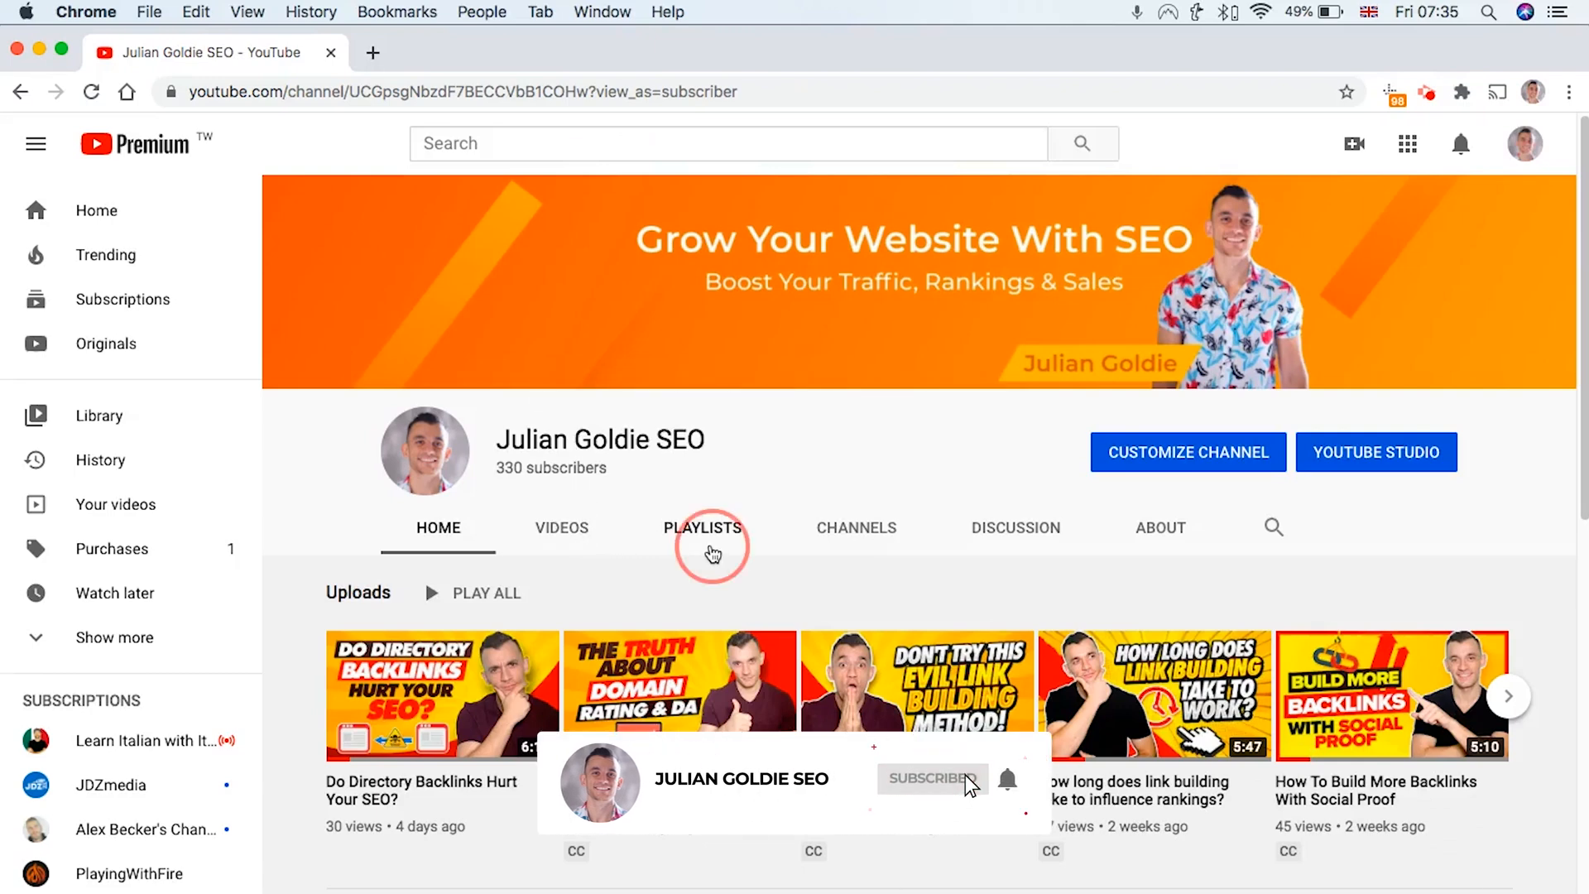
Step: Show the Julian Goldie SEO channel's Playlists section, then click in the video's outro
{"action": "left_click", "coordinate": [703, 527]}
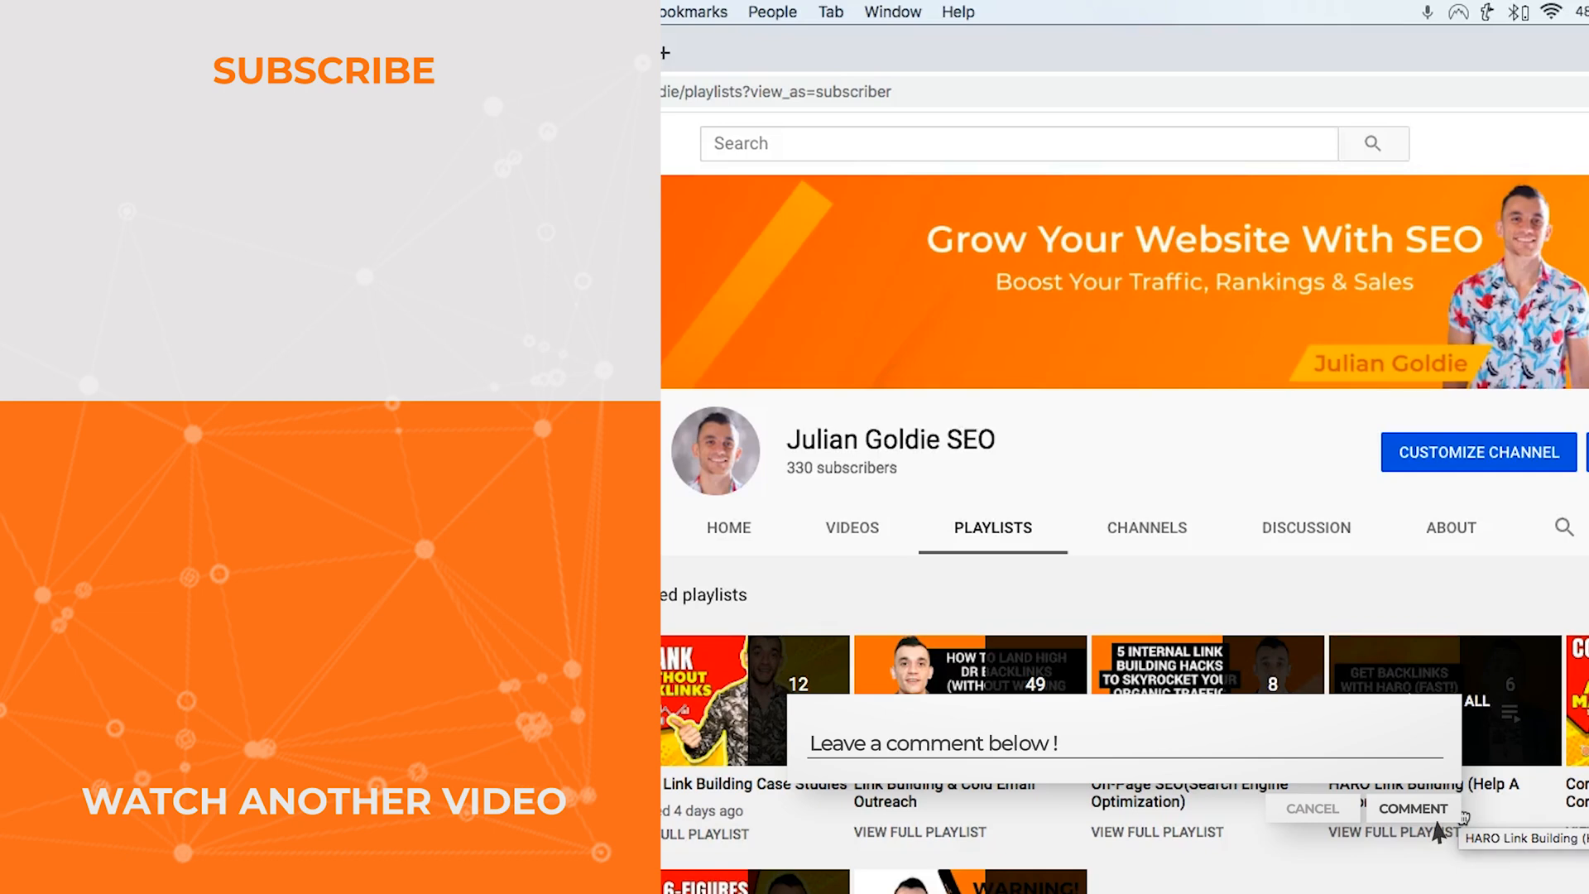
{"action": "left_click", "coordinate": [1413, 809]}
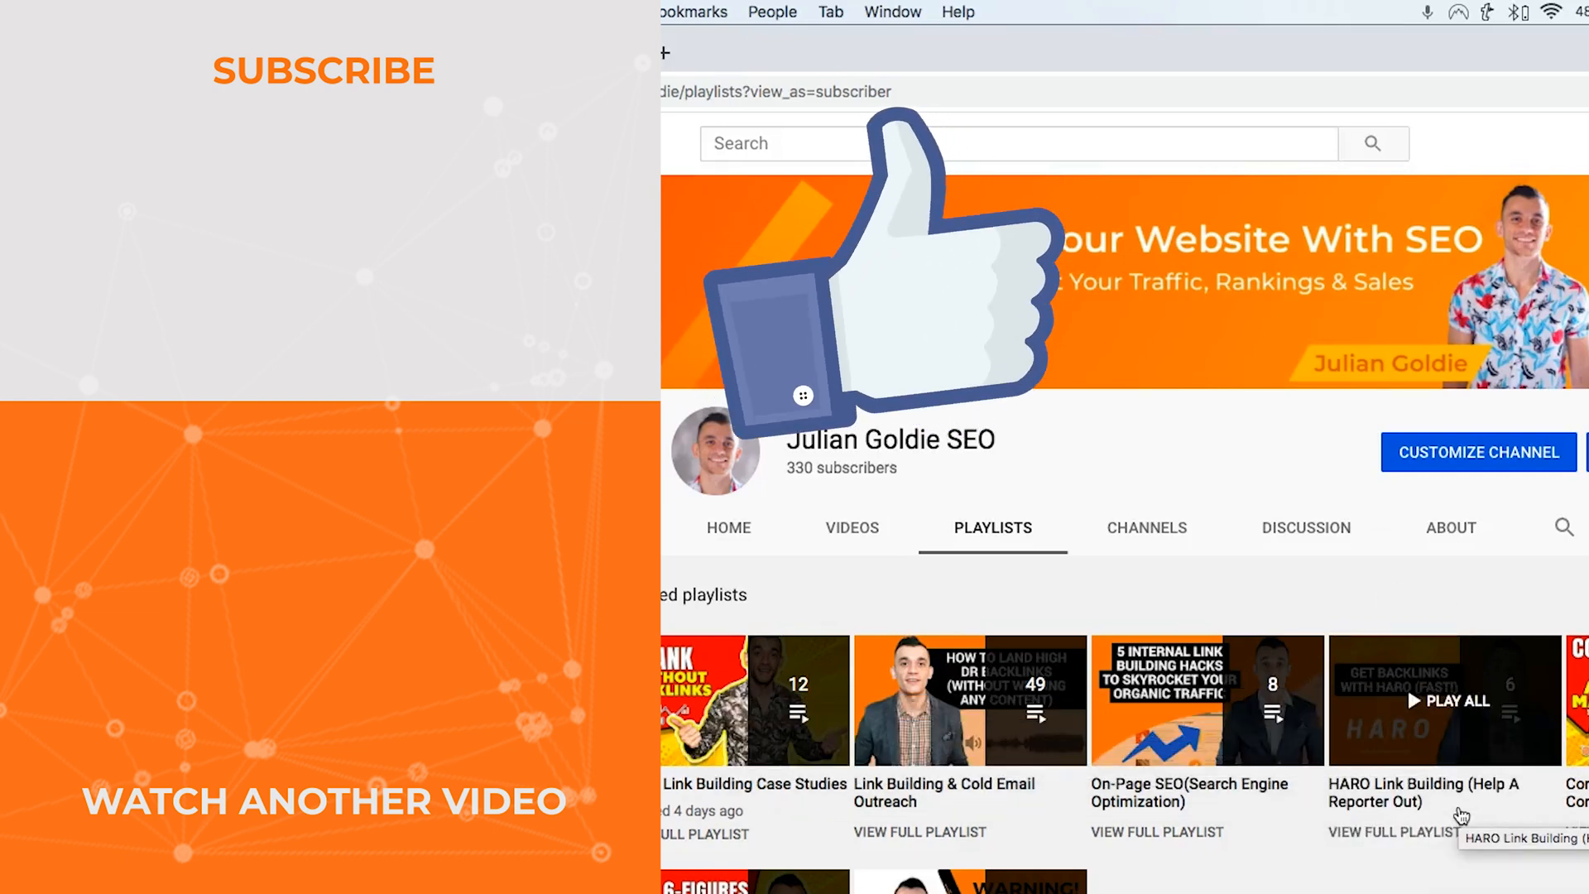